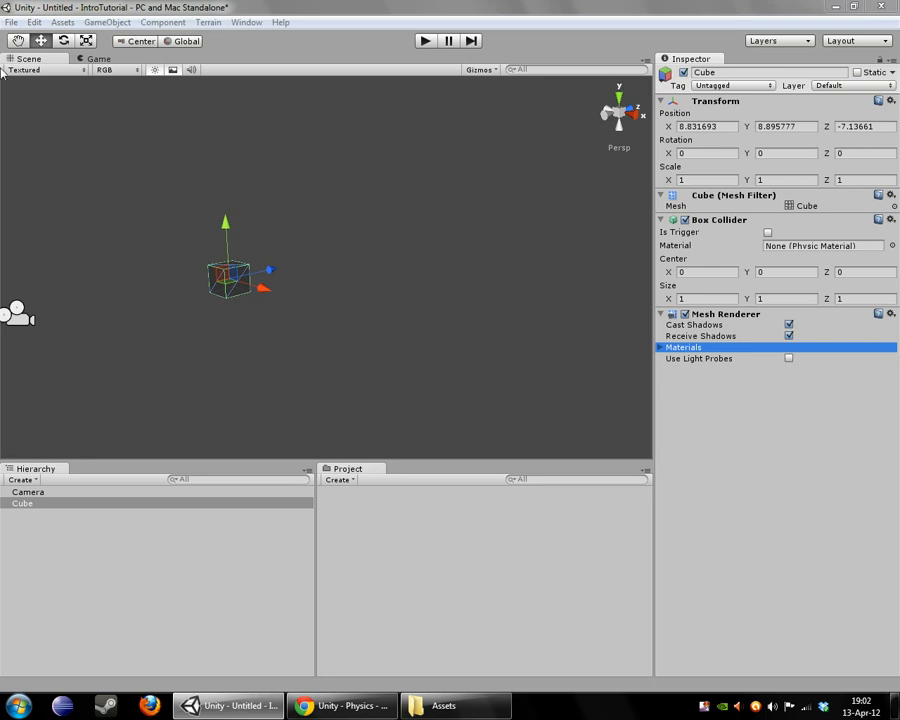
{"action": "mouse_move", "coordinate": [130, 384]}
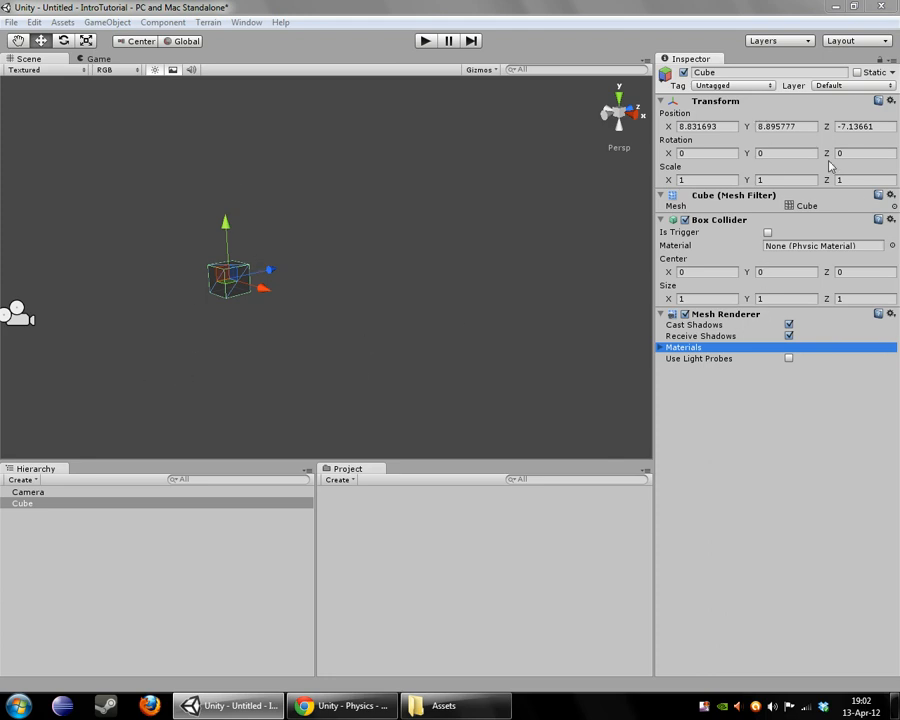
{"action": "mouse_move", "coordinate": [750, 260]}
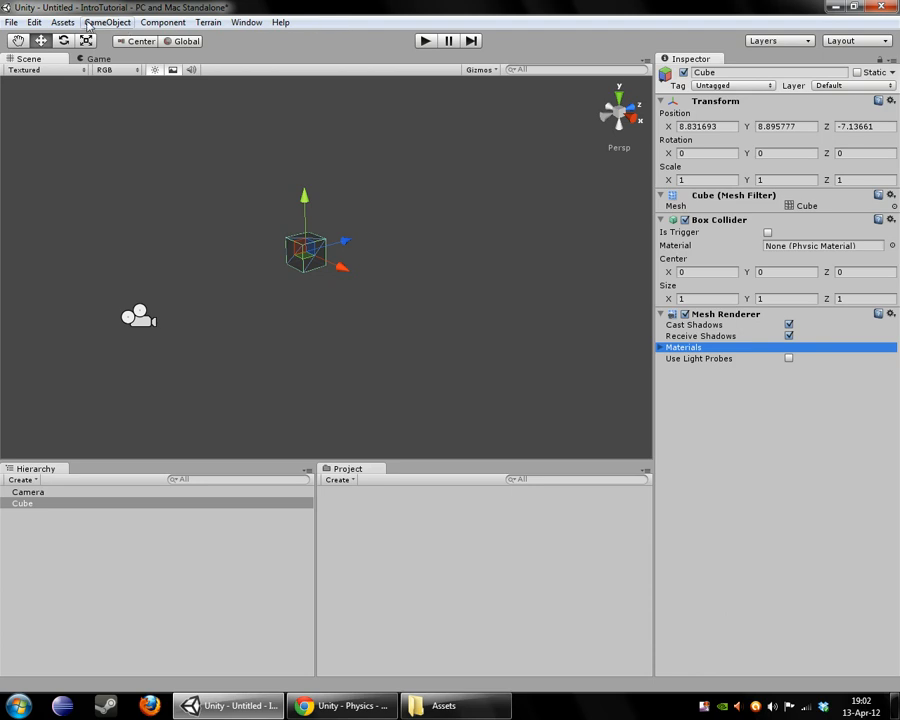
Dismiss the Assets menu, inspect the camera, and reselect the cube for repositioning.
{"action": "left_click", "coordinate": [62, 22]}
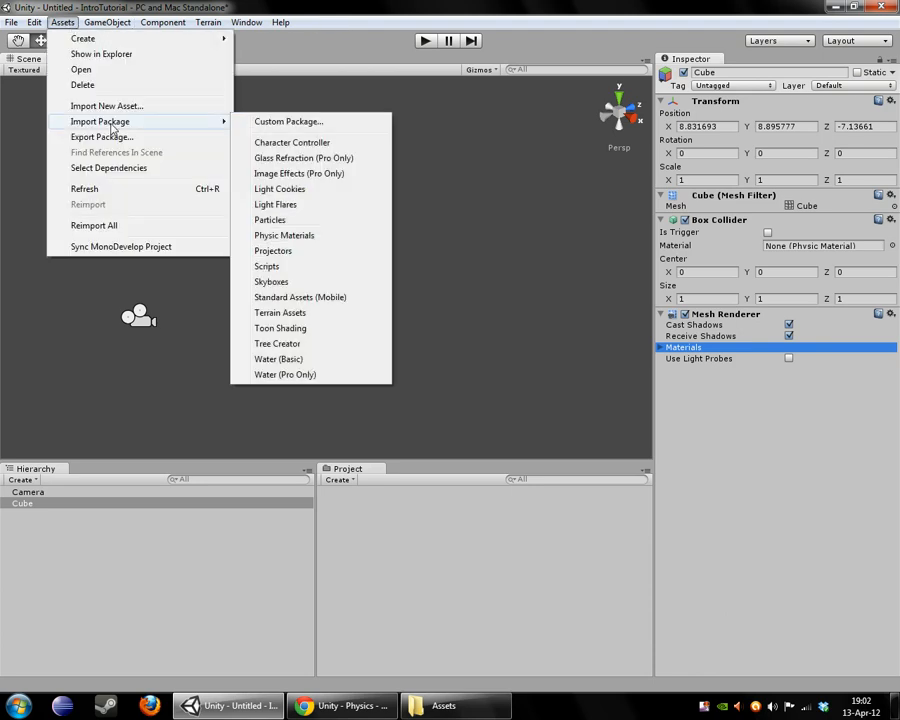
{"action": "left_click", "coordinate": [436, 356]}
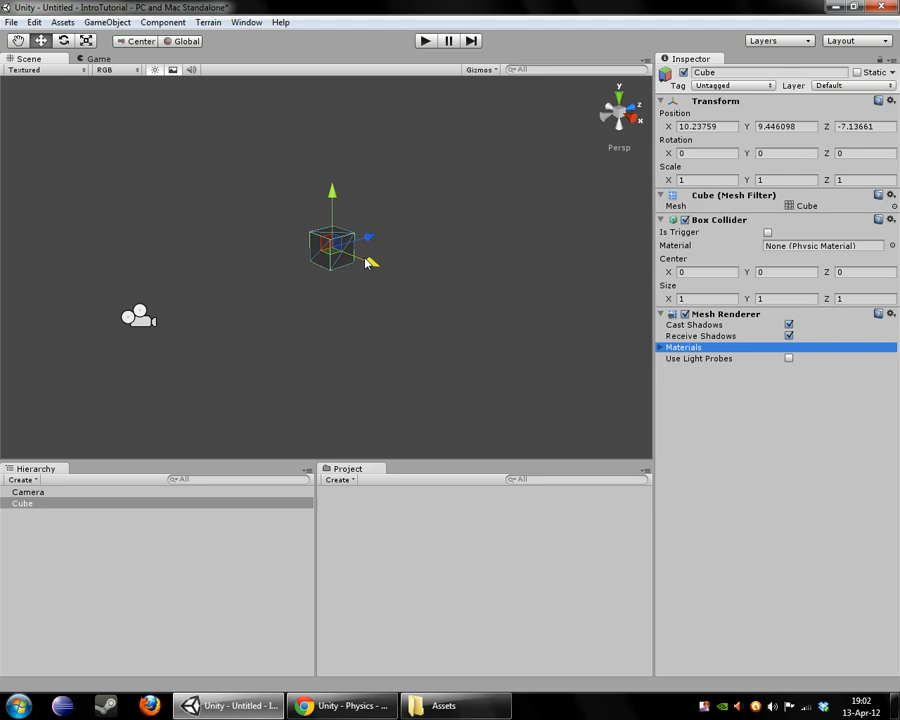
{"action": "left_click", "coordinate": [28, 492]}
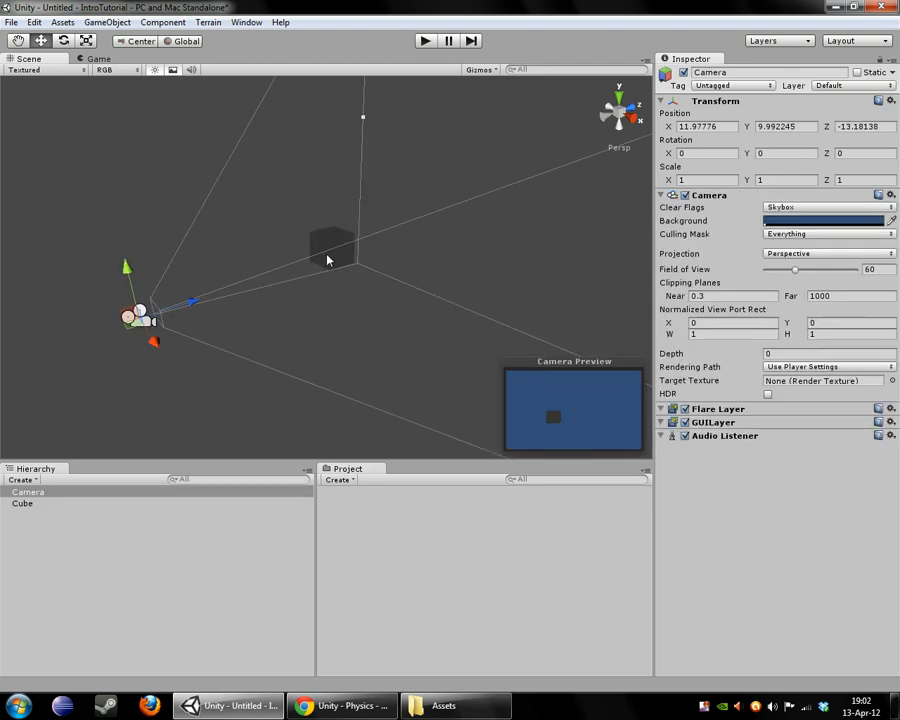
{"action": "left_click", "coordinate": [22, 504]}
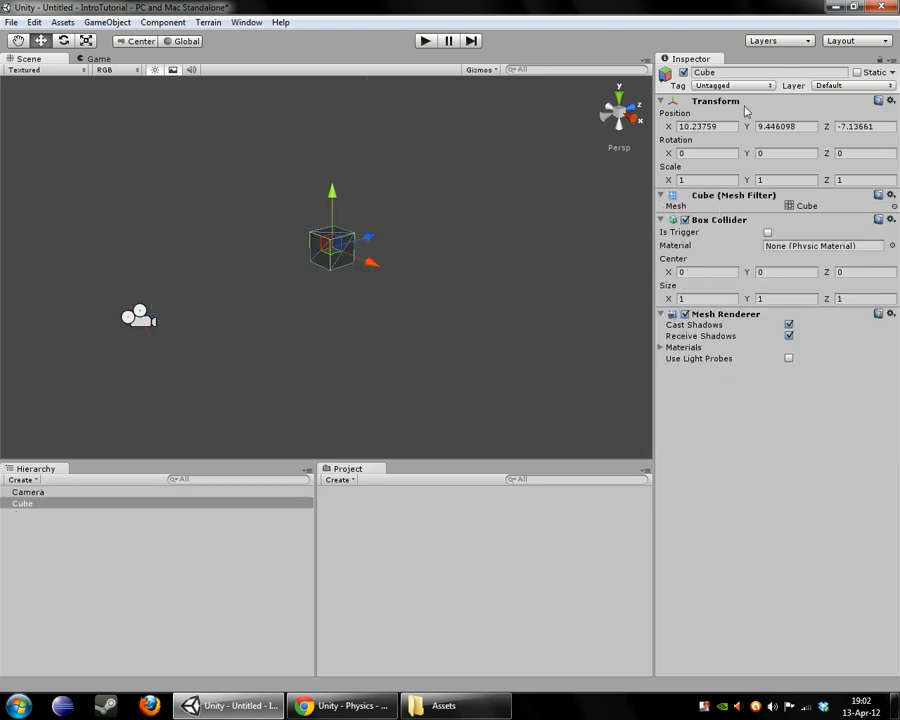
{"action": "mouse_move", "coordinate": [788, 110]}
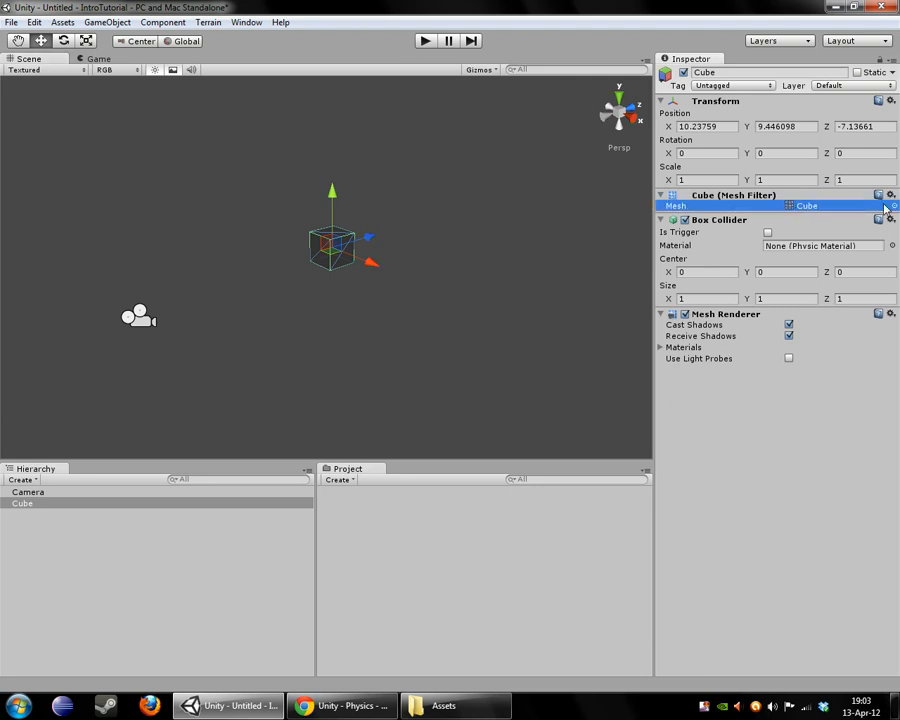
{"action": "left_click", "coordinate": [892, 204]}
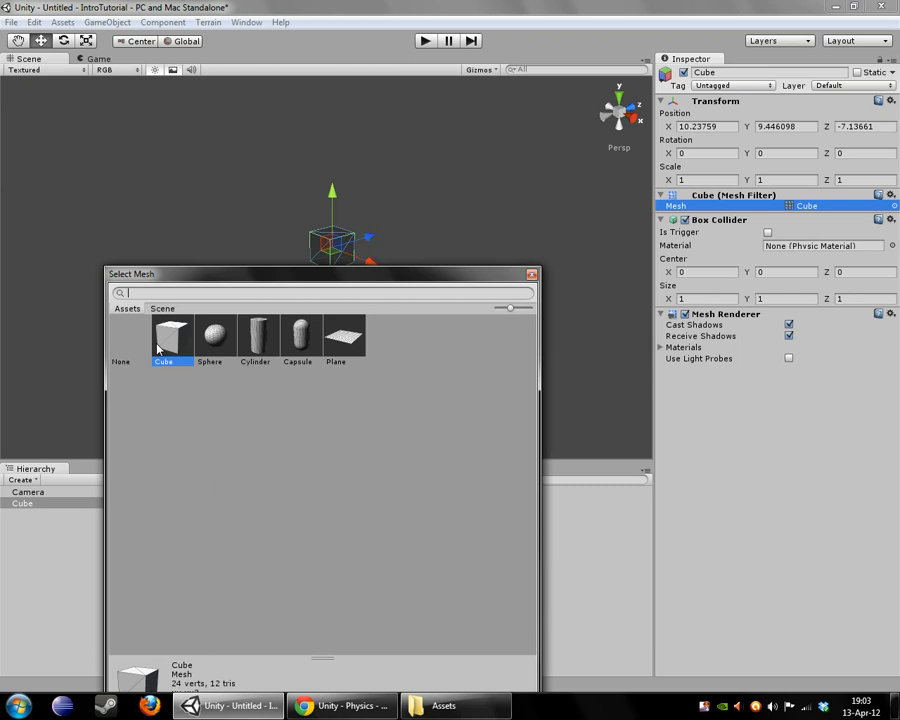
{"action": "mouse_move", "coordinate": [190, 344]}
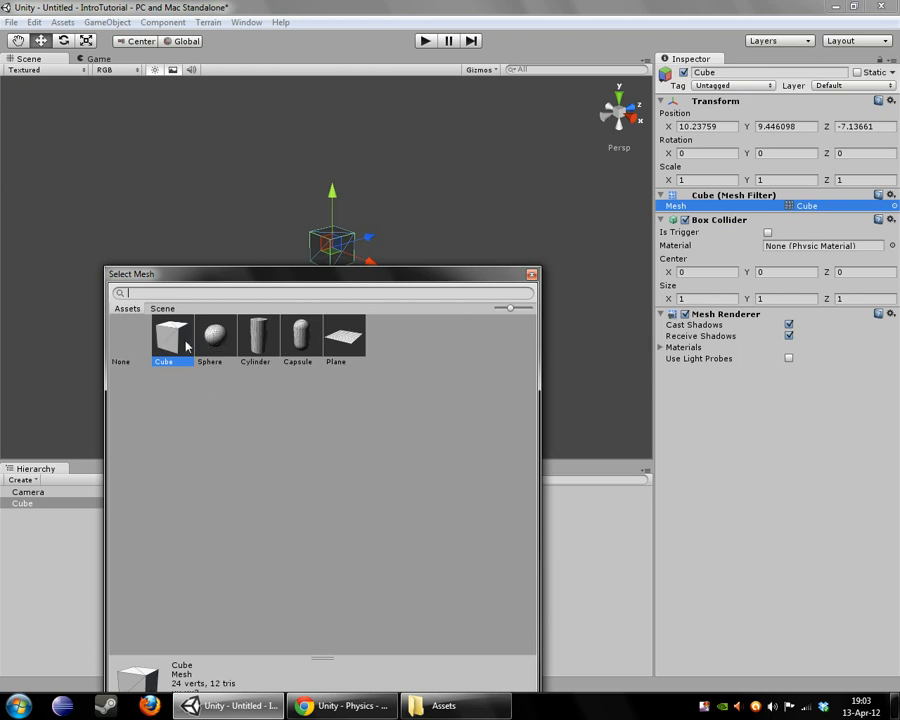
{"action": "left_click", "coordinate": [256, 336]}
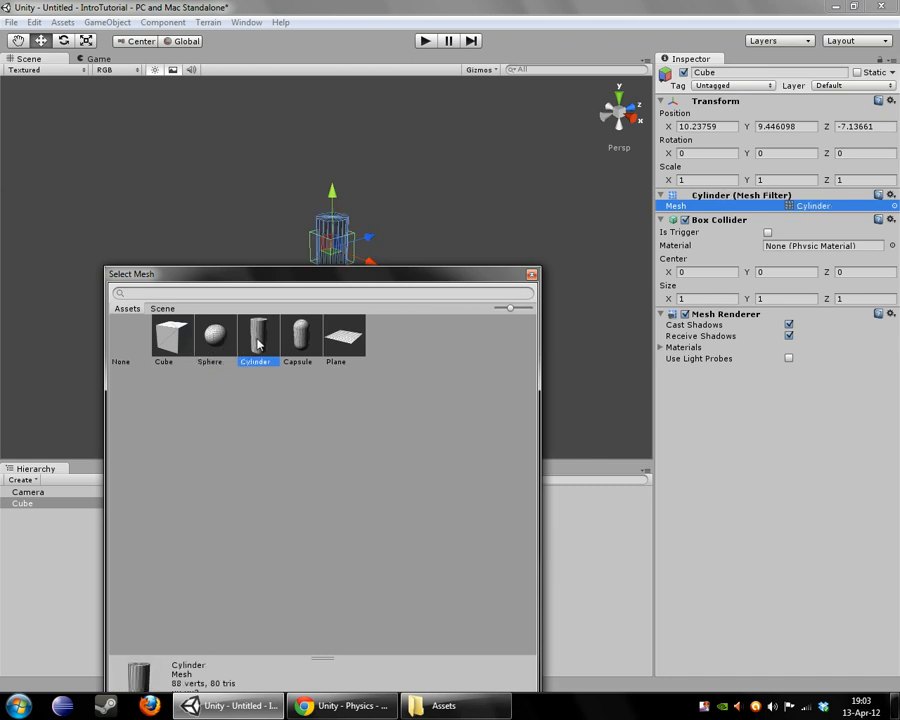
{"action": "left_click", "coordinate": [214, 336]}
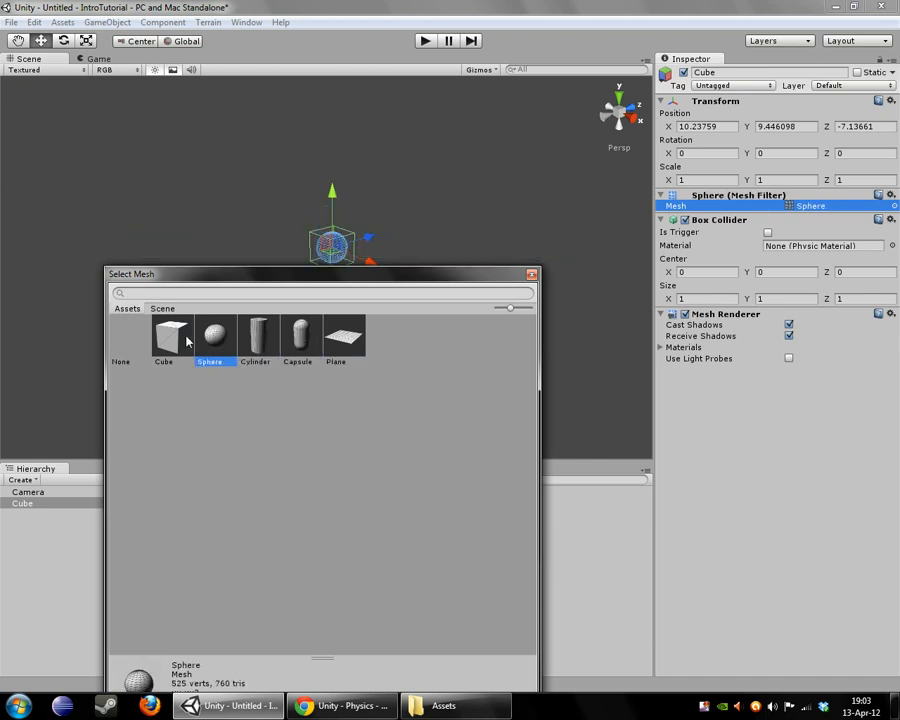
{"action": "left_click", "coordinate": [256, 336]}
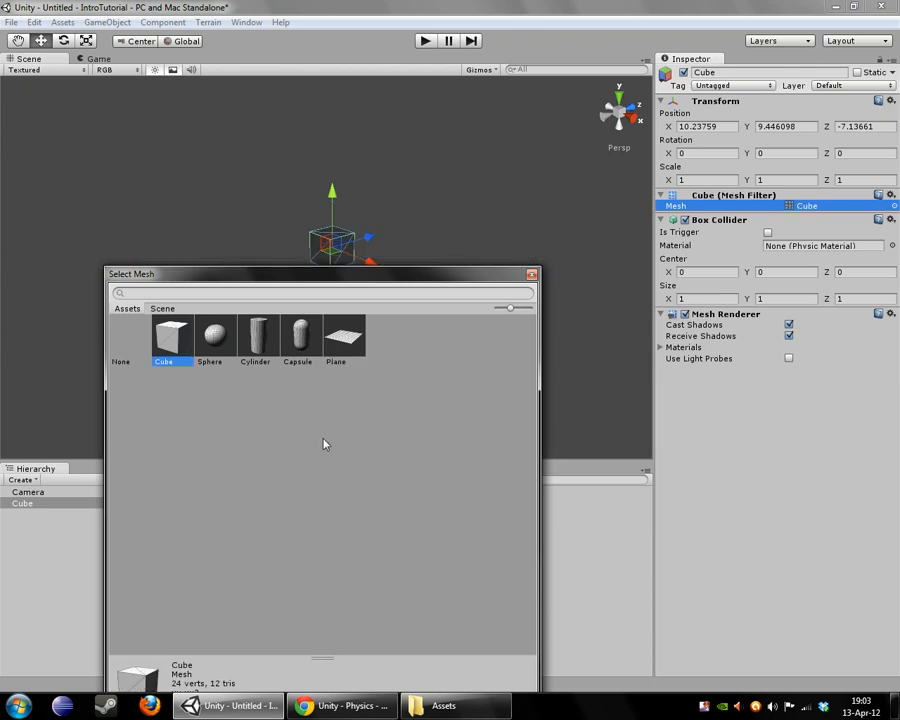
{"action": "mouse_move", "coordinate": [218, 344]}
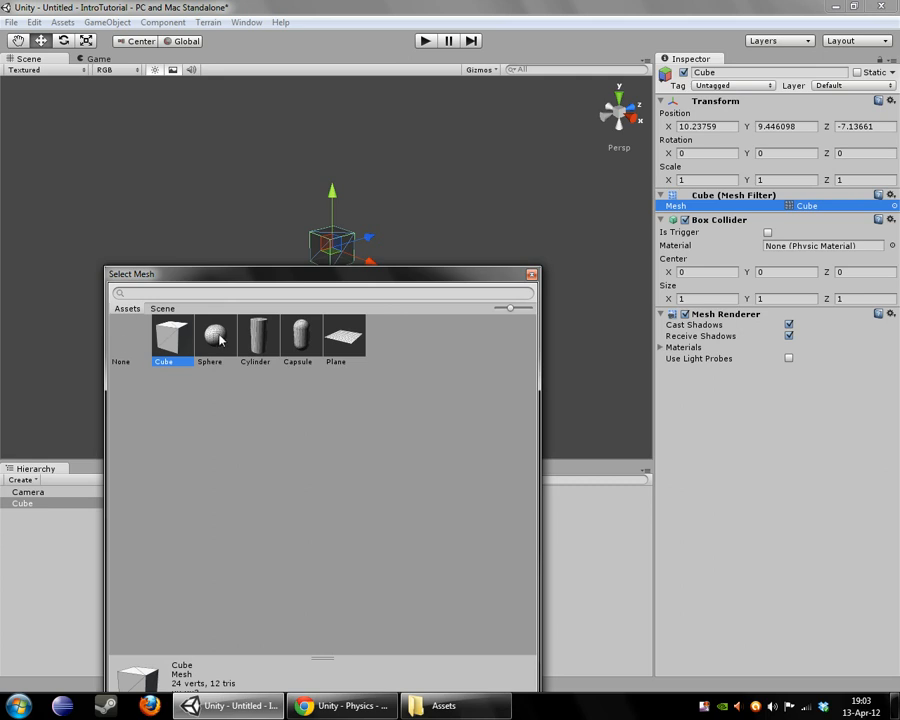
{"action": "left_click", "coordinate": [256, 336]}
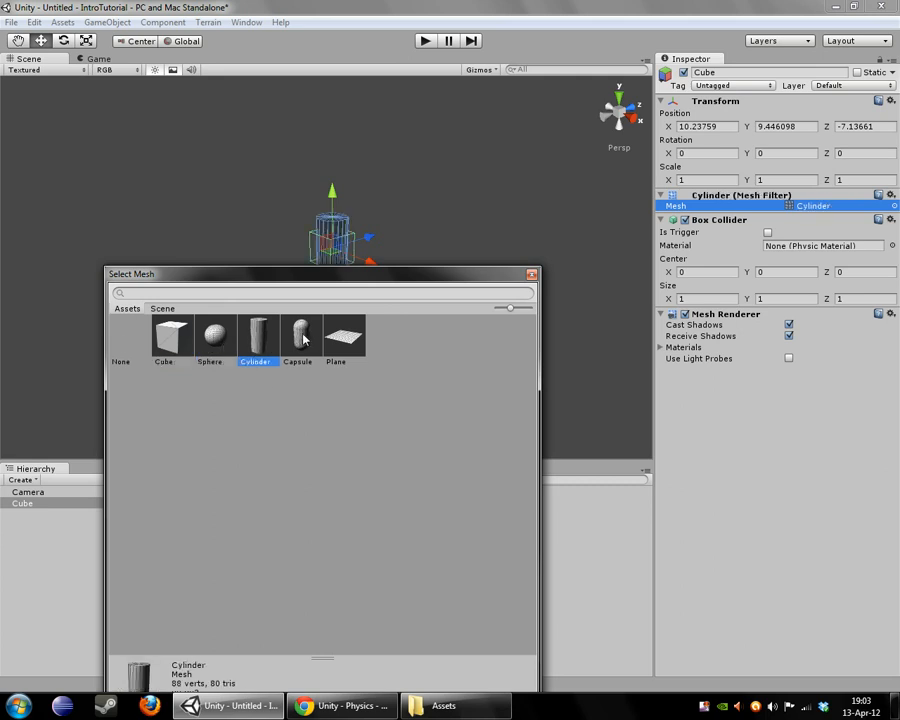
{"action": "left_click", "coordinate": [170, 336]}
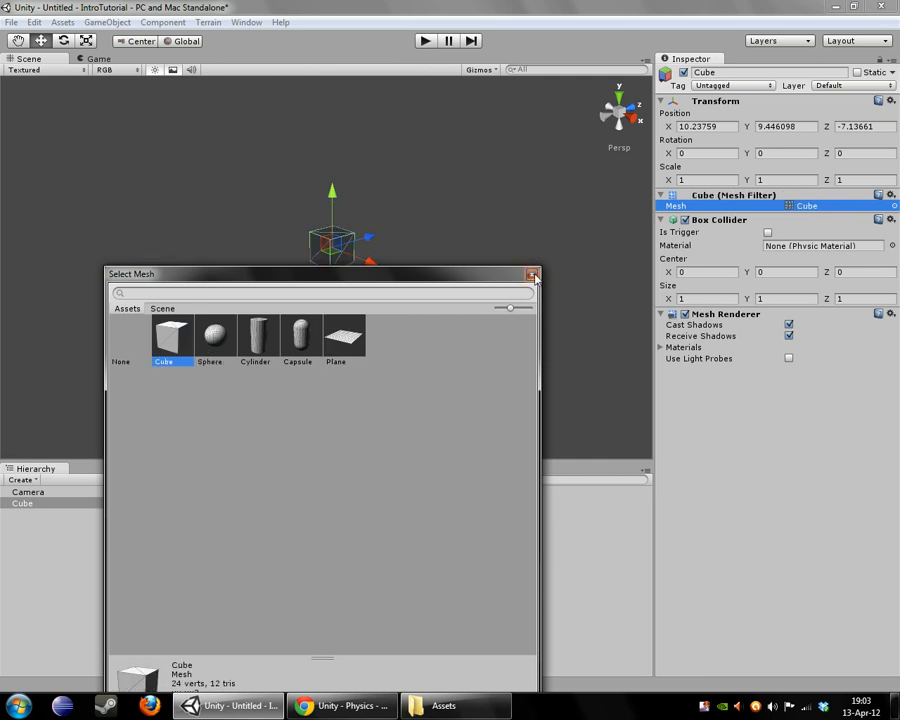
{"action": "left_click", "coordinate": [532, 274]}
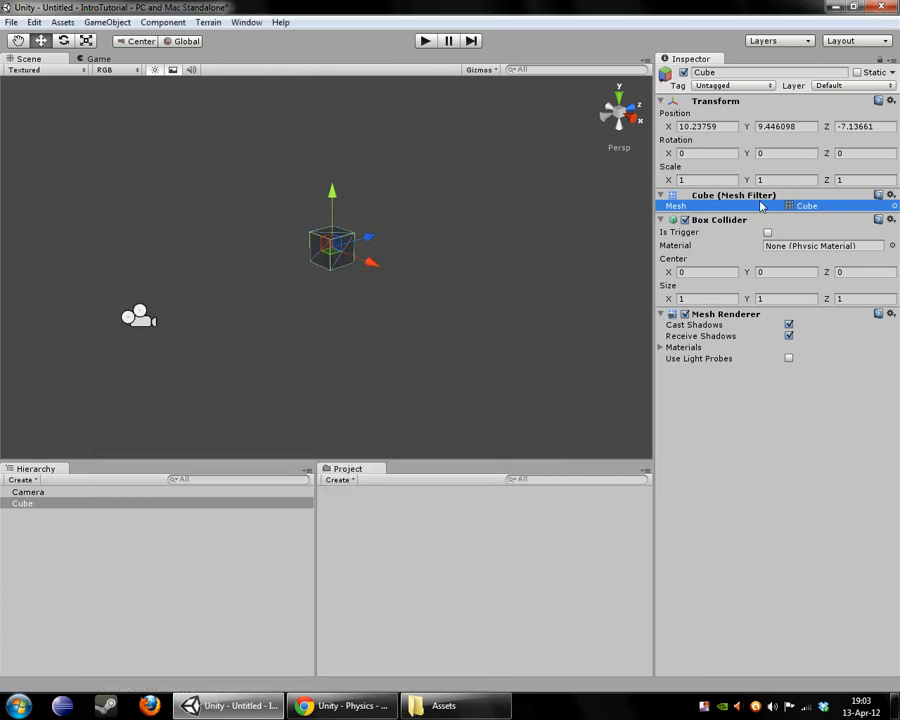
{"action": "mouse_move", "coordinate": [868, 208]}
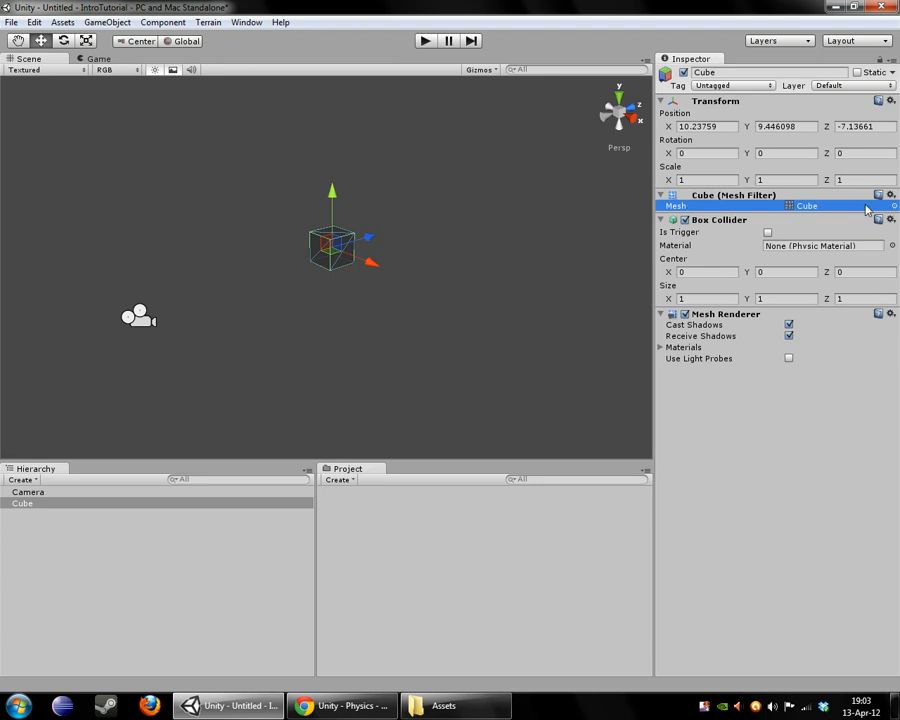
{"action": "mouse_move", "coordinate": [252, 280]}
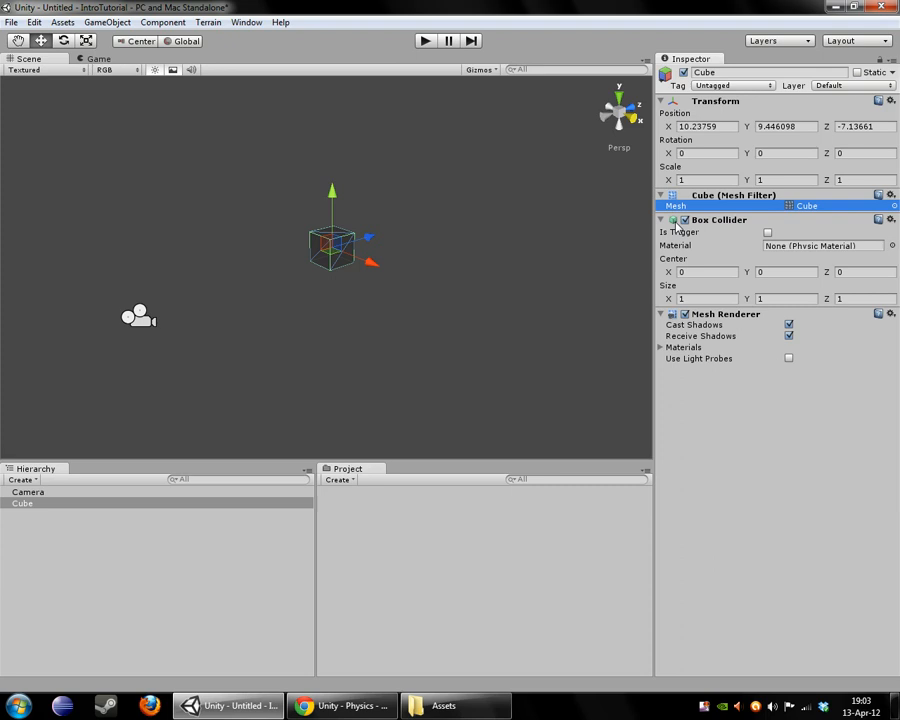
{"action": "mouse_move", "coordinate": [278, 210]}
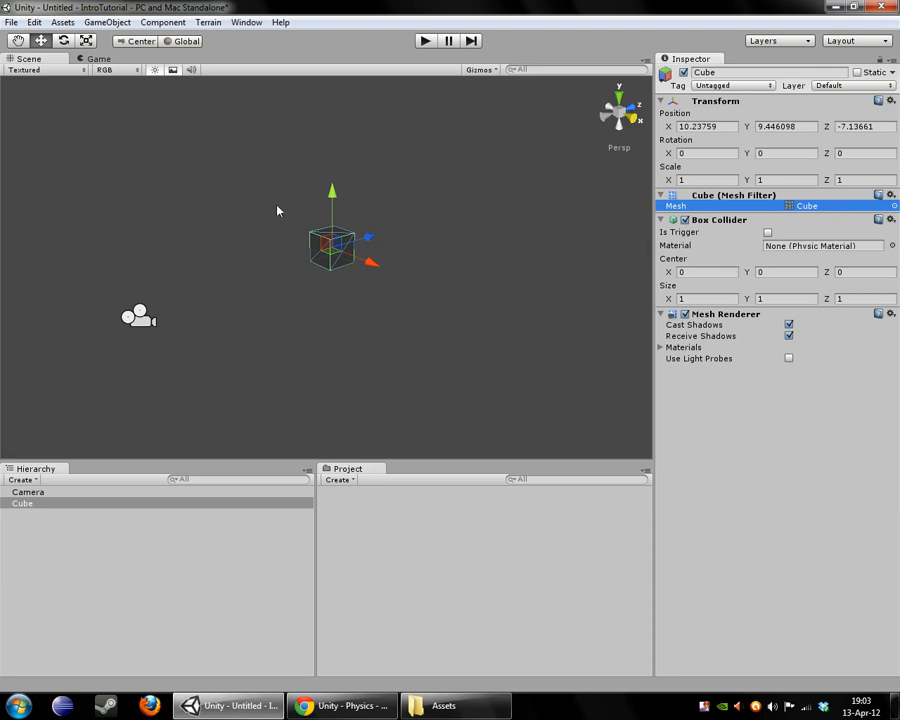
{"action": "mouse_move", "coordinate": [350, 232]}
{"action": "type", "text": "2"}
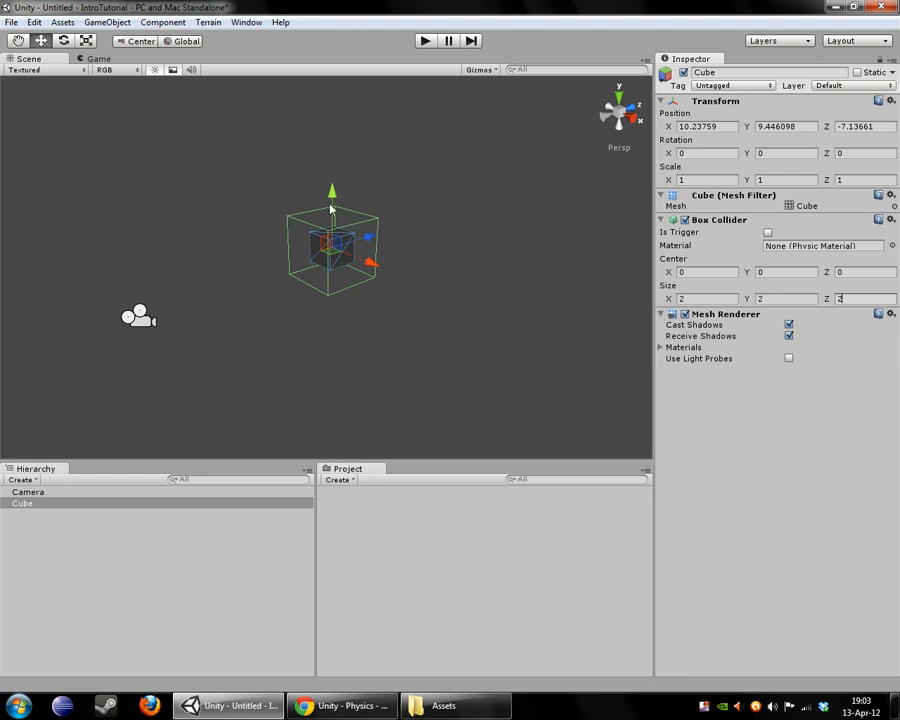
{"action": "mouse_move", "coordinate": [420, 324]}
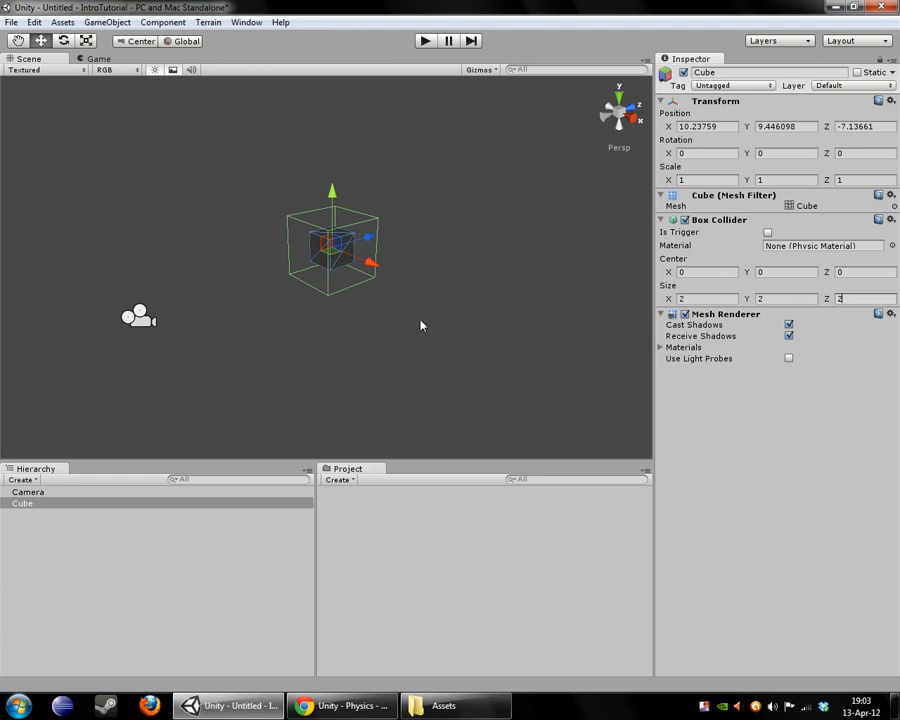
{"action": "mouse_move", "coordinate": [316, 208]}
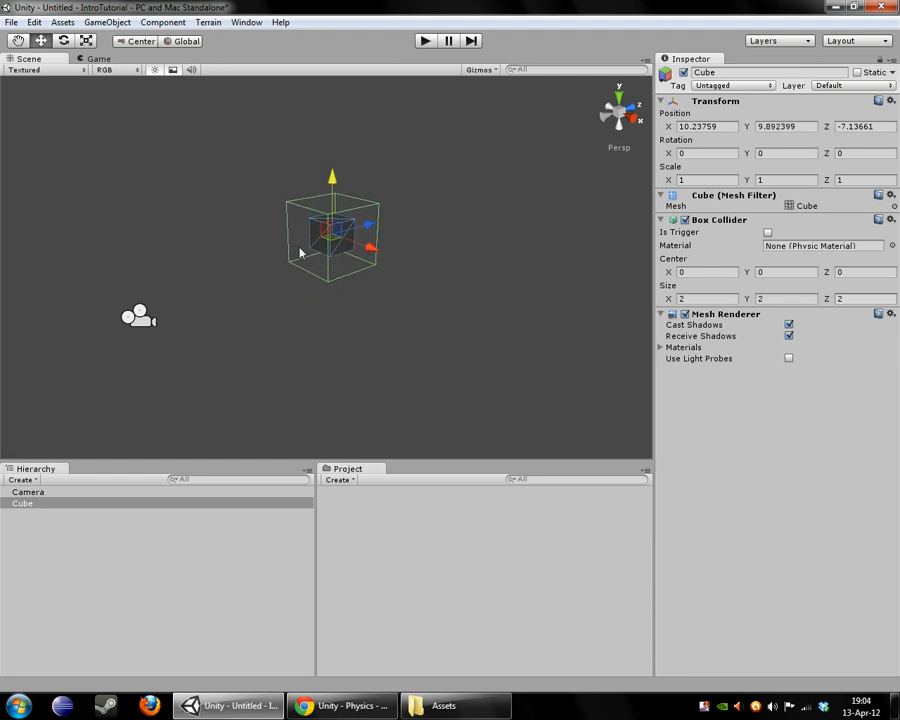
{"action": "mouse_move", "coordinate": [318, 218]}
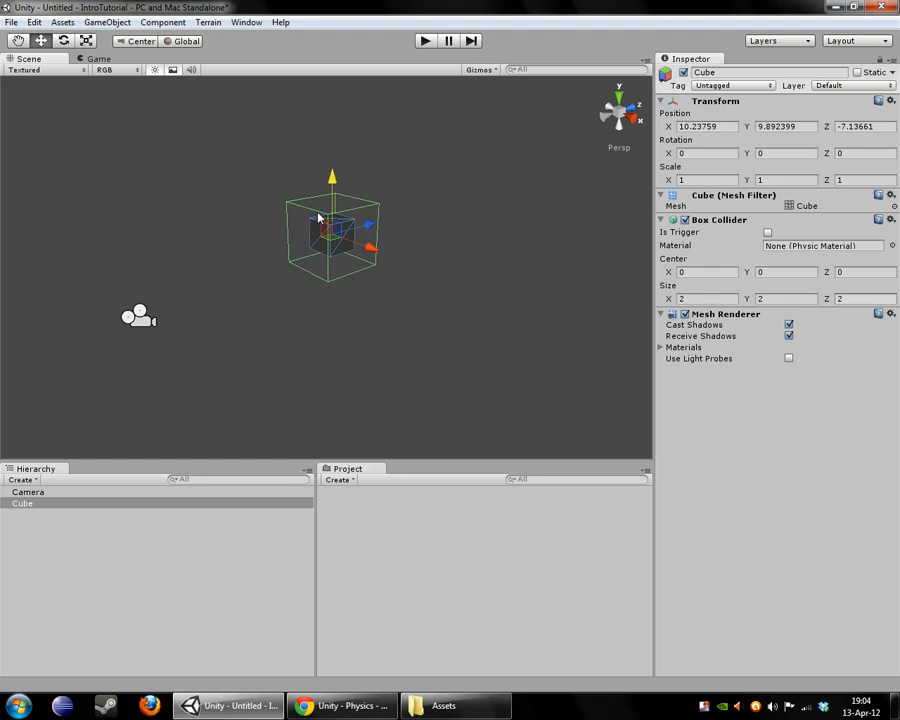
{"action": "mouse_move", "coordinate": [398, 288]}
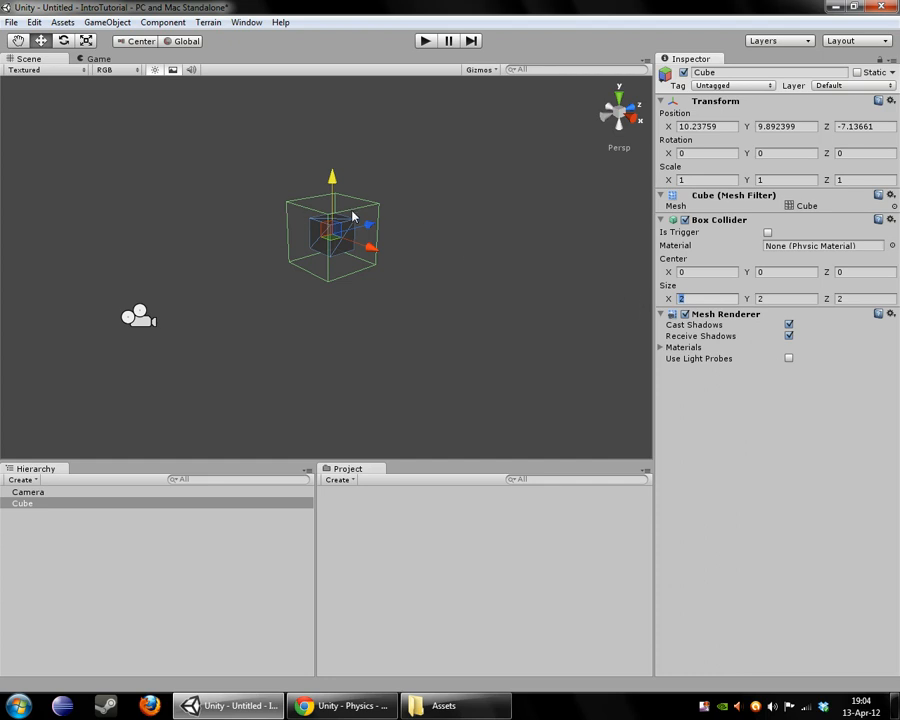
{"action": "mouse_move", "coordinate": [336, 218]}
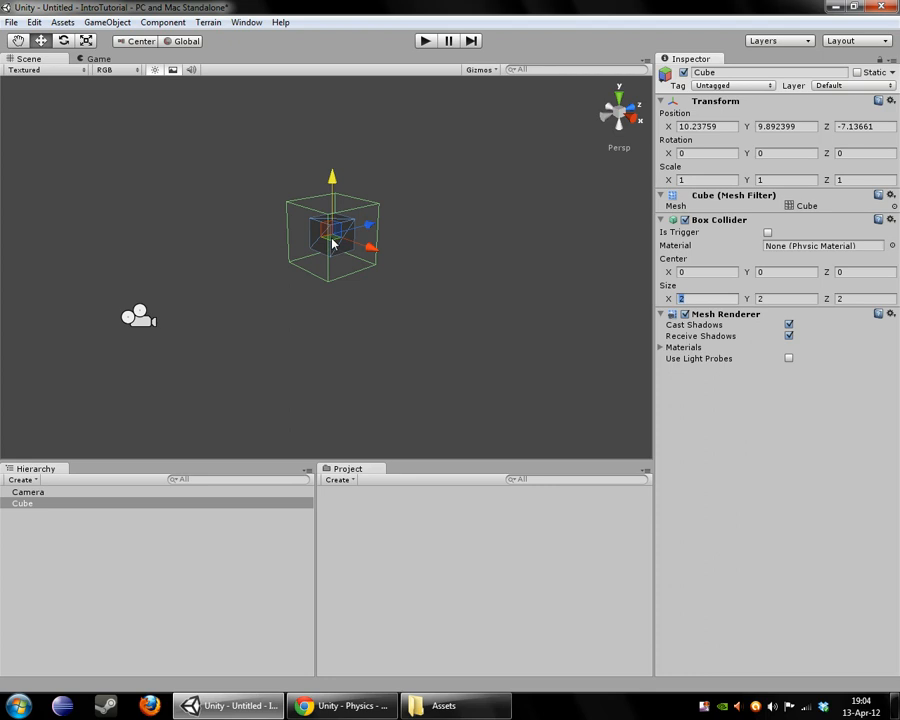
Review the cube's Transform, Box Collider and Mesh Renderer in the Inspector.
{"action": "left_click", "coordinate": [704, 272]}
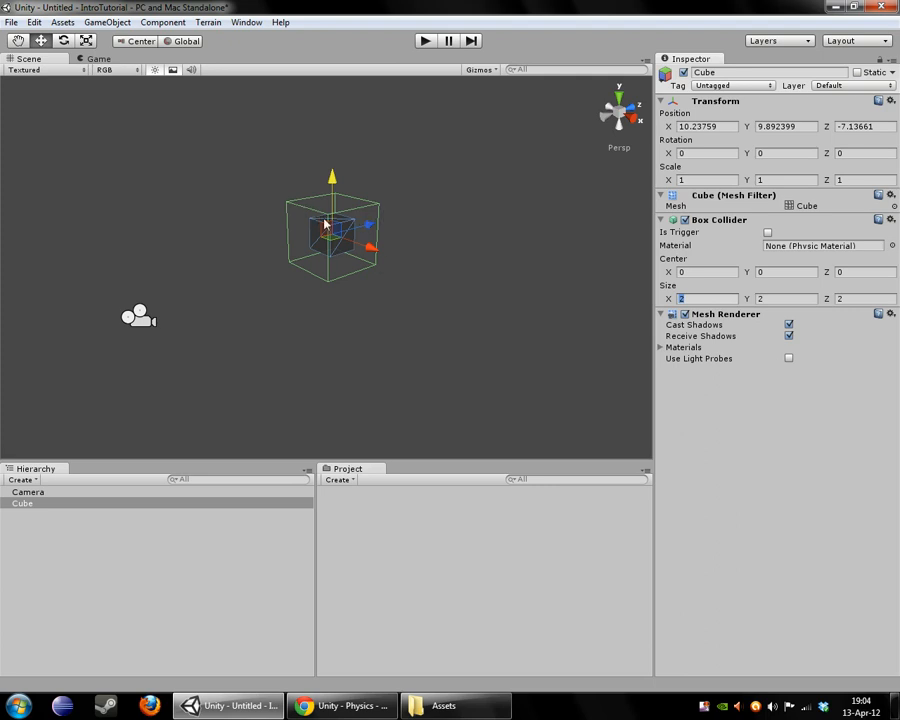
{"action": "mouse_move", "coordinate": [322, 222]}
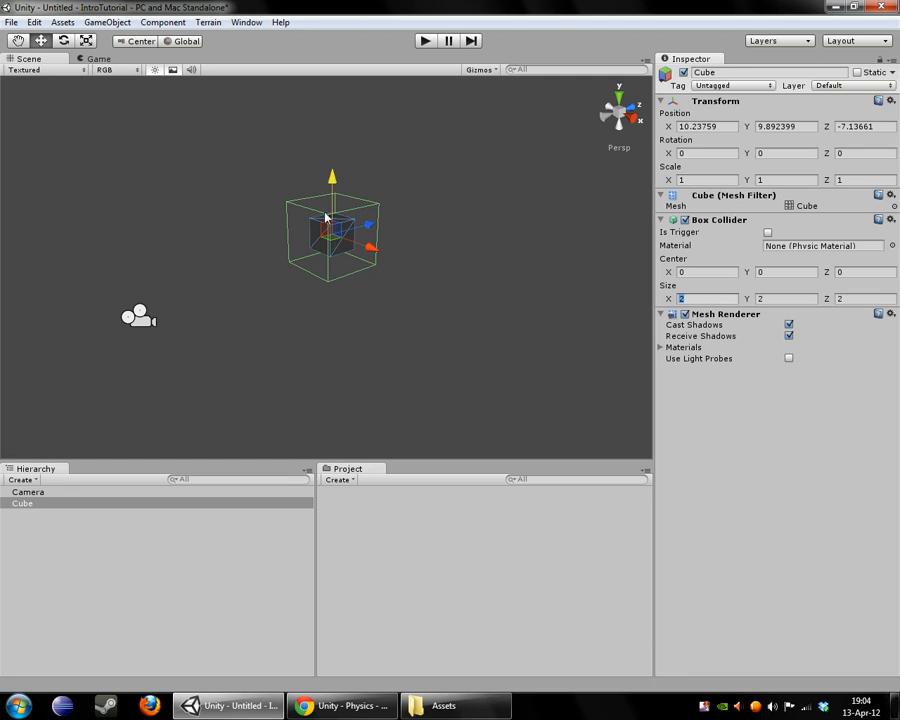
{"action": "mouse_move", "coordinate": [394, 330]}
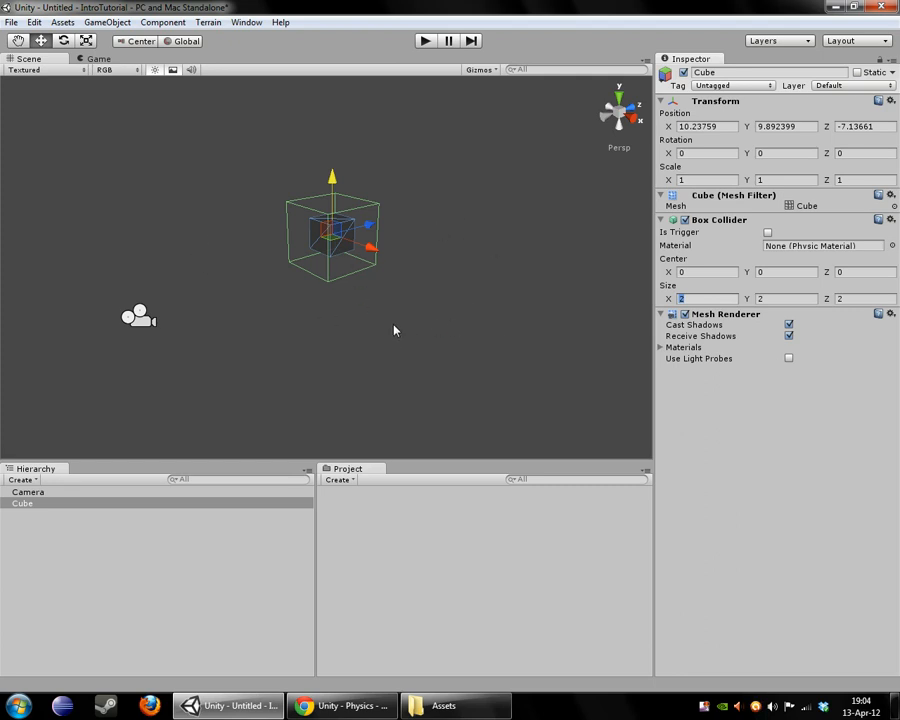
{"action": "mouse_move", "coordinate": [642, 296]}
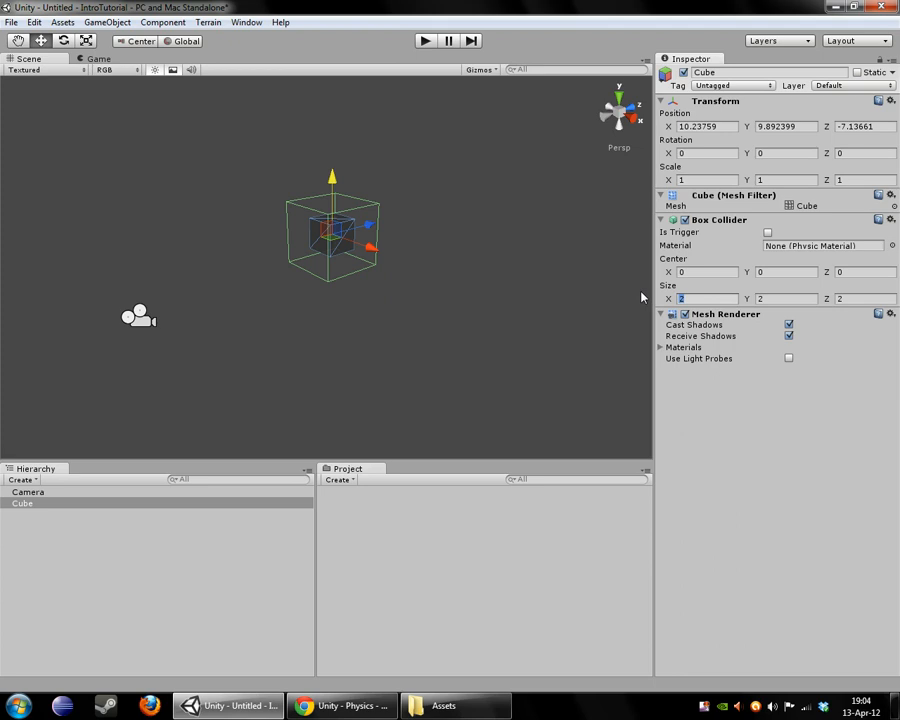
{"action": "mouse_move", "coordinate": [304, 216]}
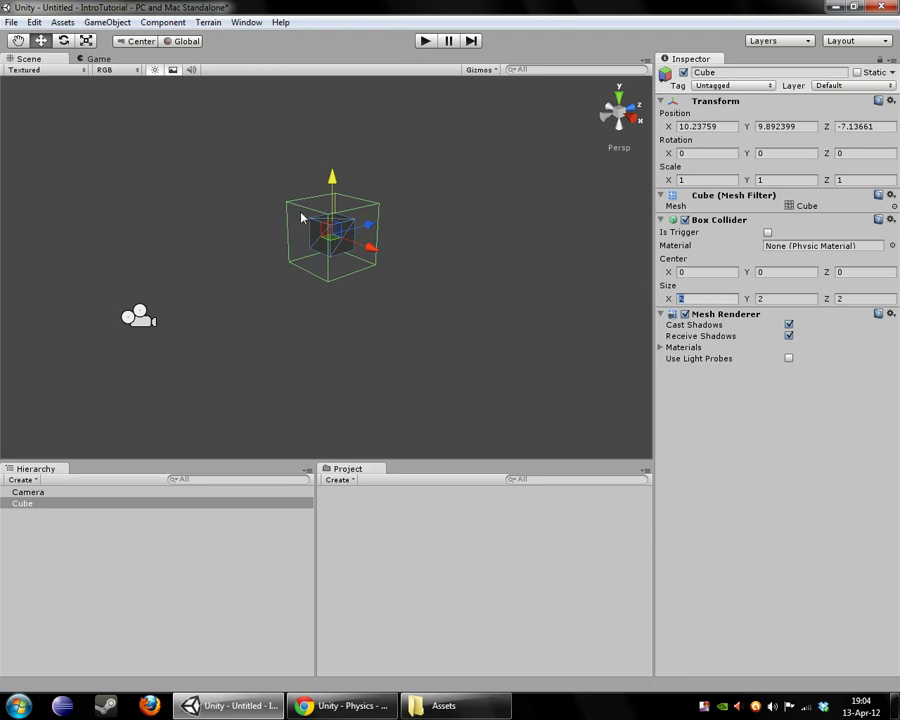
{"action": "mouse_move", "coordinate": [368, 228]}
{"action": "type", "text": "1"}
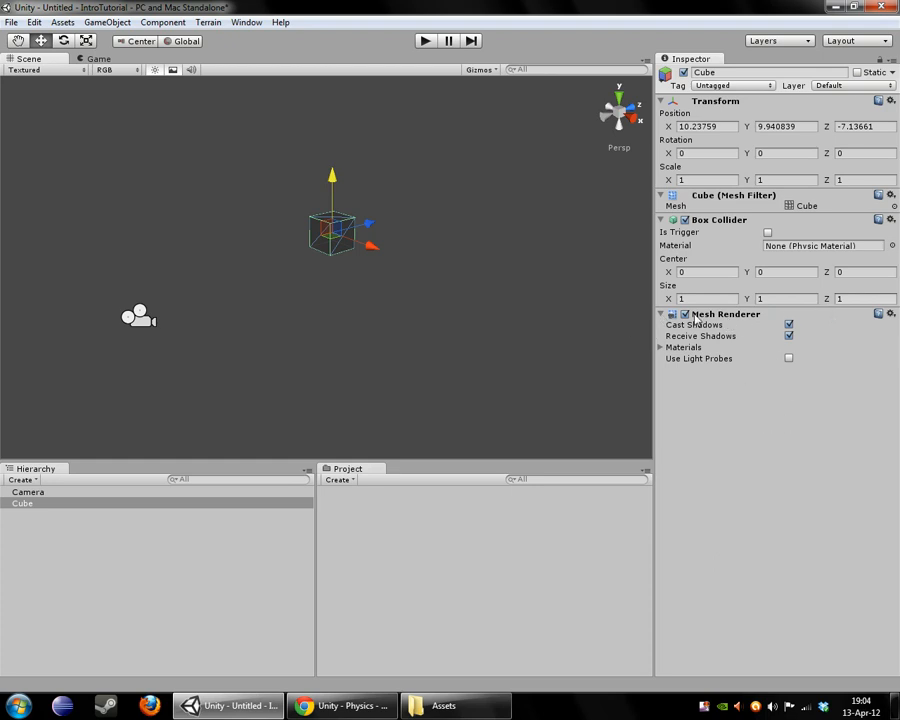
{"action": "mouse_move", "coordinate": [348, 232]}
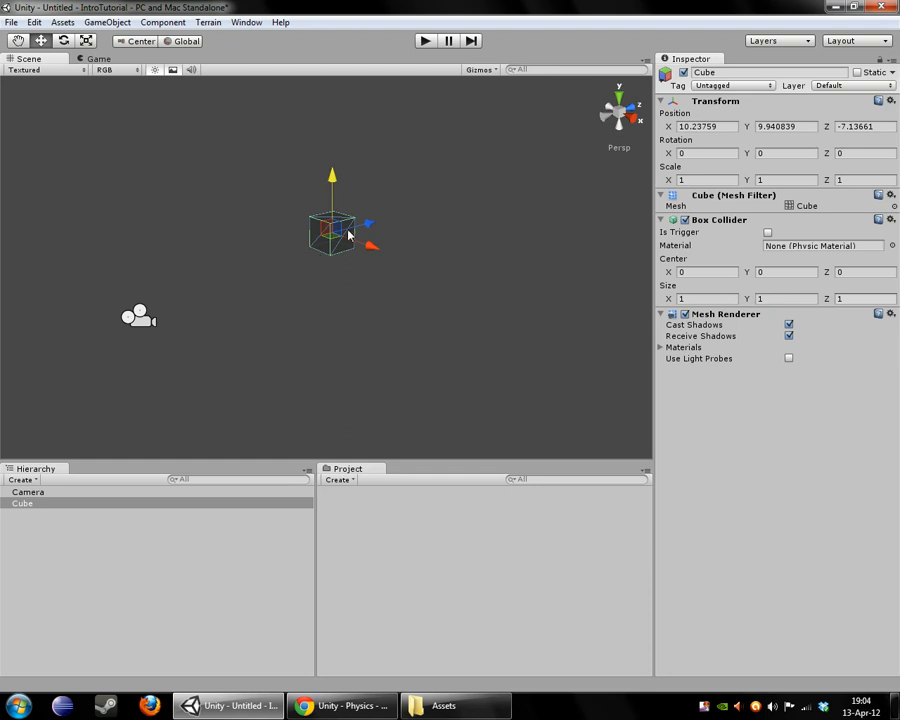
{"action": "mouse_move", "coordinate": [876, 452]}
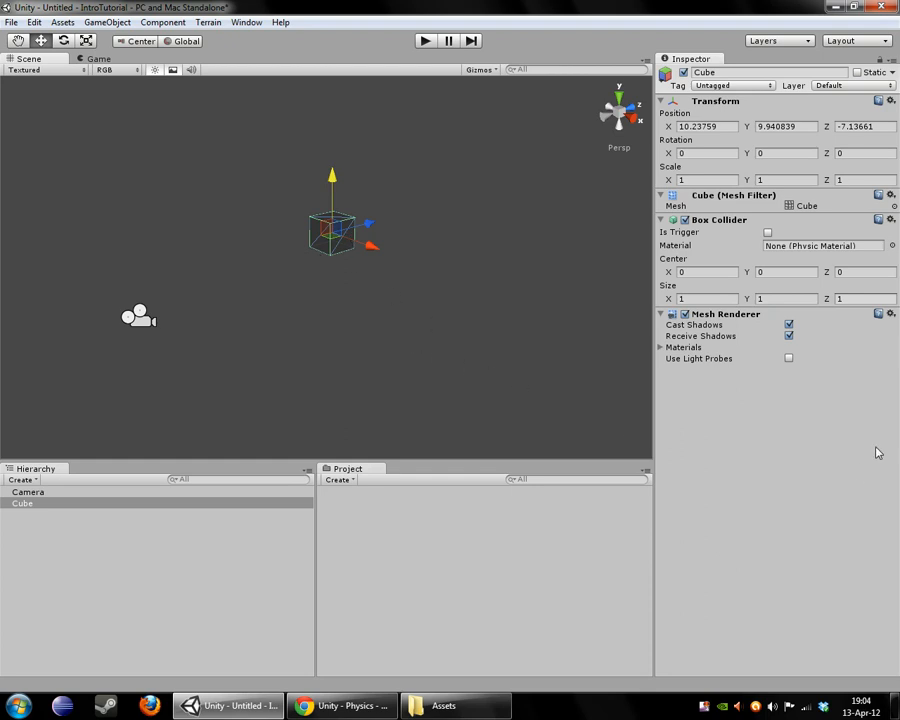
{"action": "mouse_move", "coordinate": [728, 364]}
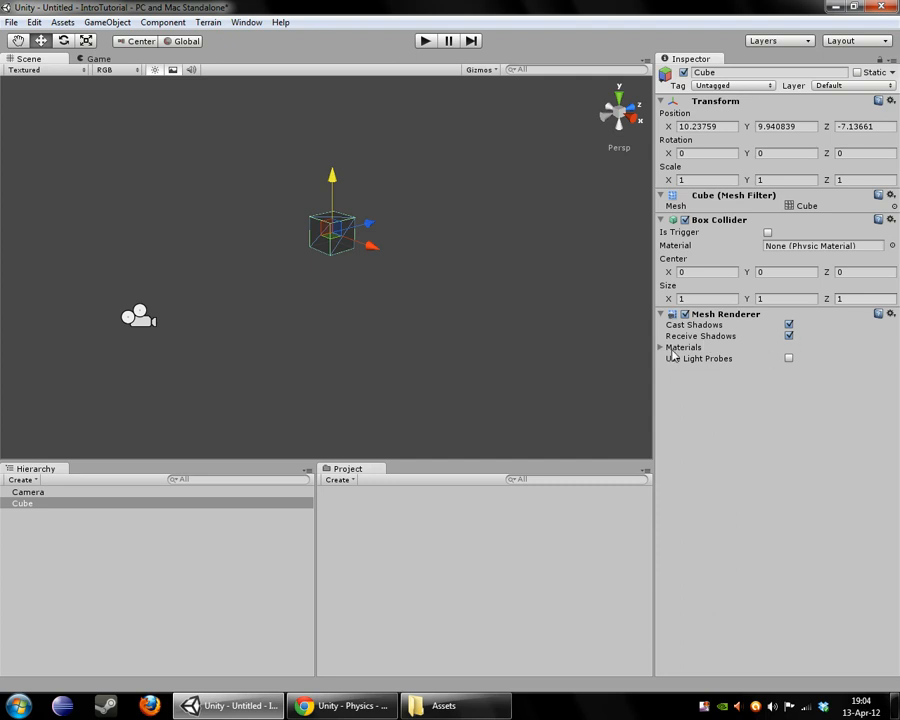
Assign Default-Diffuse as Element 0 of the cube's Mesh Renderer materials.
{"action": "left_click", "coordinate": [684, 348]}
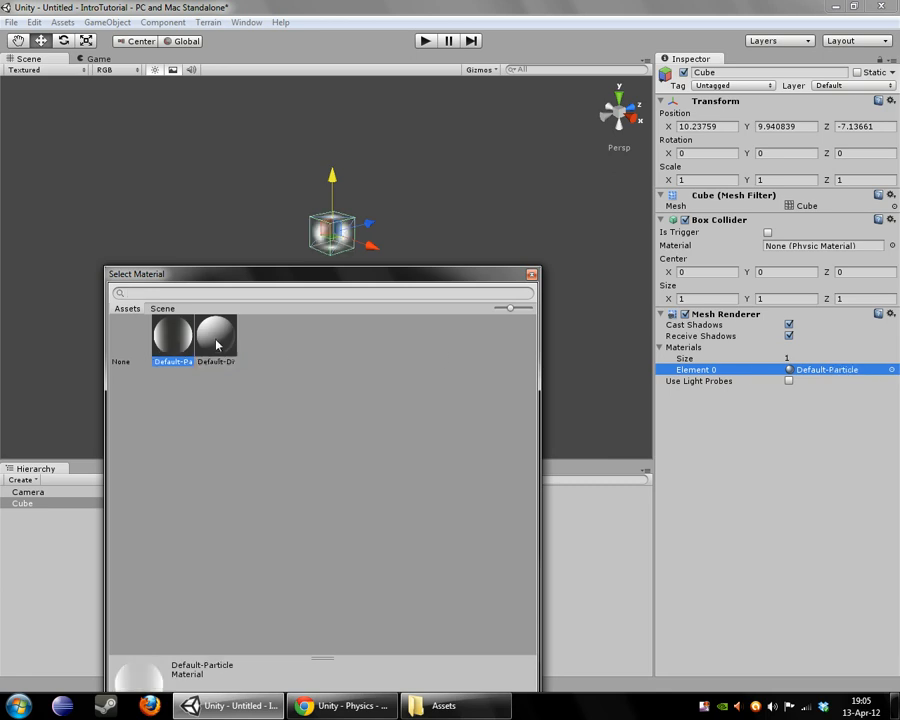
{"action": "left_click", "coordinate": [216, 336]}
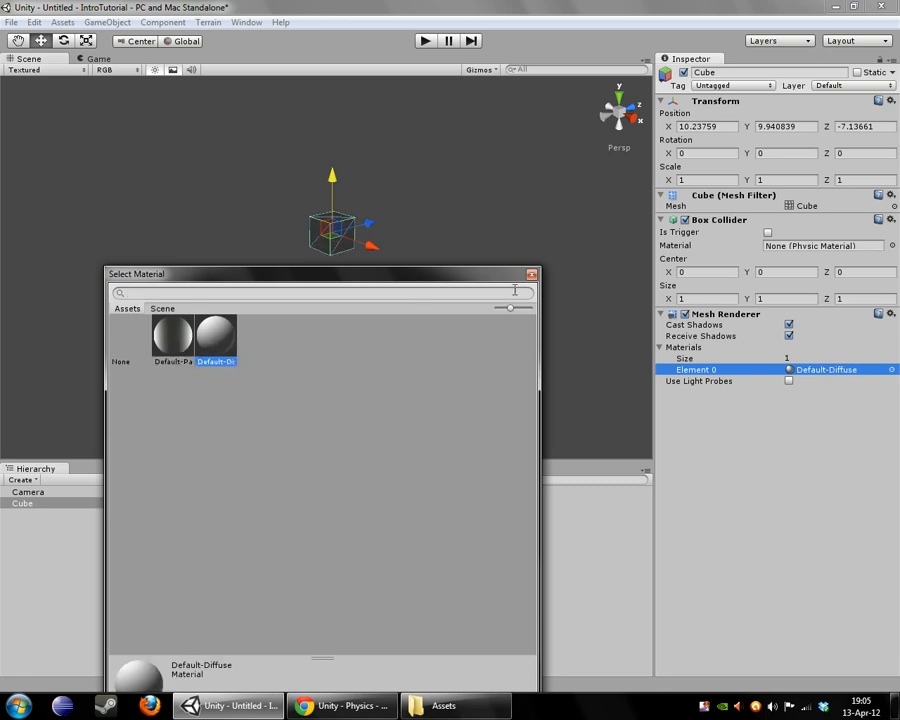
{"action": "left_click", "coordinate": [532, 272]}
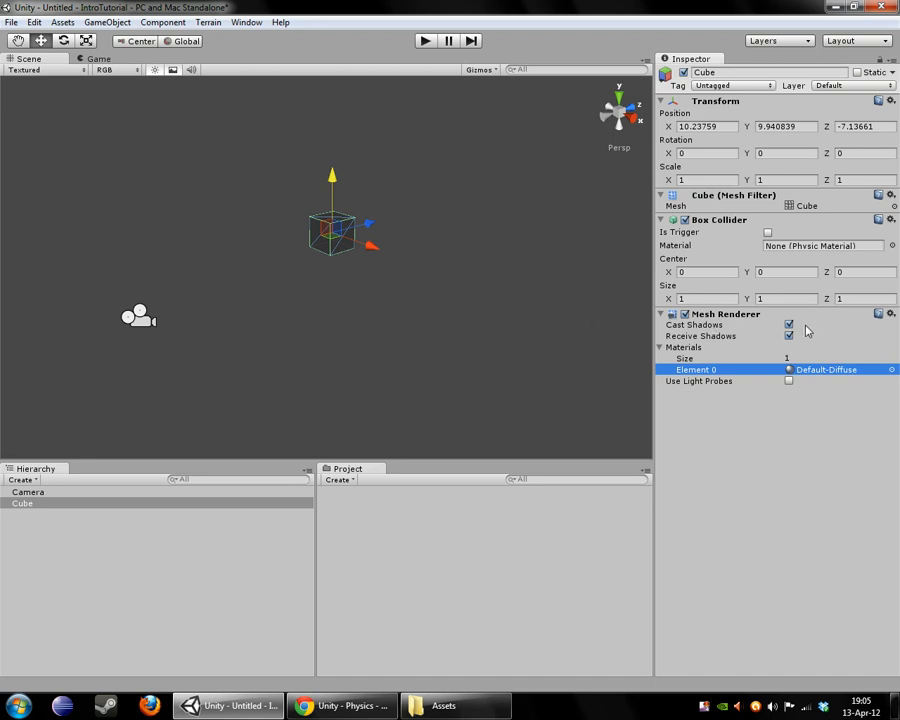
{"action": "mouse_move", "coordinate": [762, 340]}
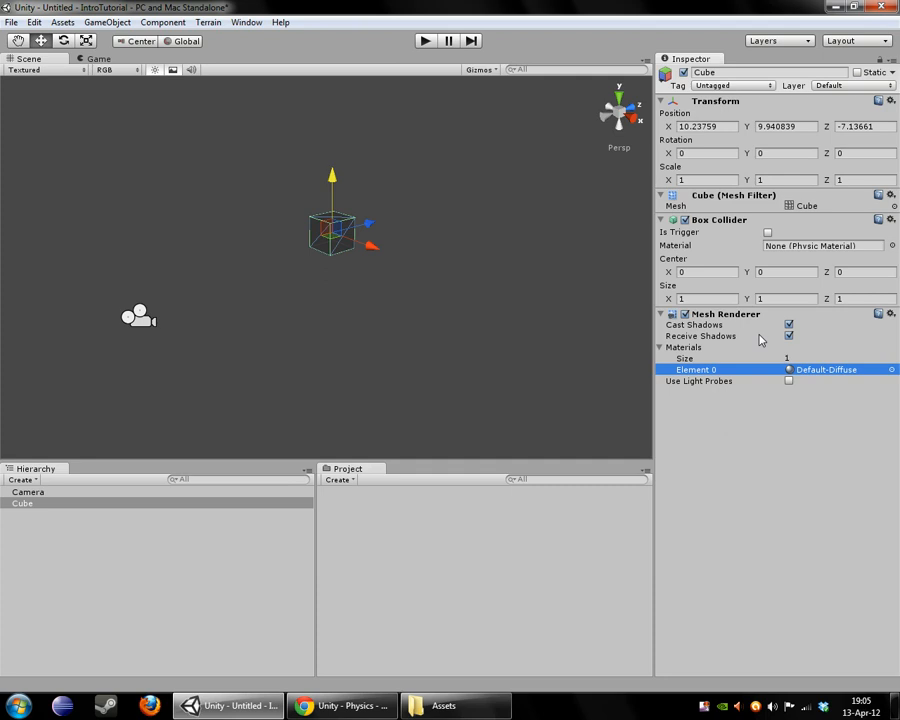
{"action": "mouse_move", "coordinate": [460, 298]}
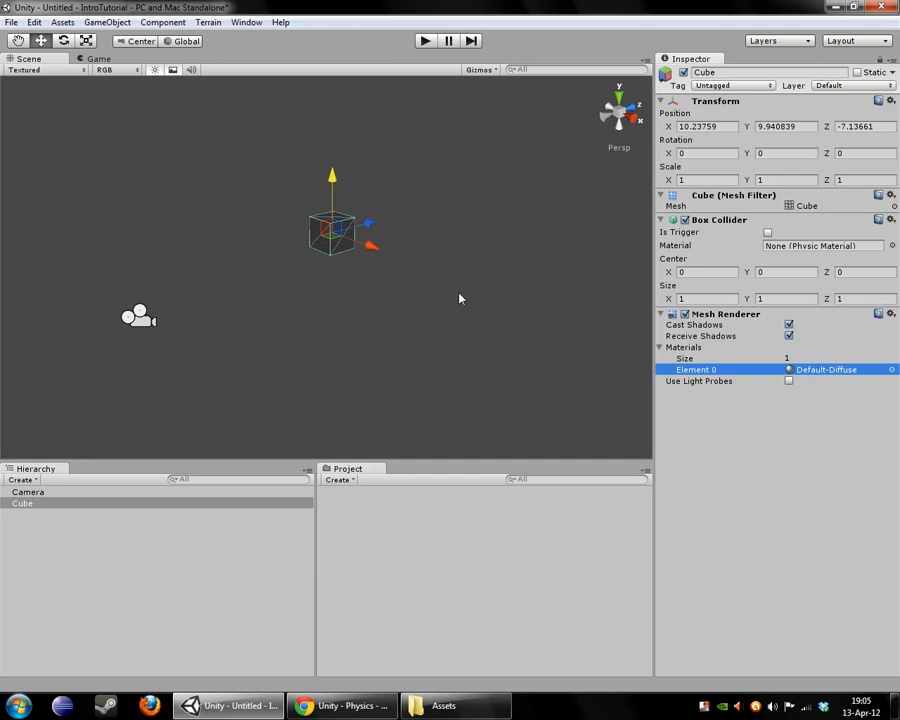
{"action": "mouse_move", "coordinate": [390, 302]}
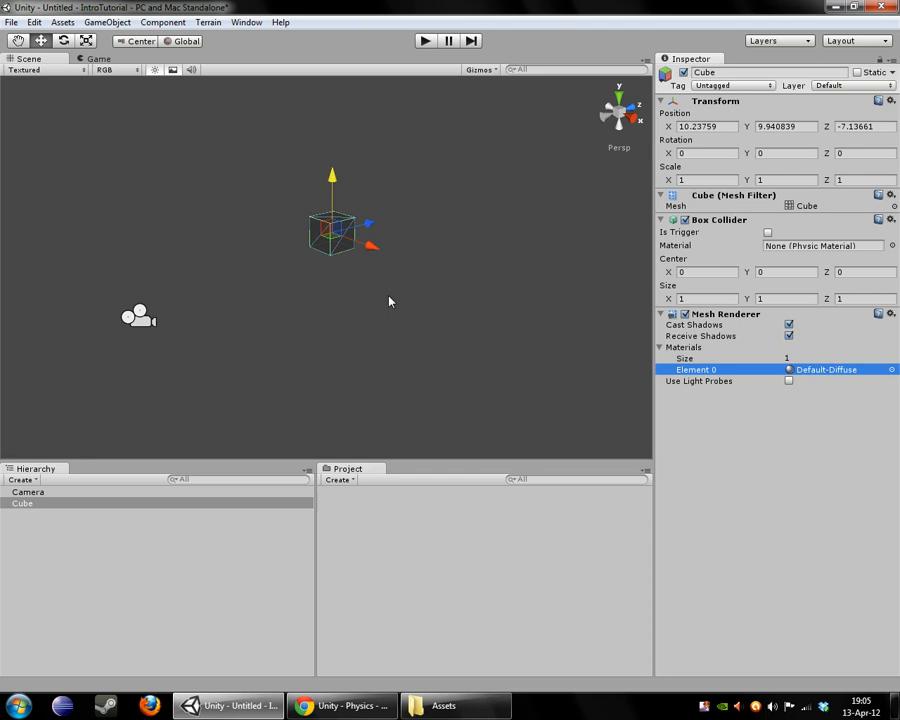
{"action": "mouse_move", "coordinate": [752, 340]}
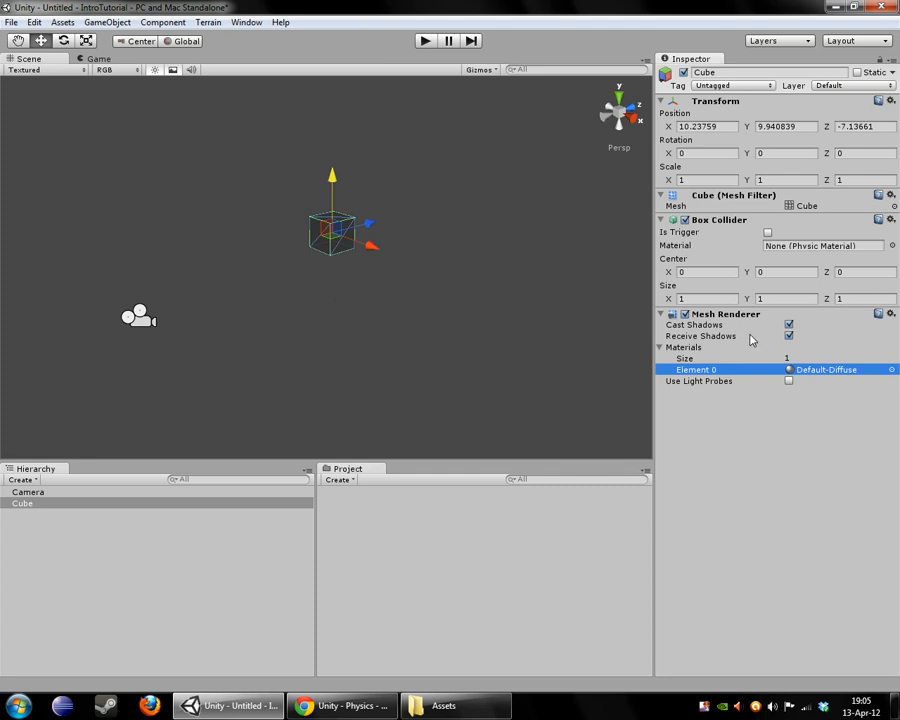
{"action": "mouse_move", "coordinate": [88, 144]}
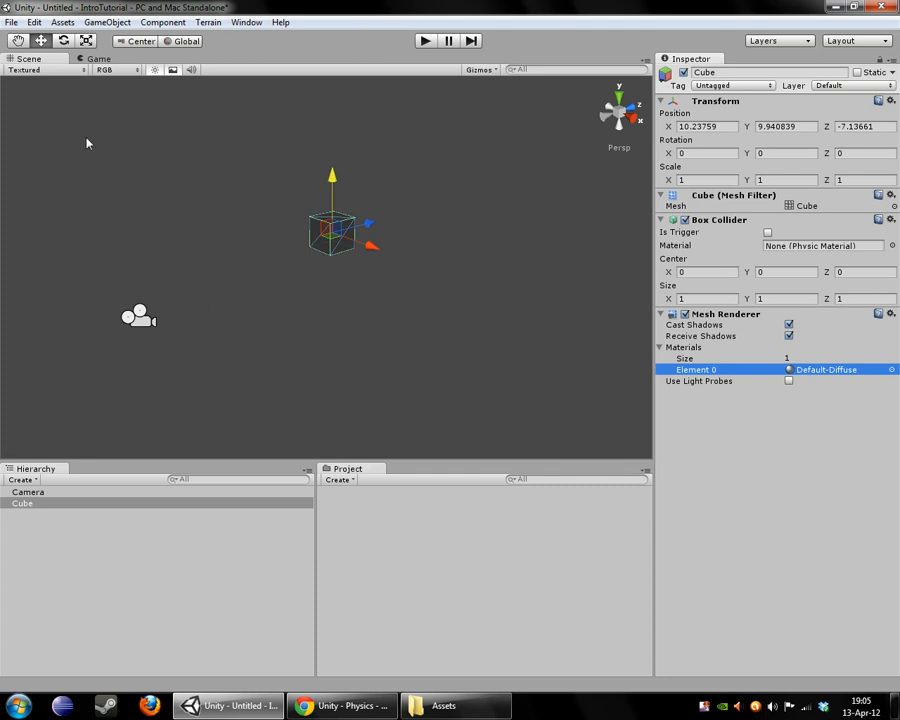
{"action": "left_click", "coordinate": [694, 324]}
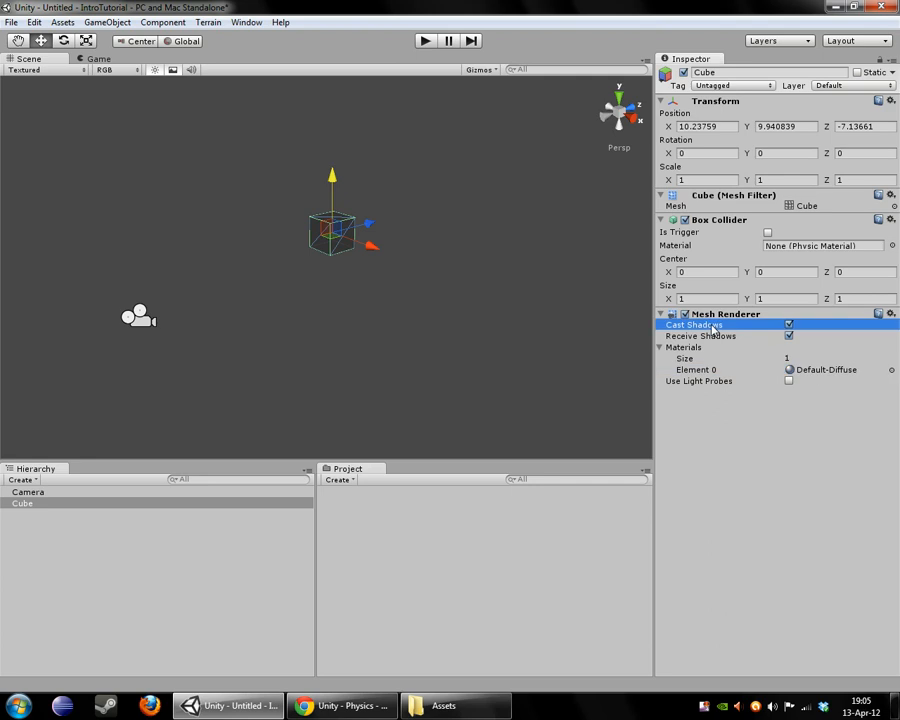
{"action": "mouse_move", "coordinate": [304, 354]}
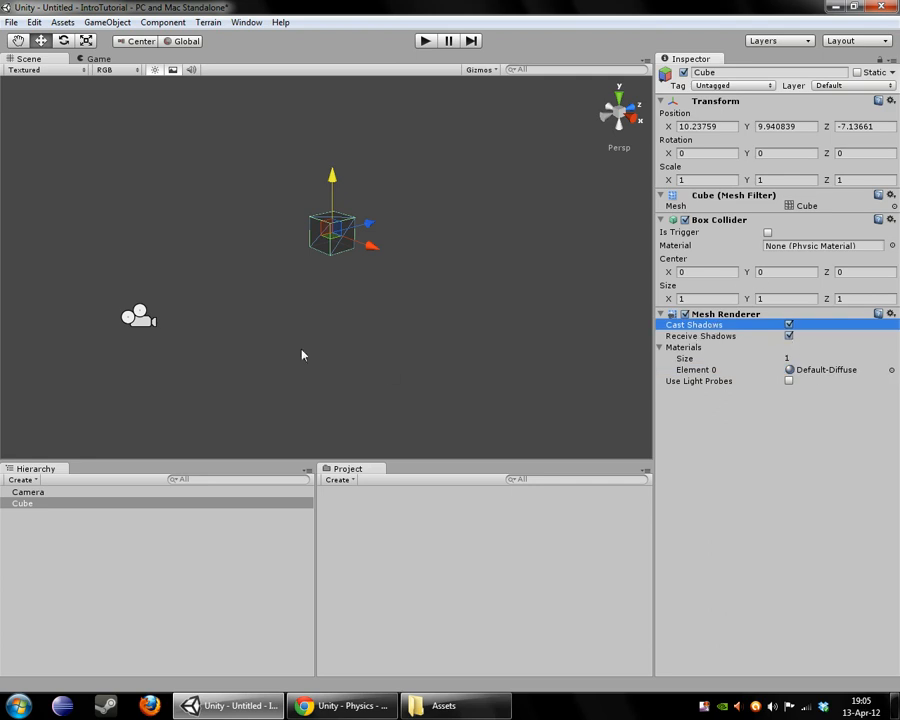
{"action": "mouse_move", "coordinate": [710, 368]}
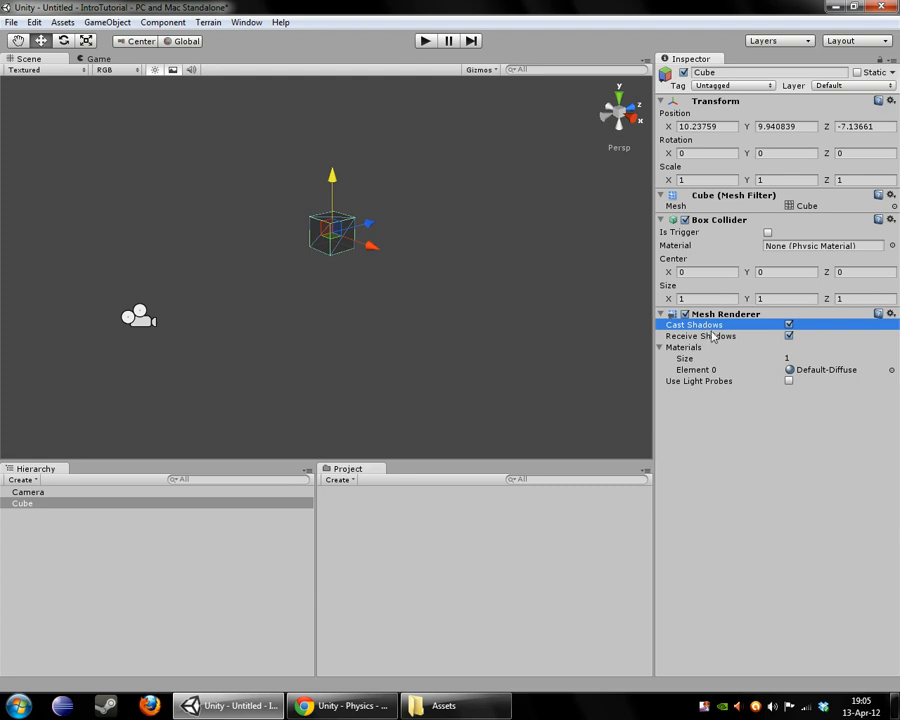
{"action": "mouse_move", "coordinate": [548, 262]}
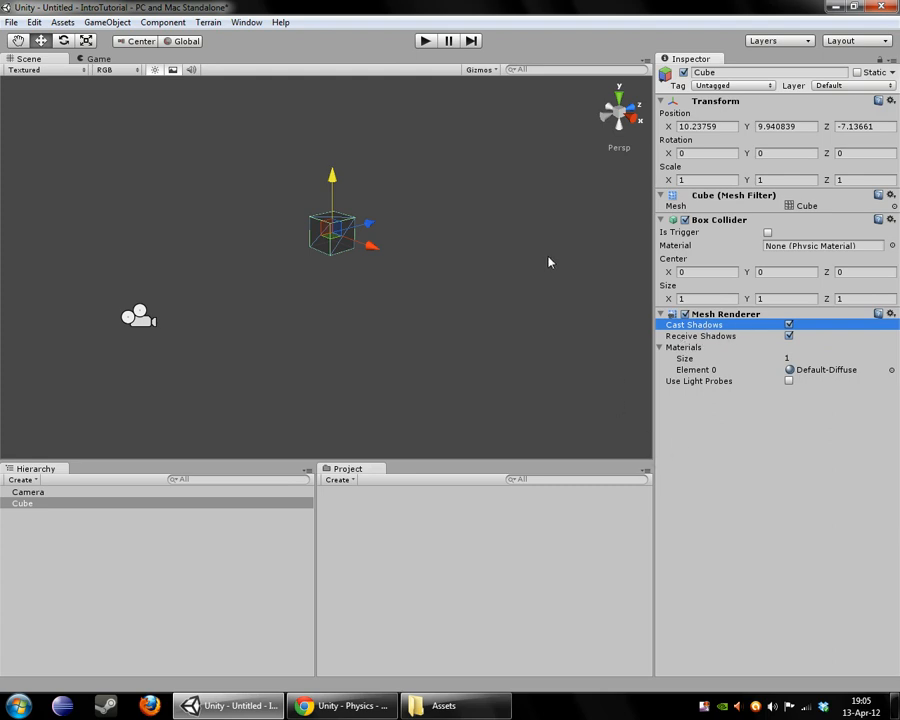
{"action": "mouse_move", "coordinate": [296, 196]}
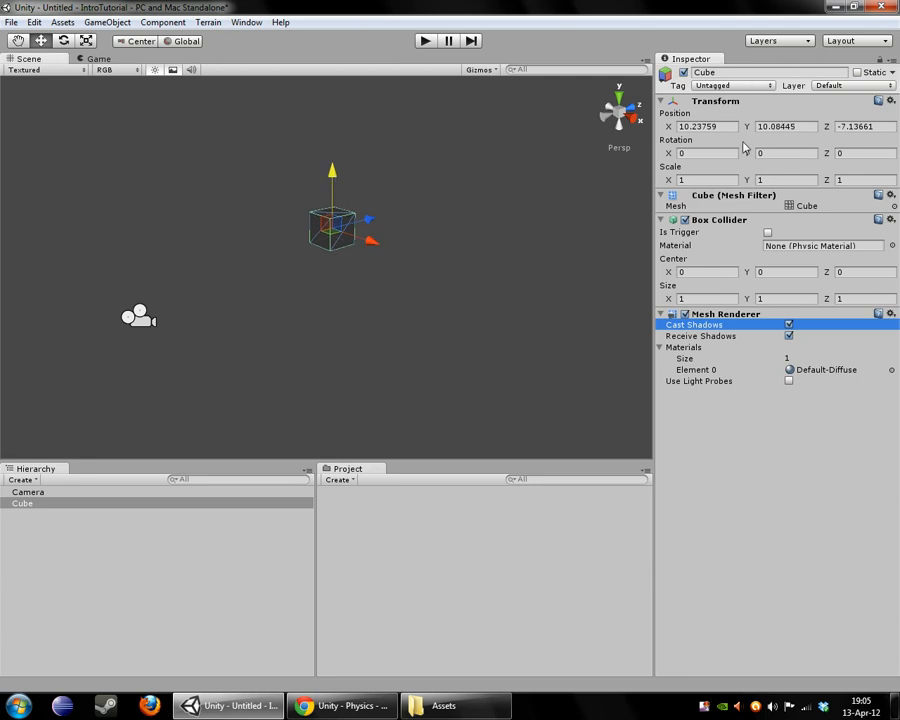
{"action": "mouse_move", "coordinate": [768, 348]}
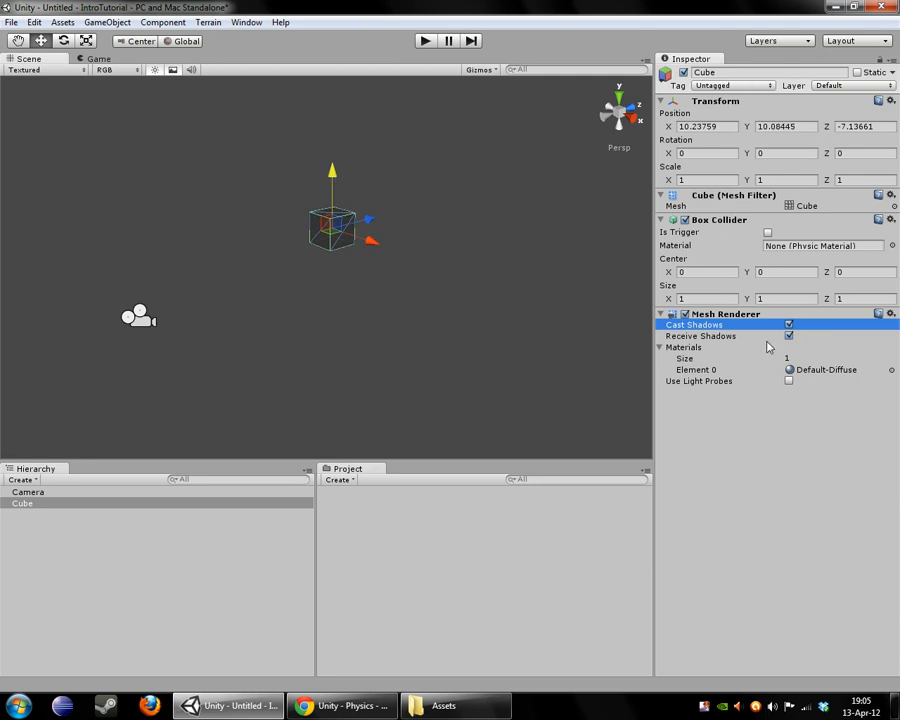
{"action": "mouse_move", "coordinate": [104, 162]}
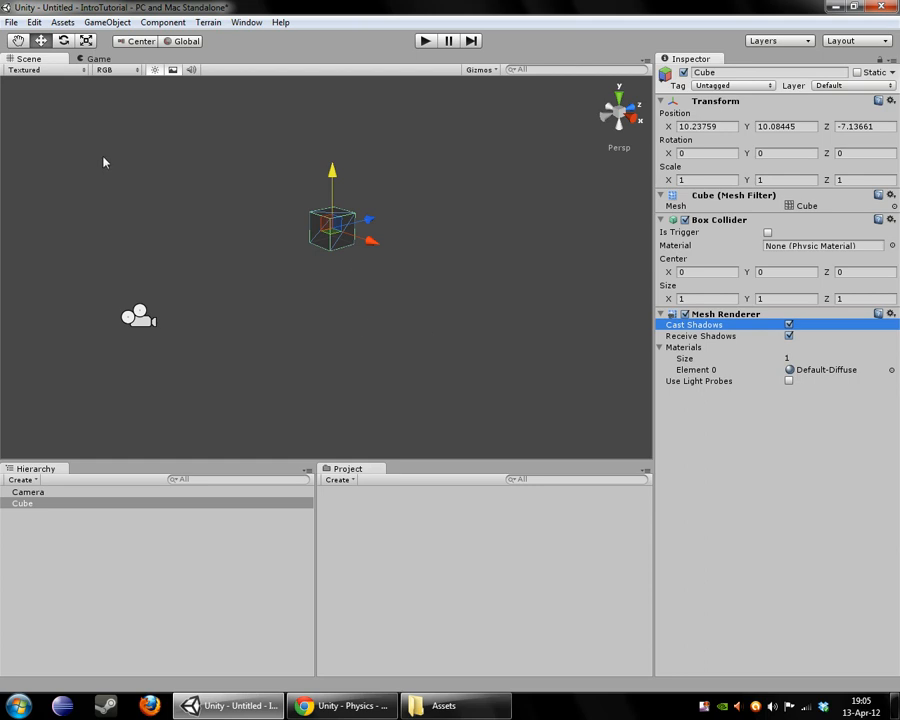
Attach a Rigidbody (mass 1, gravity on) to the cube via Component > Physics.
{"action": "left_click", "coordinate": [108, 22]}
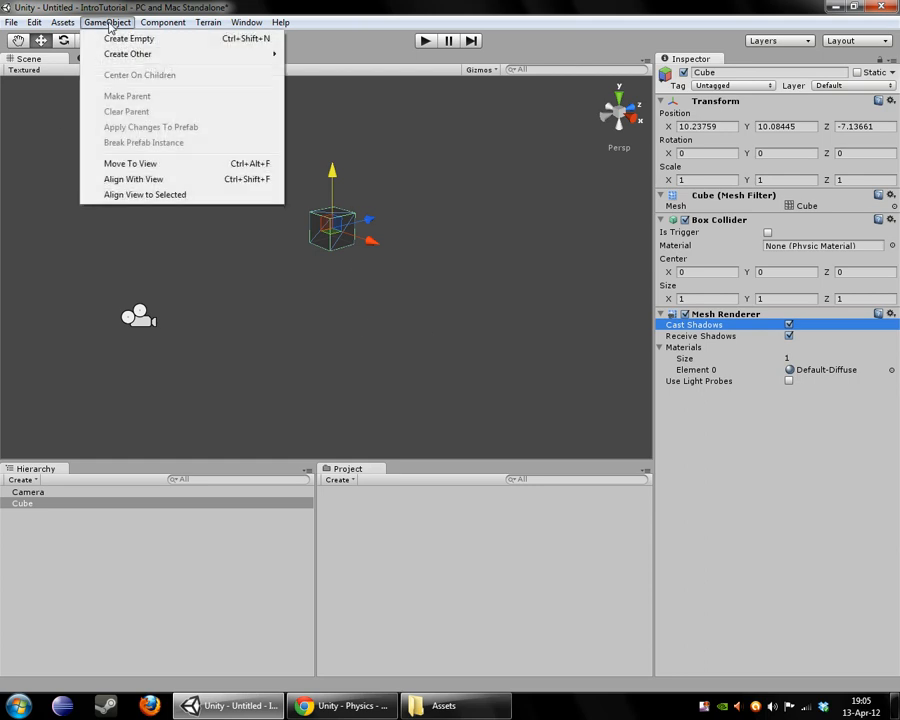
{"action": "left_click", "coordinate": [208, 22]}
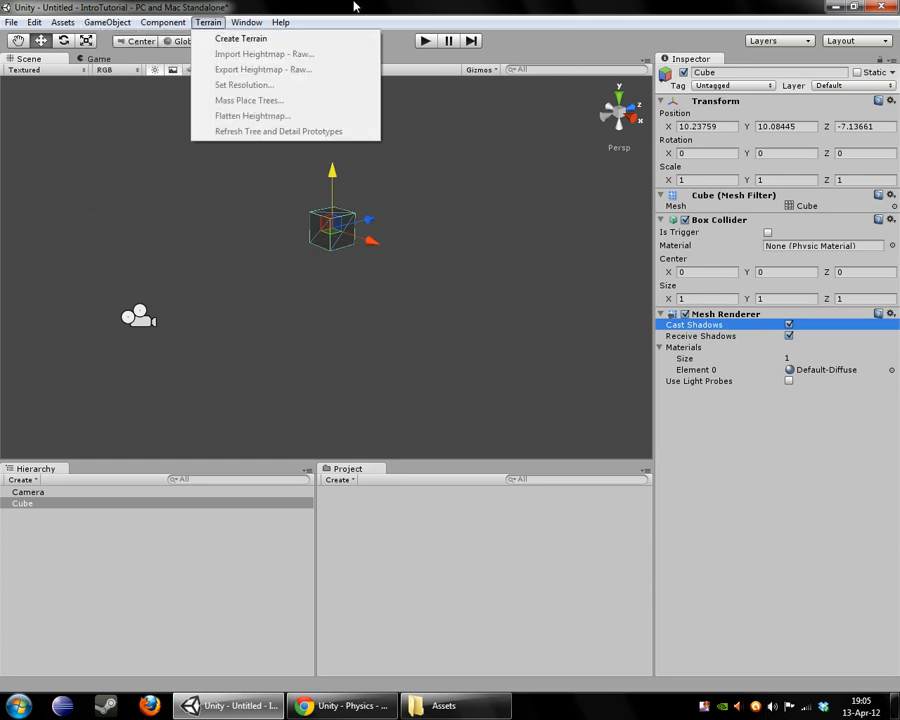
{"action": "left_click", "coordinate": [162, 22]}
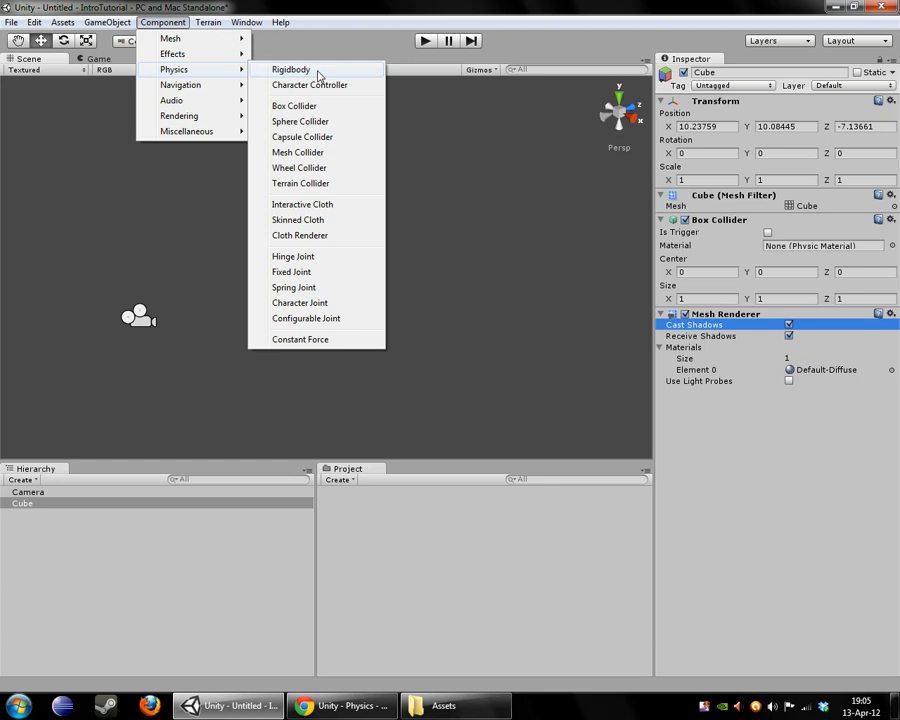
{"action": "left_click", "coordinate": [292, 68]}
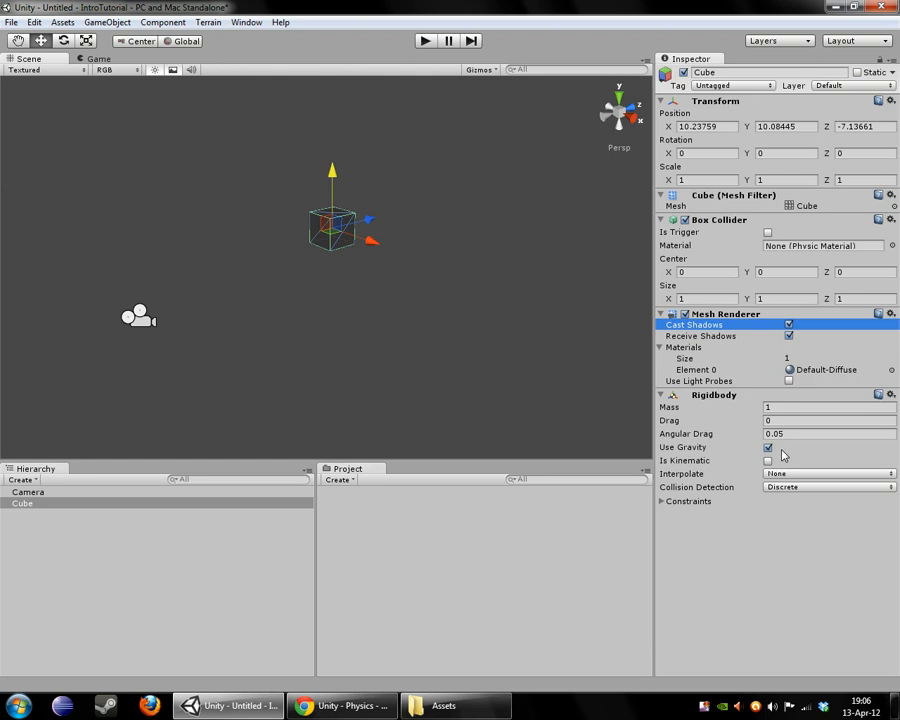
{"action": "mouse_move", "coordinate": [736, 448]}
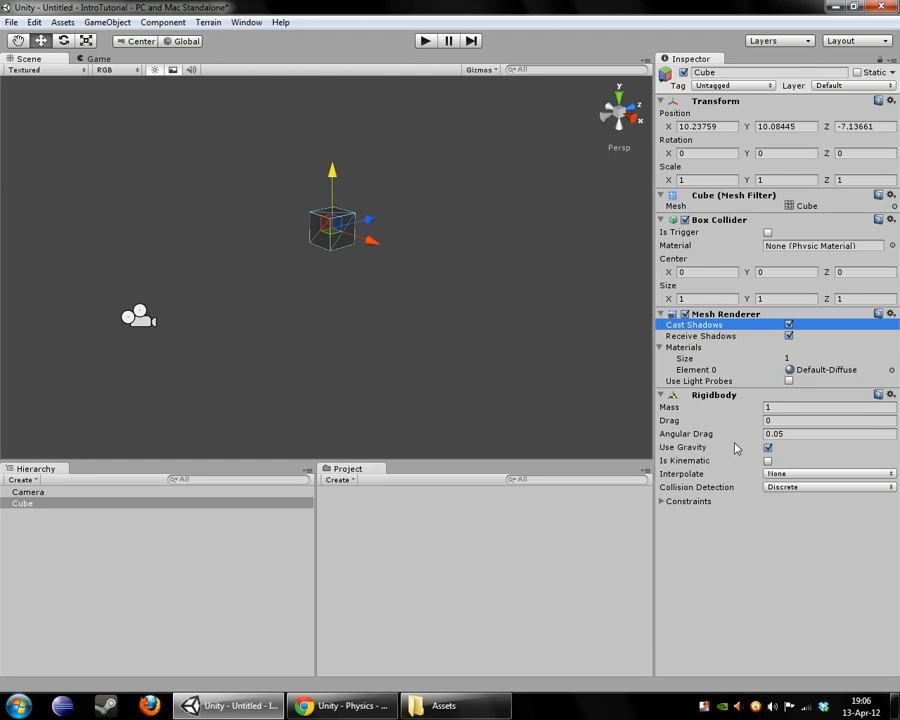
{"action": "mouse_move", "coordinate": [680, 432]}
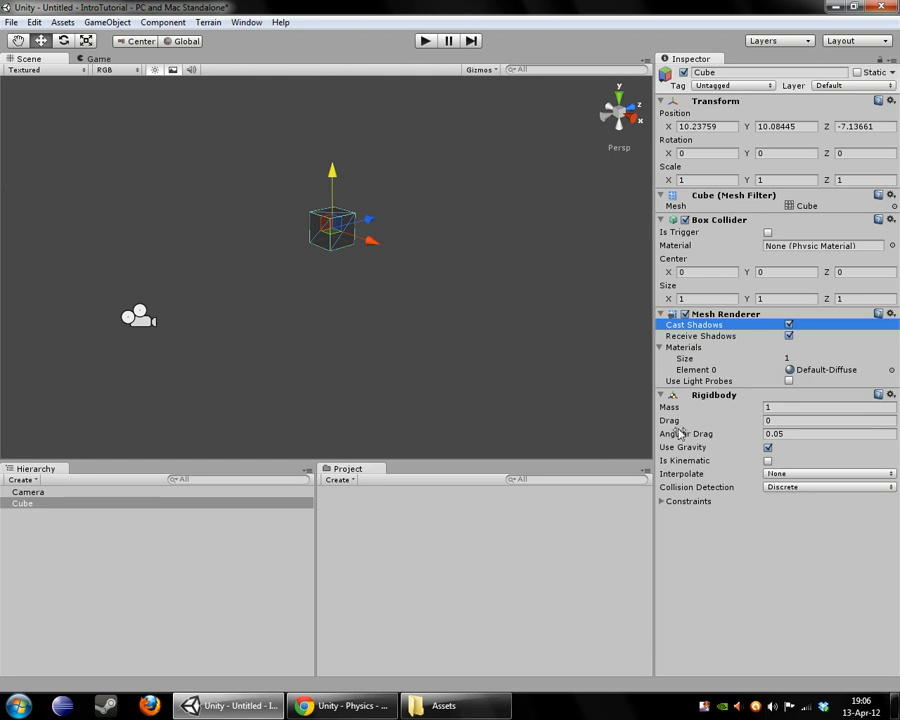
{"action": "mouse_move", "coordinate": [712, 468]}
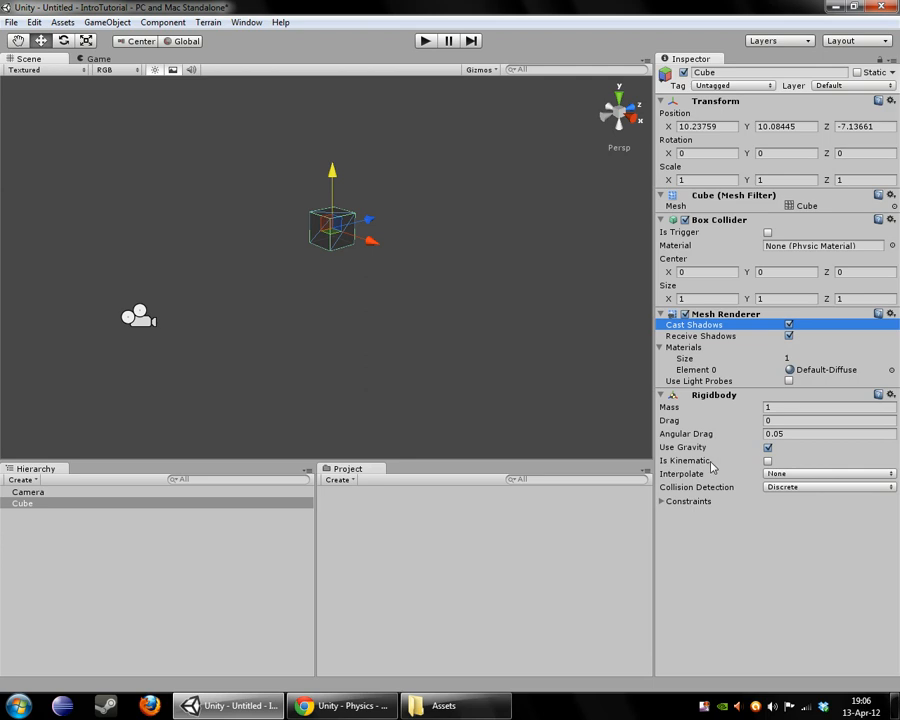
{"action": "mouse_move", "coordinate": [752, 472]}
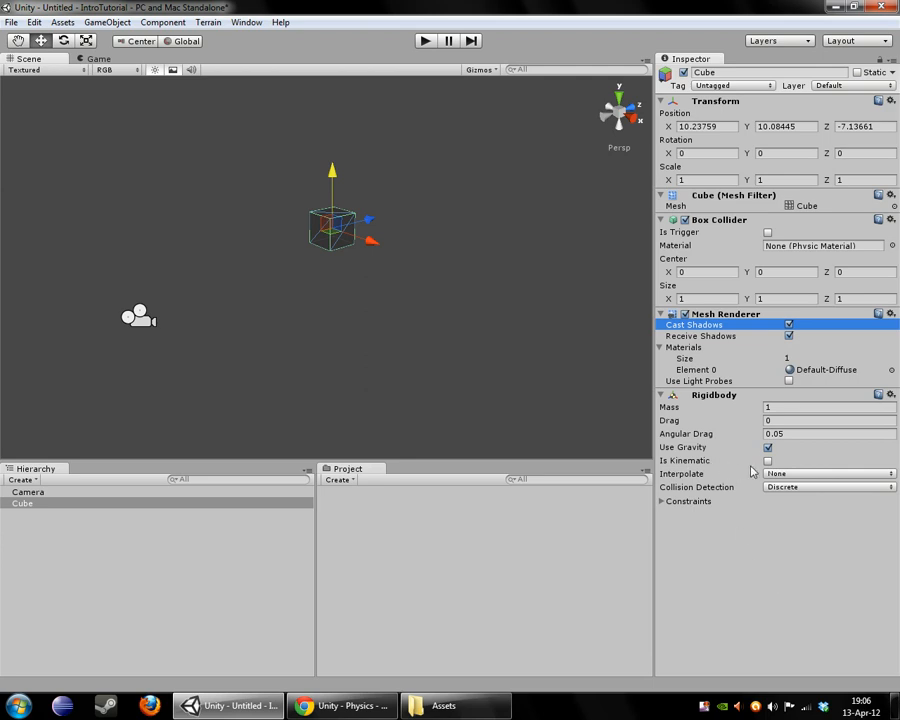
{"action": "mouse_move", "coordinate": [680, 470]}
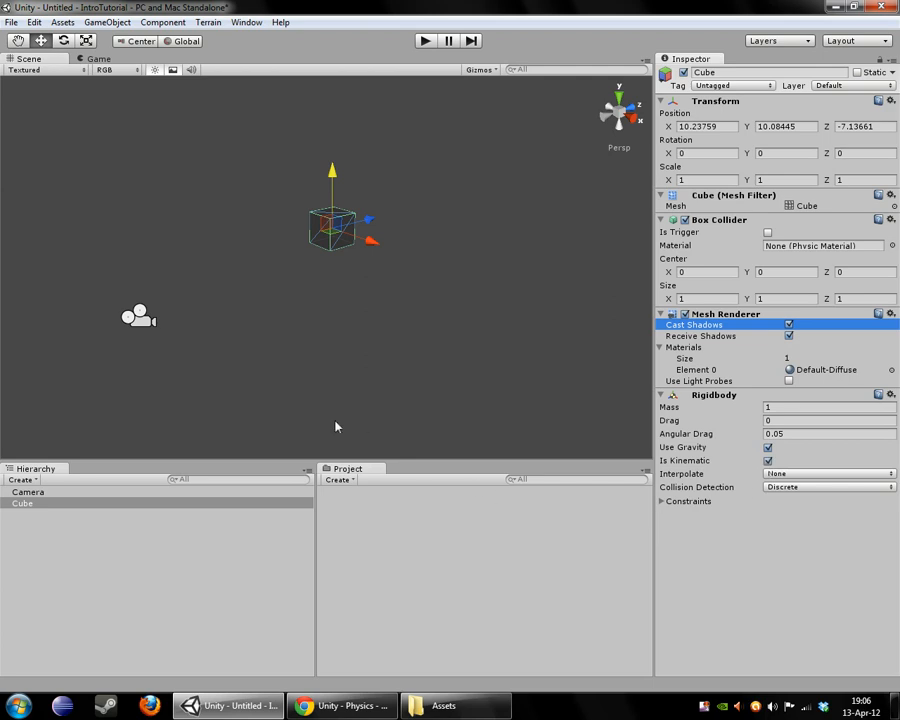
{"action": "mouse_move", "coordinate": [490, 448]}
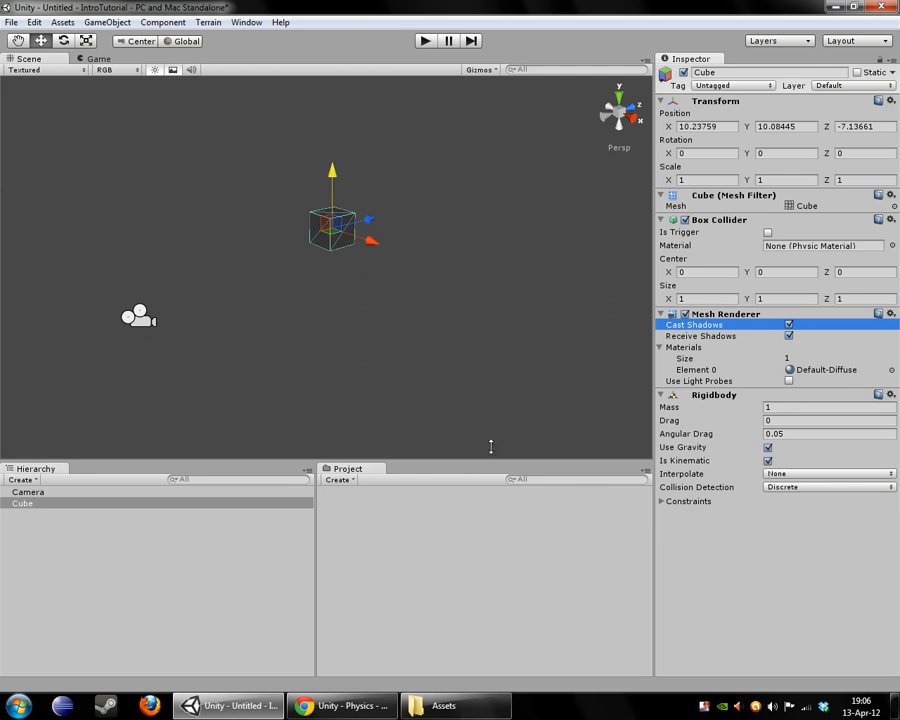
{"action": "mouse_move", "coordinate": [354, 374]}
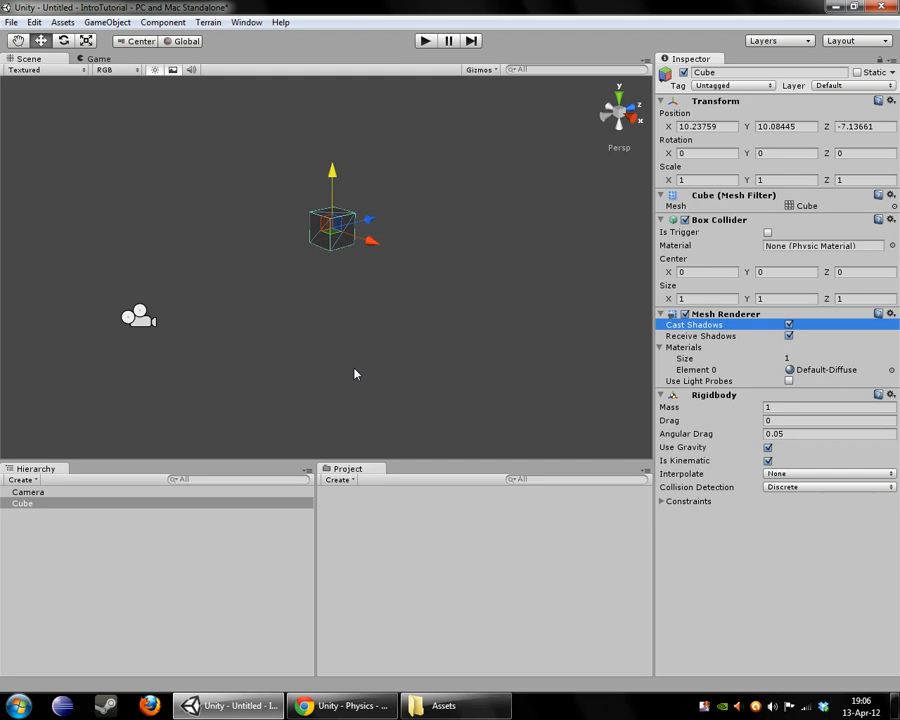
{"action": "mouse_move", "coordinate": [284, 328]}
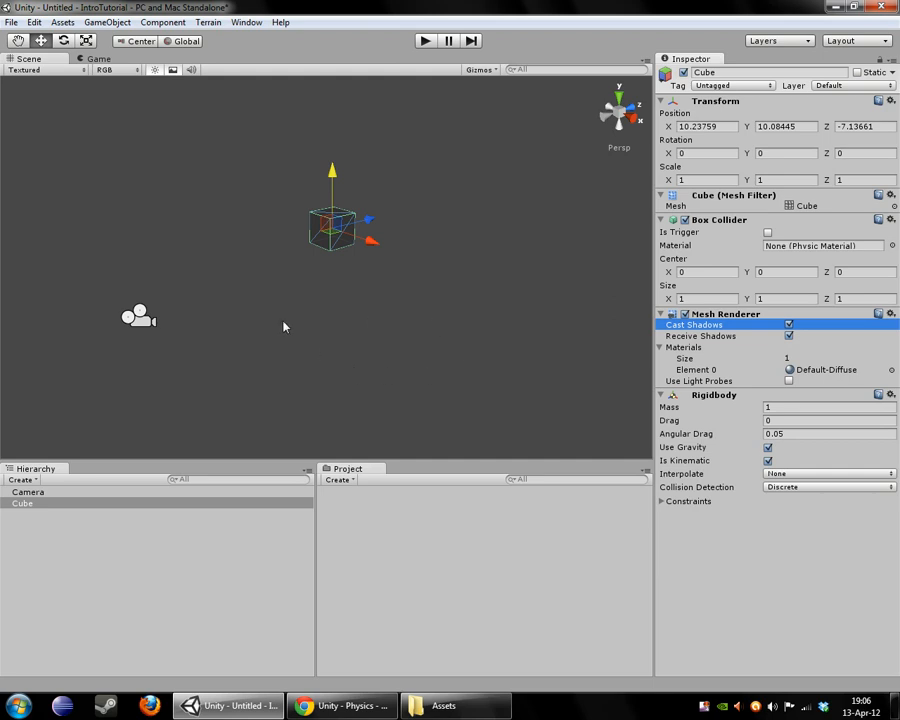
{"action": "mouse_move", "coordinate": [436, 300]}
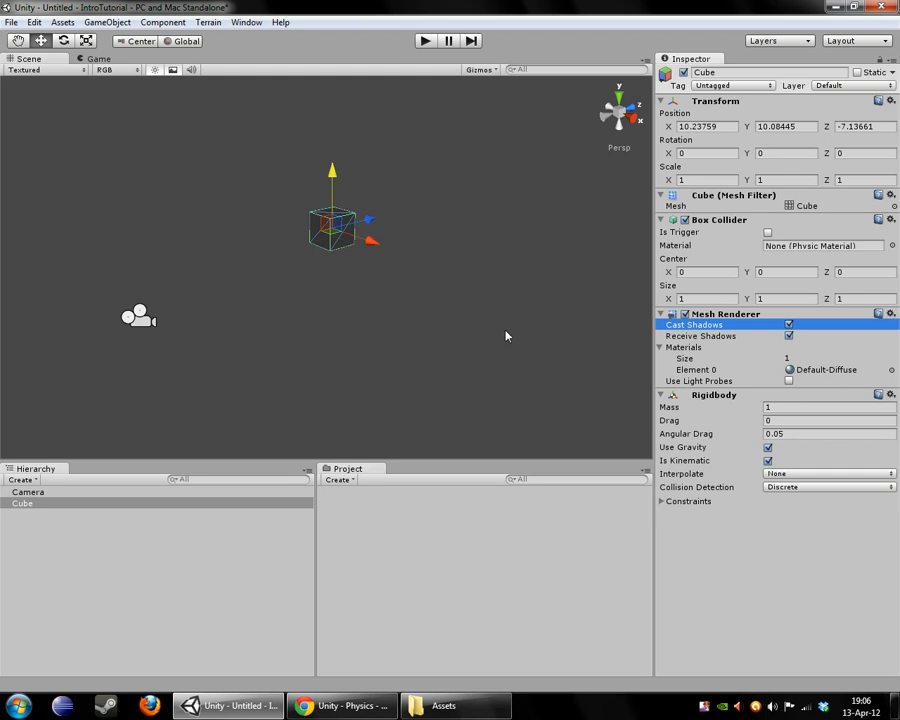
{"action": "left_click", "coordinate": [340, 704]}
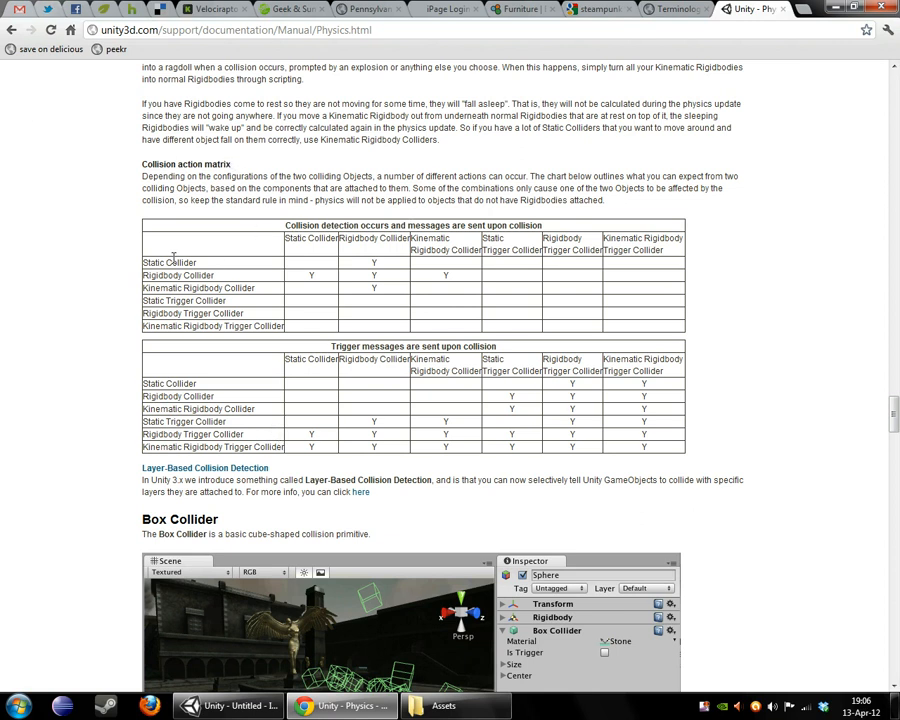
Highlight the Static Collider row of the collision action matrix and read further down the page.
{"action": "double_click", "coordinate": [168, 262]}
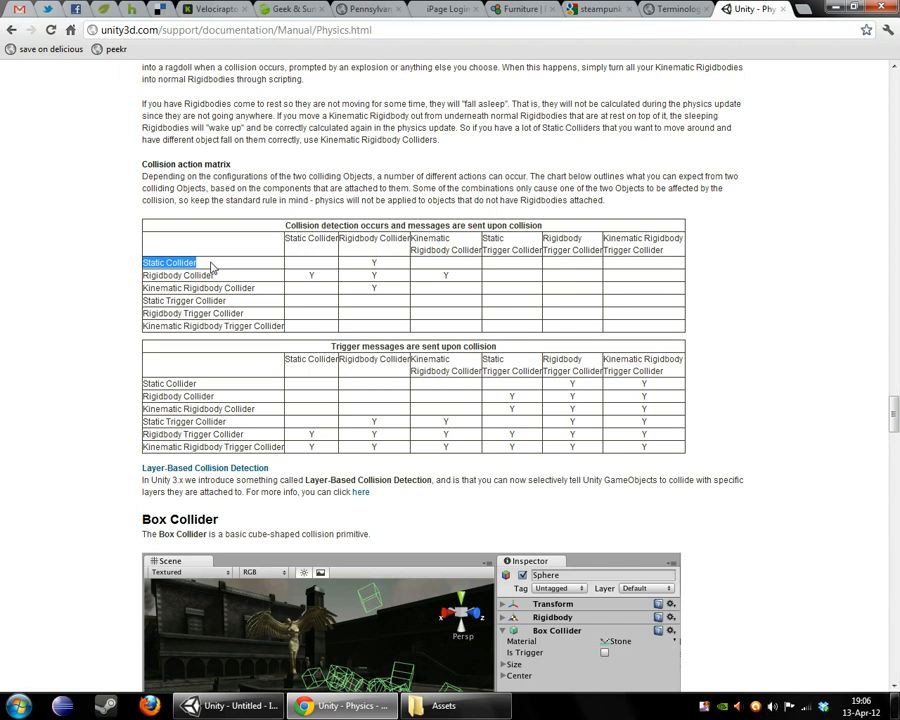
{"action": "mouse_move", "coordinate": [428, 418]}
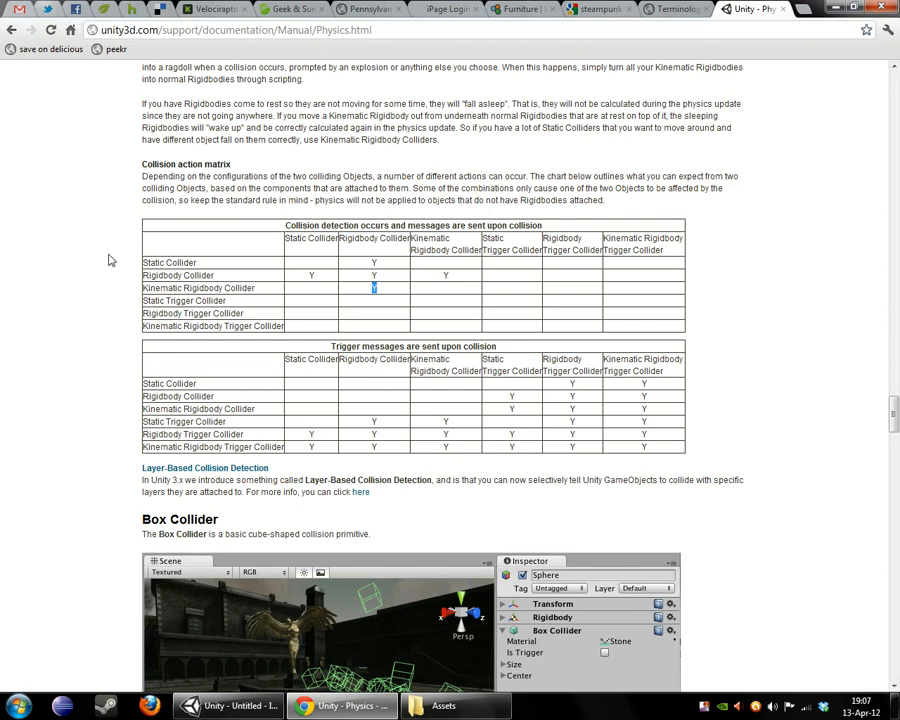
{"action": "mouse_move", "coordinate": [408, 294]}
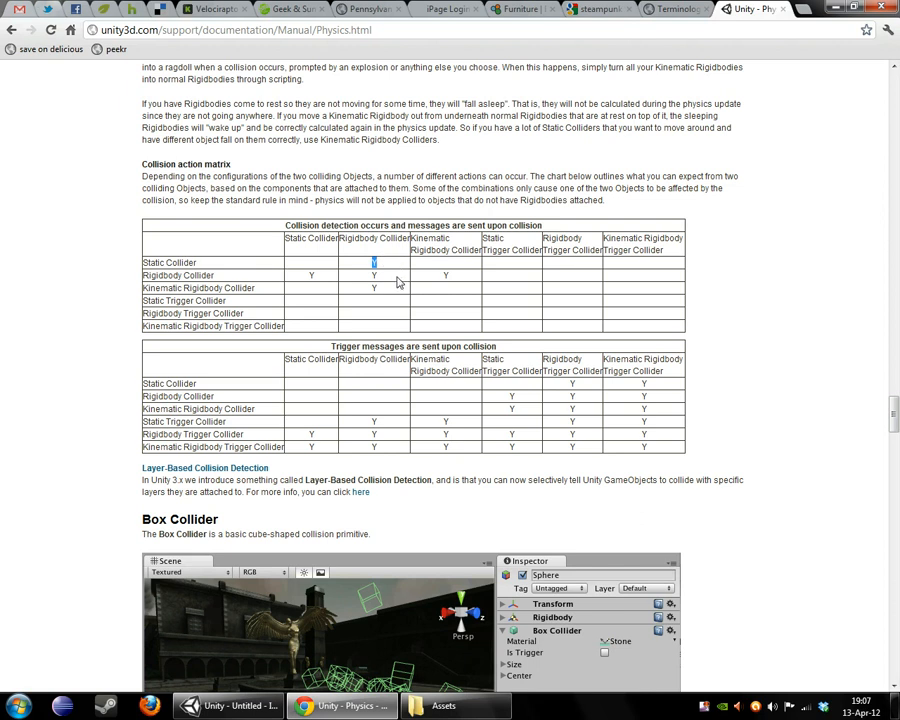
{"action": "mouse_move", "coordinate": [318, 316]}
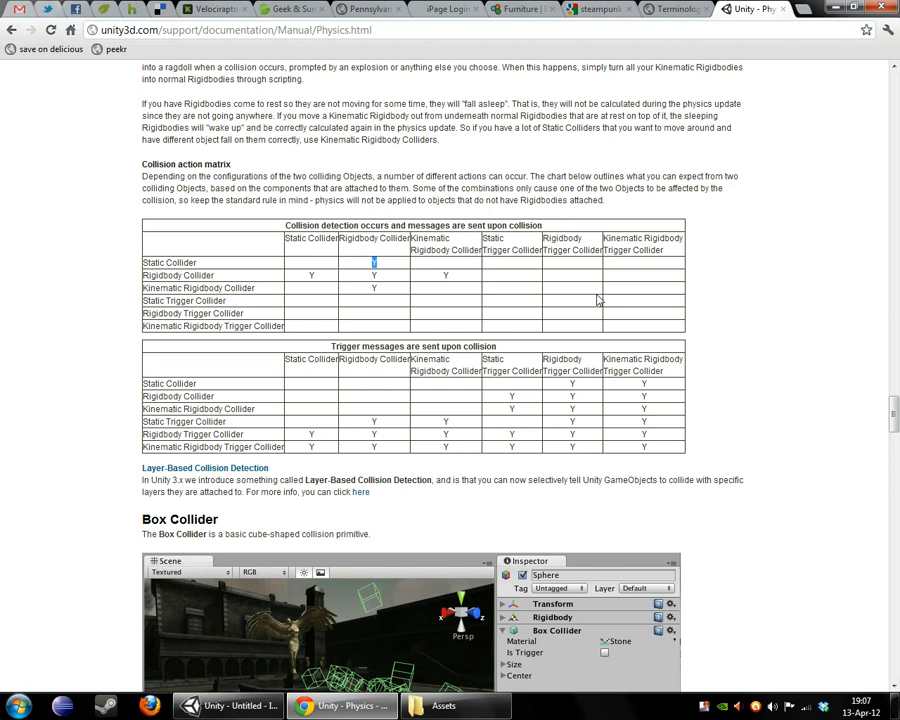
{"action": "mouse_move", "coordinate": [452, 284]}
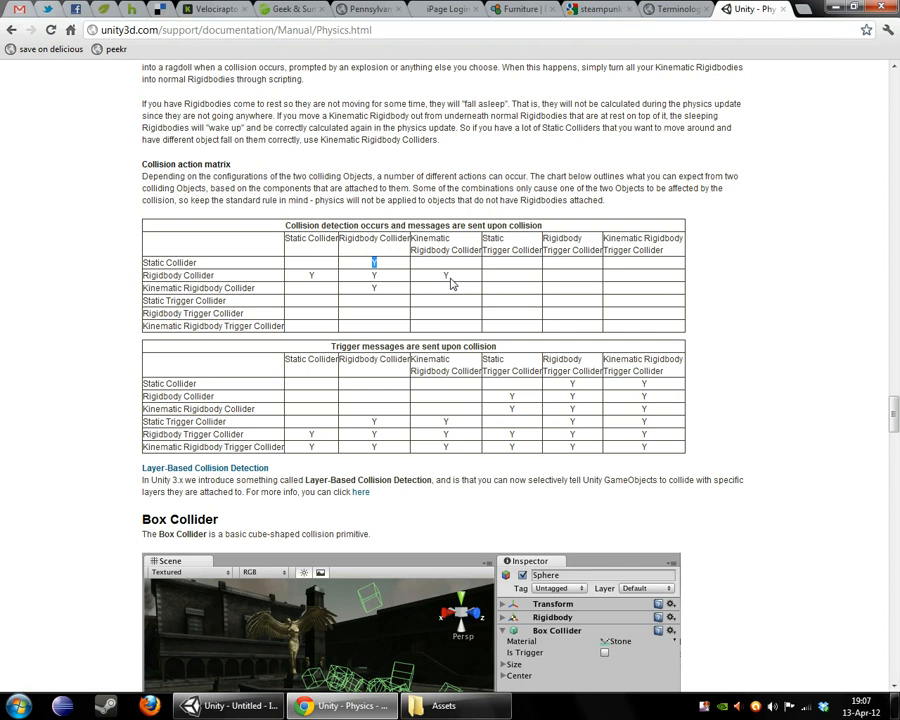
{"action": "mouse_move", "coordinate": [676, 288]}
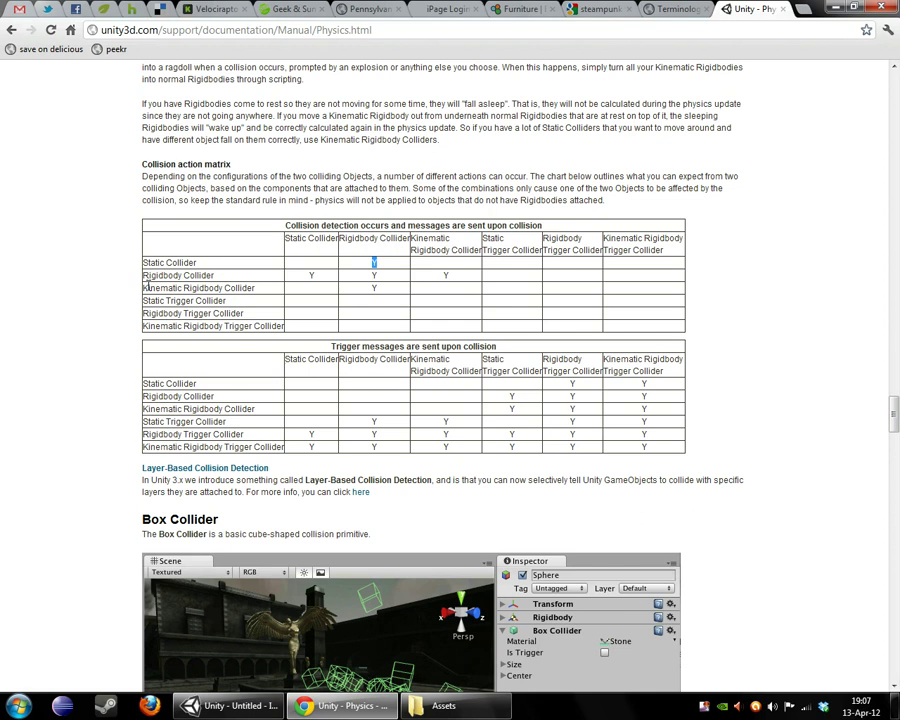
{"action": "mouse_move", "coordinate": [268, 298]}
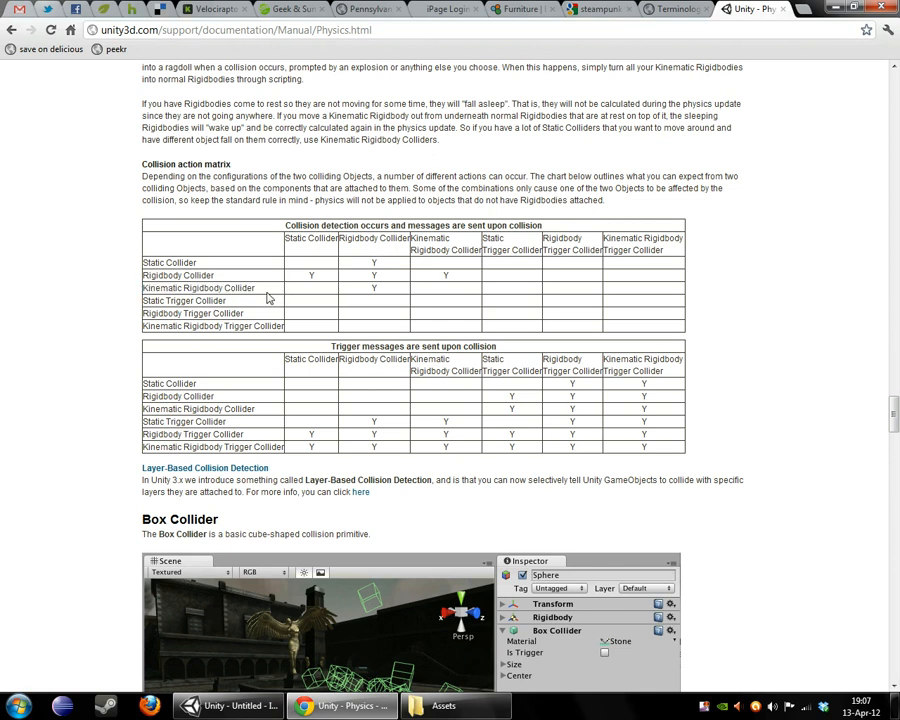
{"action": "scroll", "scroll_direction": "down", "scroll_amount": 3}
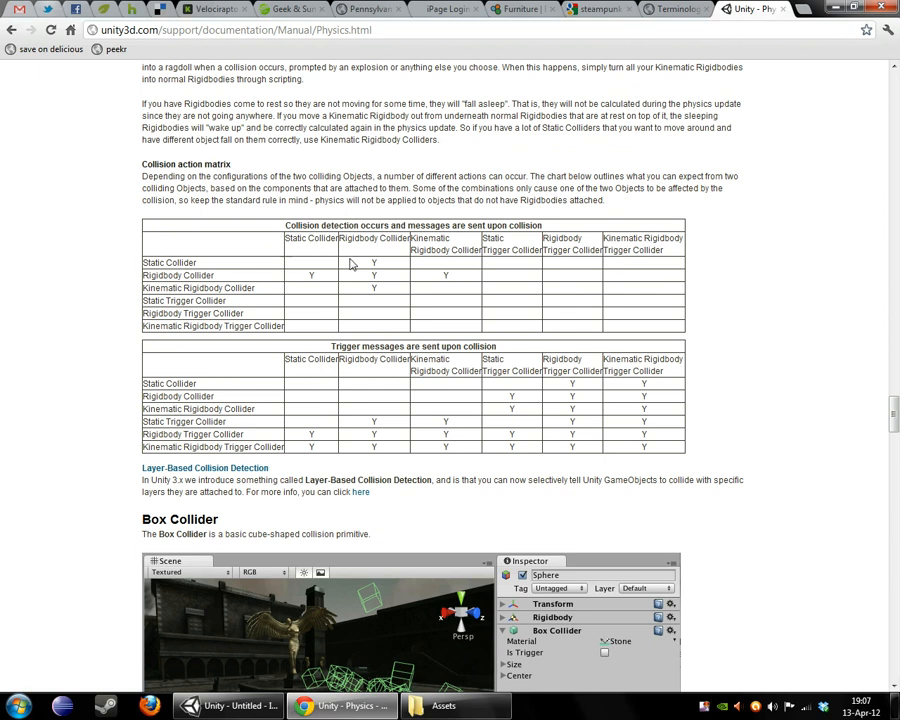
{"action": "mouse_move", "coordinate": [532, 352]}
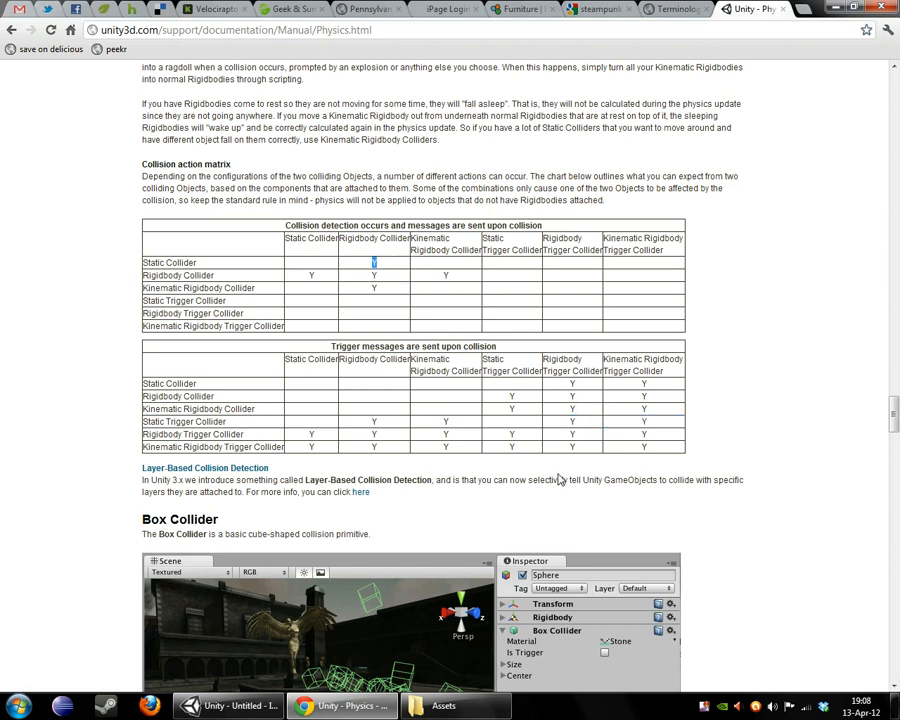
{"action": "mouse_move", "coordinate": [700, 396]}
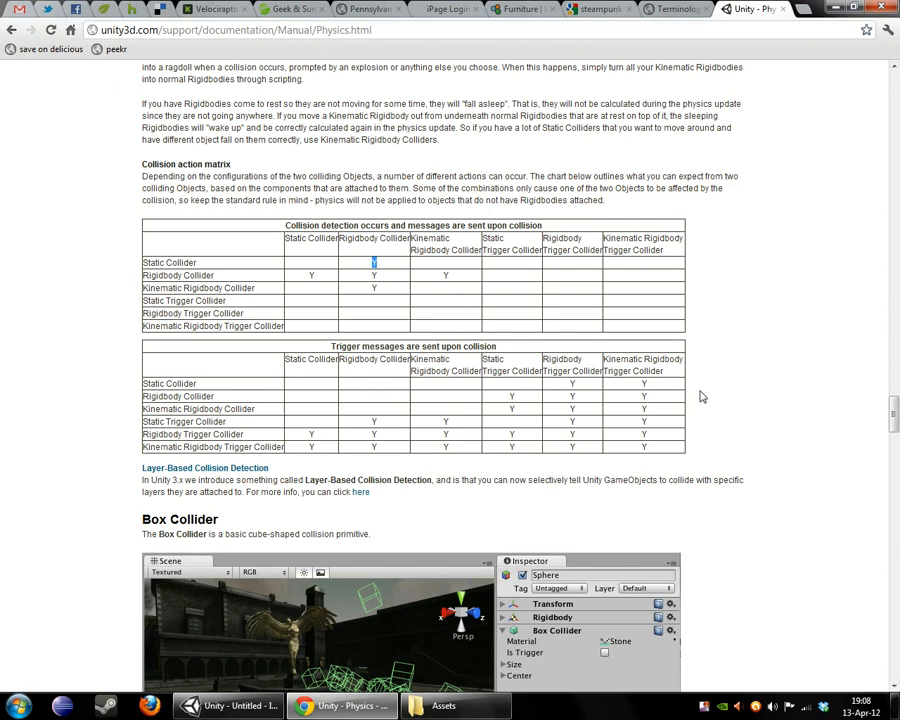
{"action": "mouse_move", "coordinate": [720, 438]}
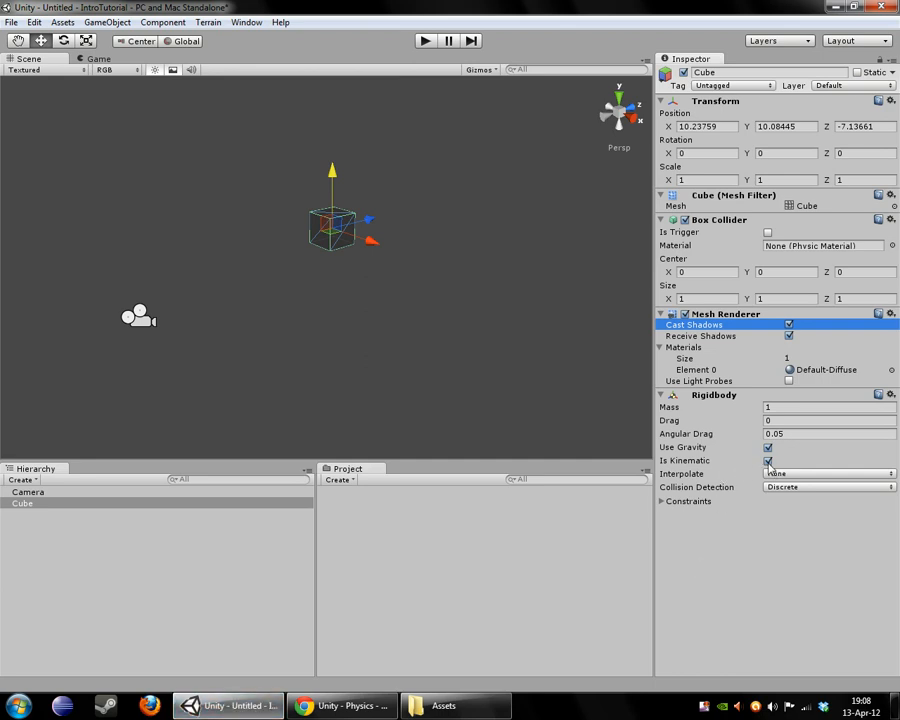
Turn off Is Kinematic, expand the Rigidbody Constraints foldout and select the Rotate tool.
{"action": "left_click", "coordinate": [768, 460]}
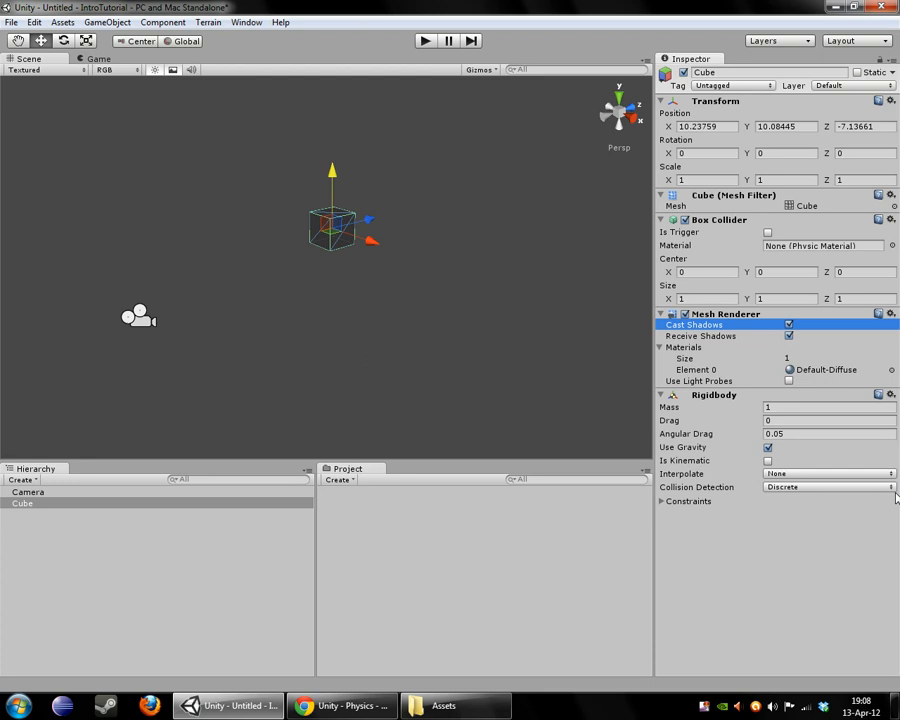
{"action": "mouse_move", "coordinate": [578, 414]}
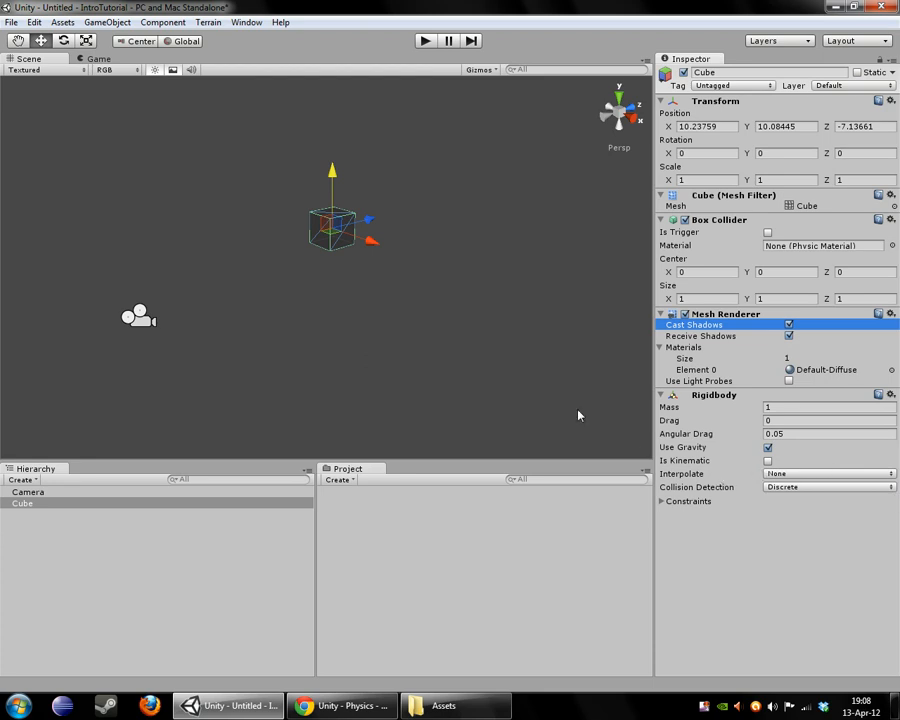
{"action": "mouse_move", "coordinate": [570, 564]}
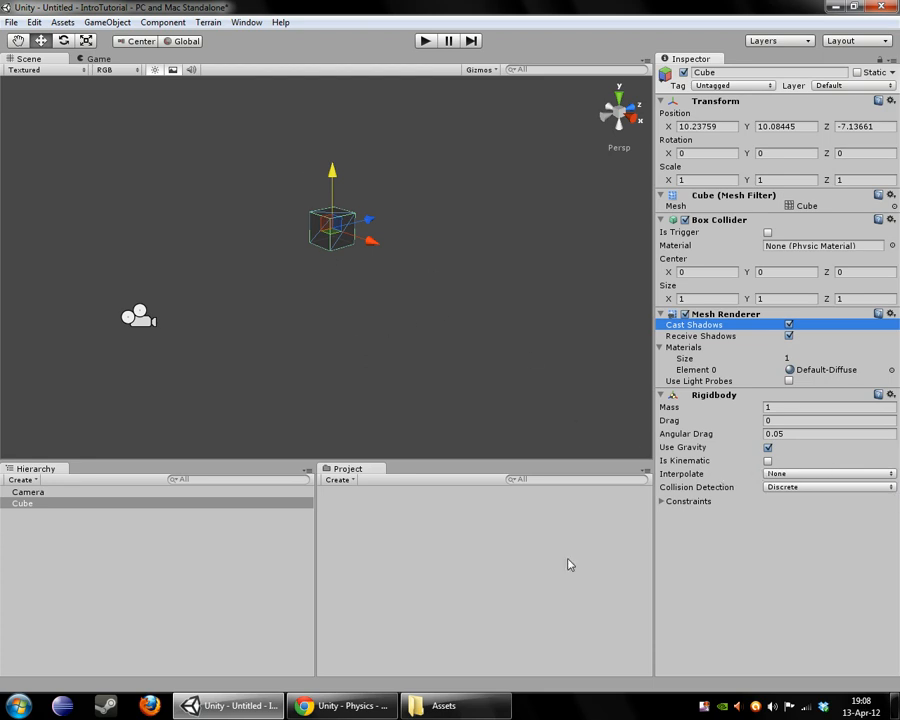
{"action": "mouse_move", "coordinate": [622, 430]}
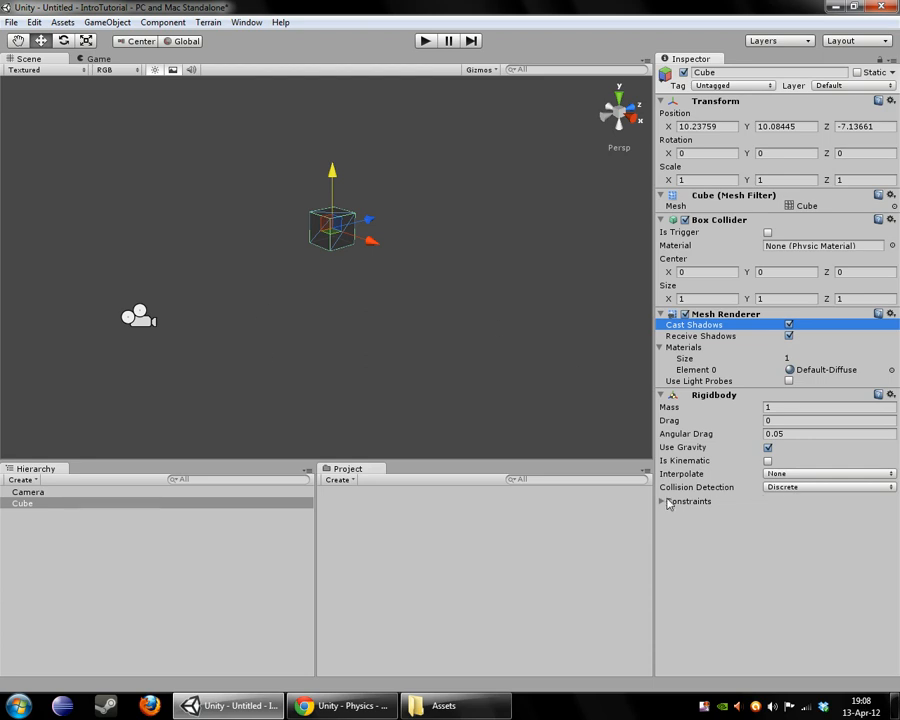
{"action": "left_click", "coordinate": [662, 500]}
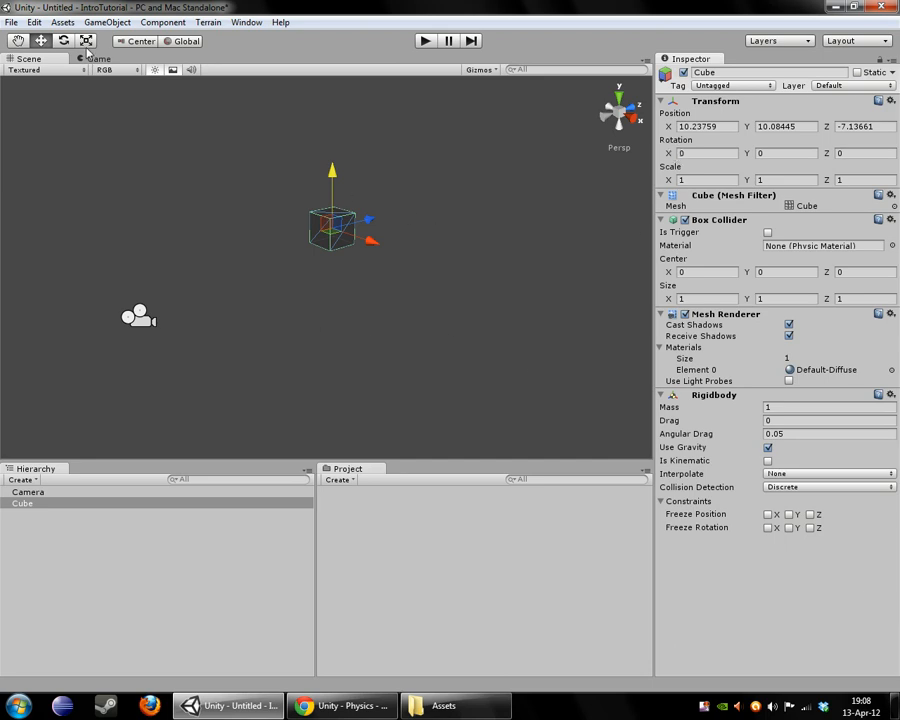
{"action": "left_click", "coordinate": [64, 40]}
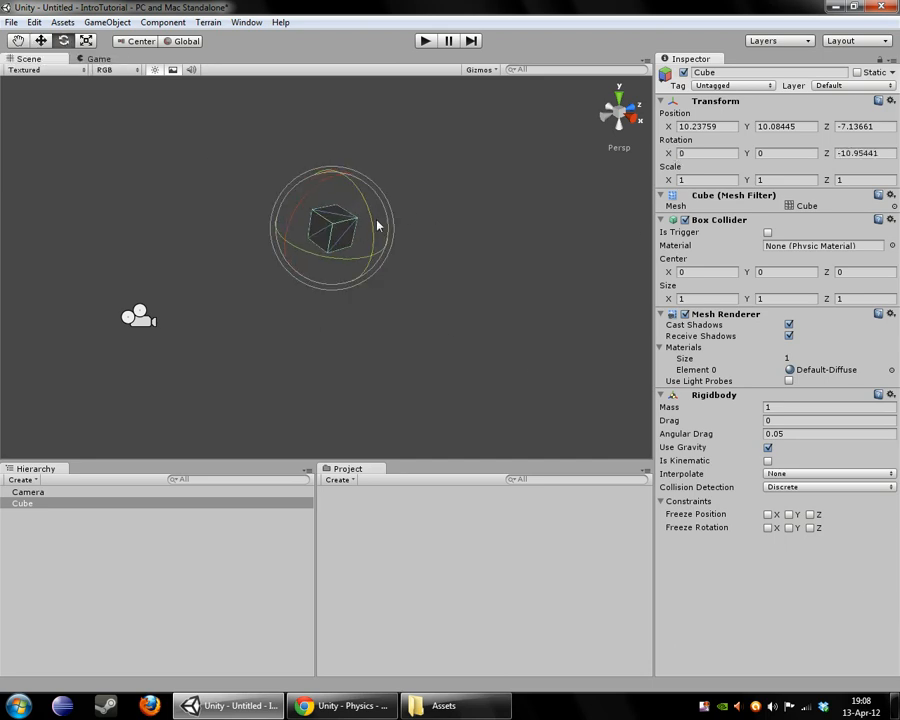
Tilt the cube to about -35.5 on Z and freeze its rotation on X and Z.
{"action": "left_click_drag", "start_coordinate": [360, 216], "coordinate": [330, 230]}
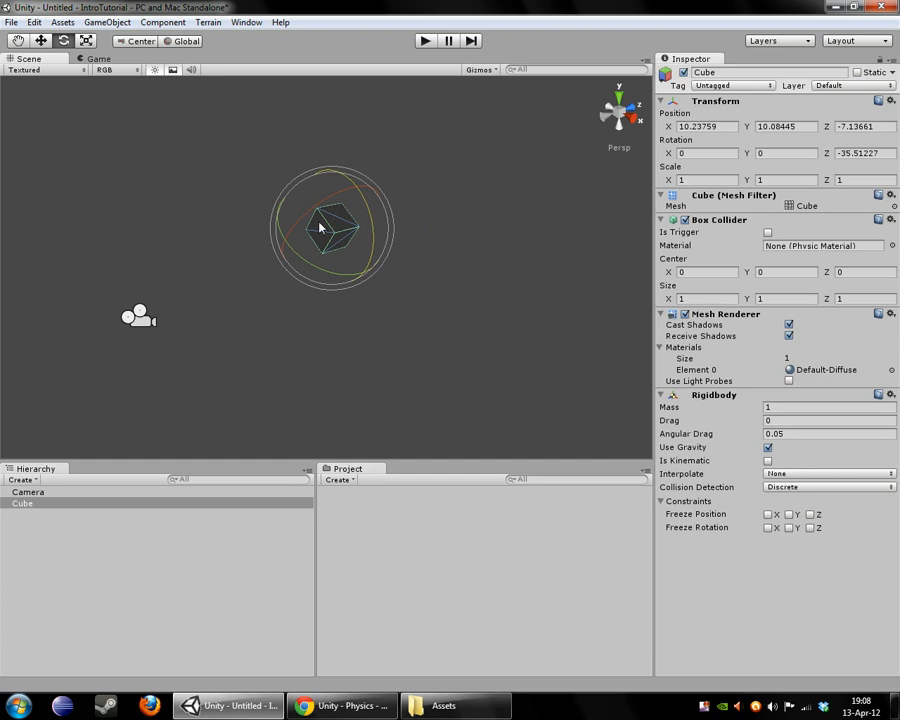
{"action": "mouse_move", "coordinate": [330, 244]}
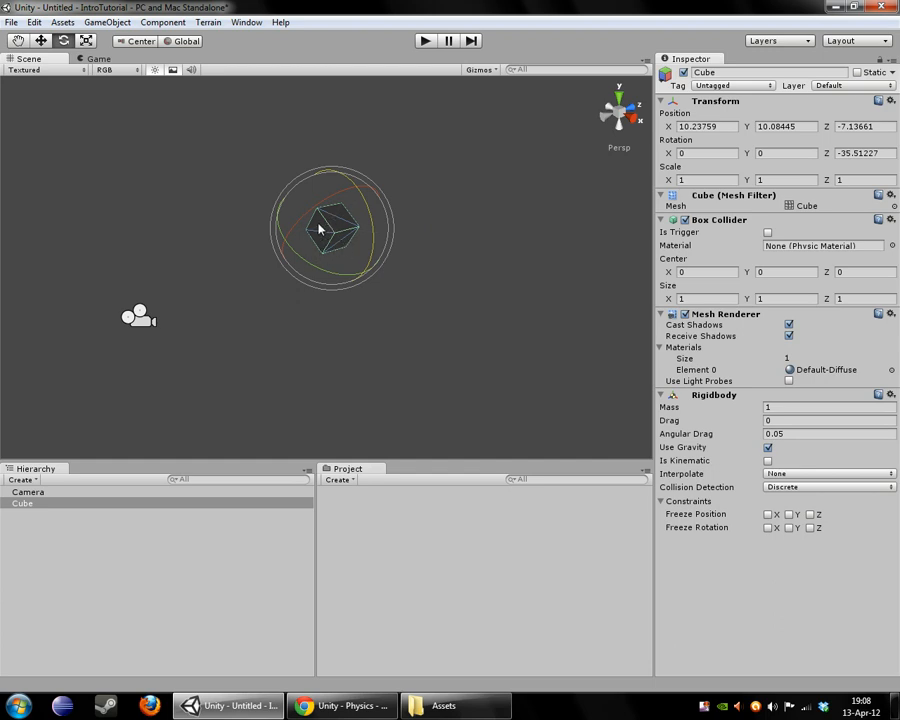
{"action": "mouse_move", "coordinate": [296, 198]}
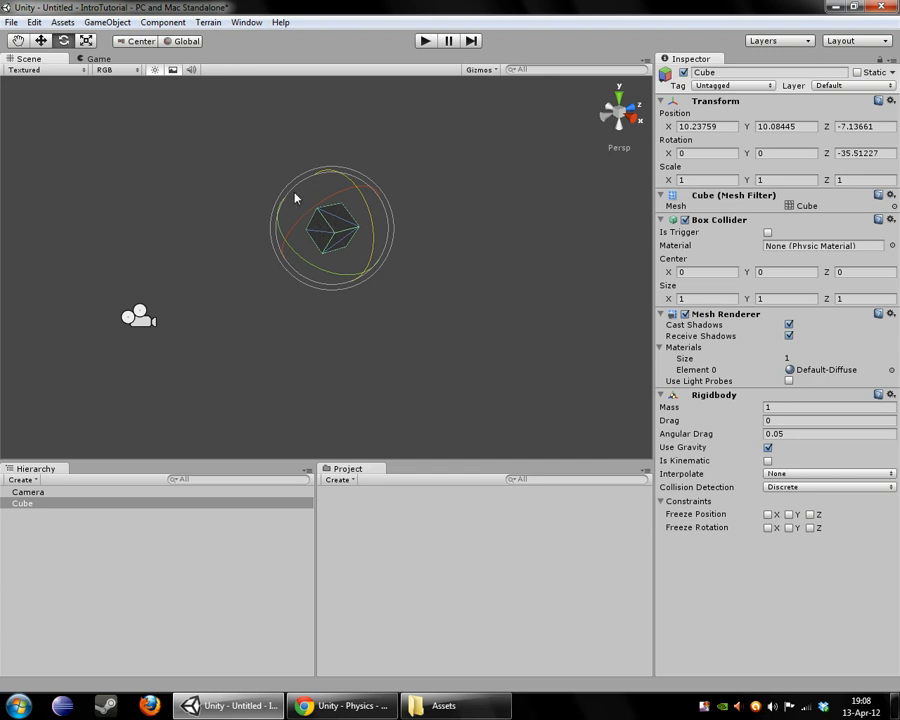
{"action": "mouse_move", "coordinate": [332, 252]}
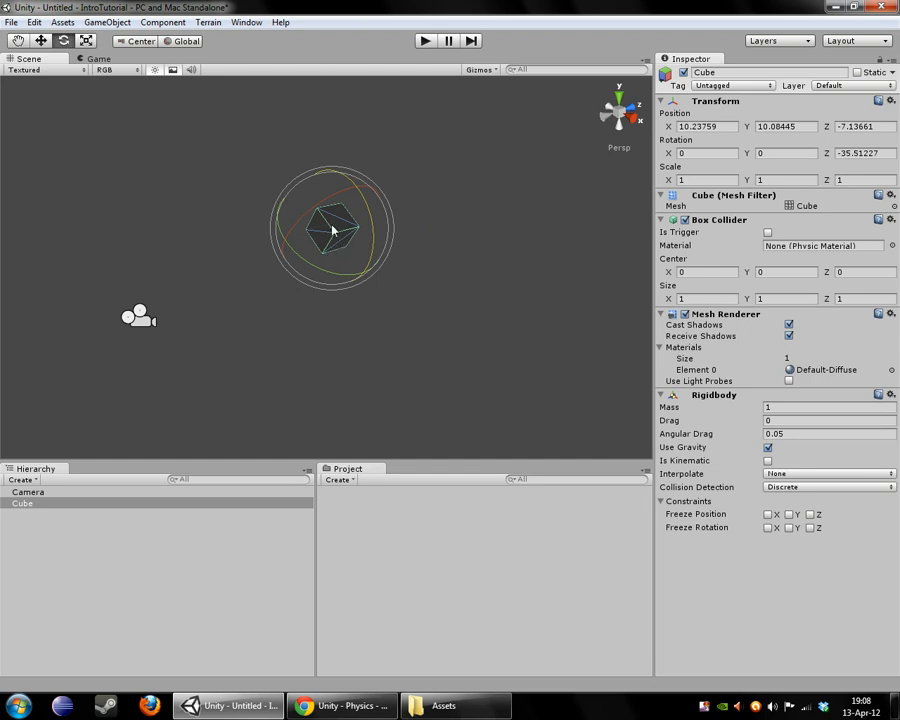
{"action": "mouse_move", "coordinate": [320, 232]}
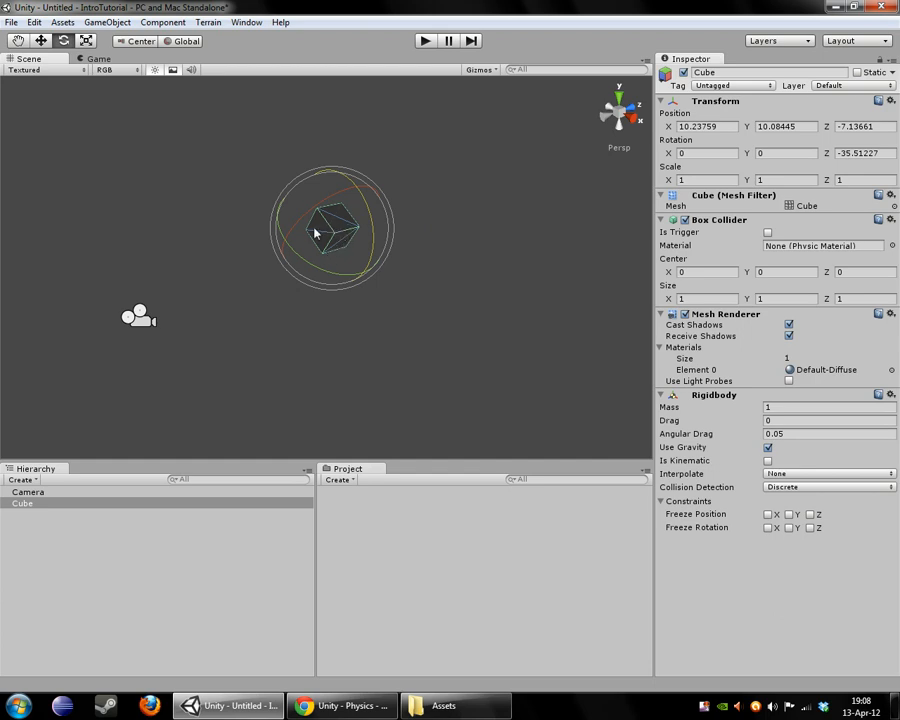
{"action": "mouse_move", "coordinate": [296, 188]}
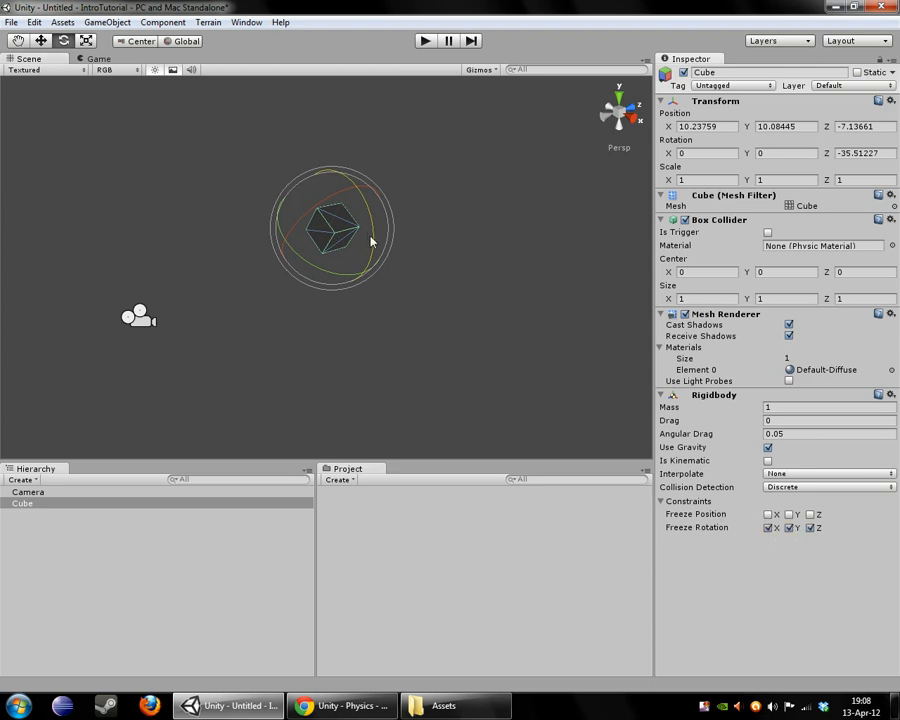
{"action": "mouse_move", "coordinate": [280, 220]}
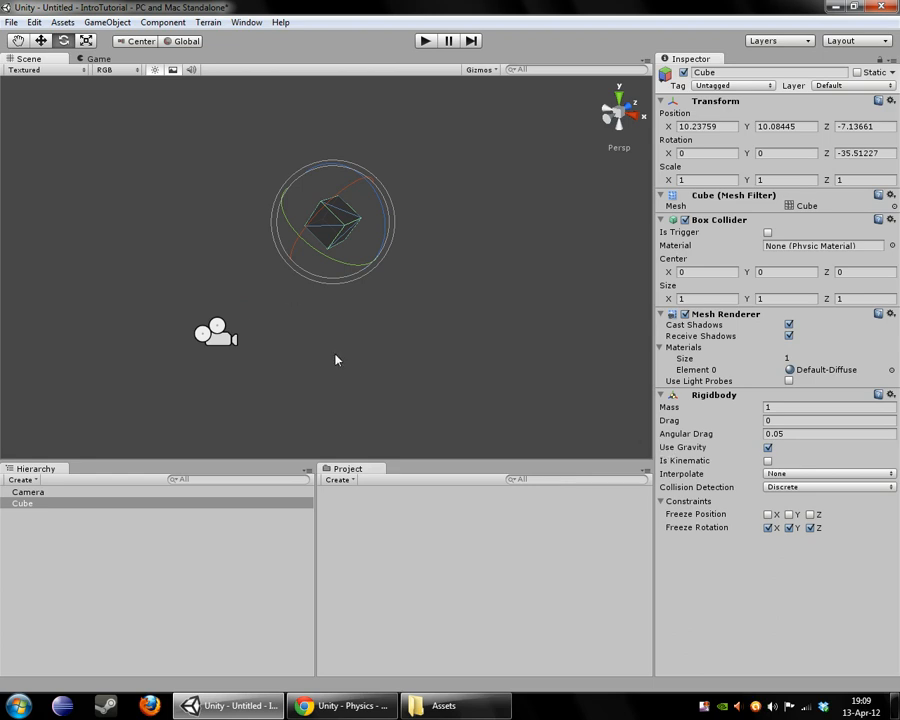
{"action": "left_click", "coordinate": [810, 528]}
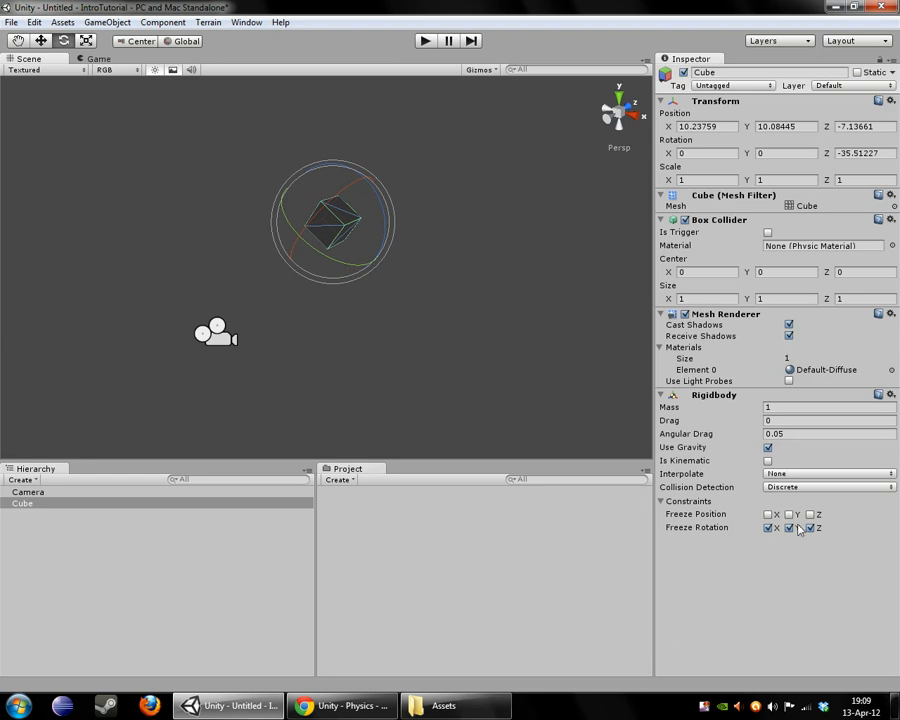
{"action": "left_click", "coordinate": [788, 528]}
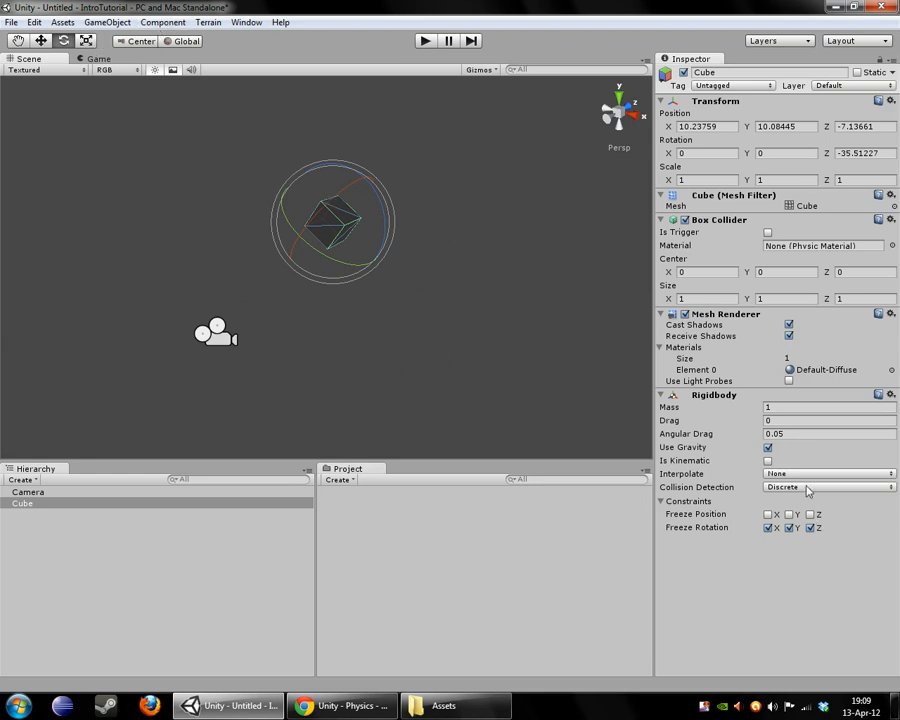
{"action": "mouse_move", "coordinate": [336, 220]}
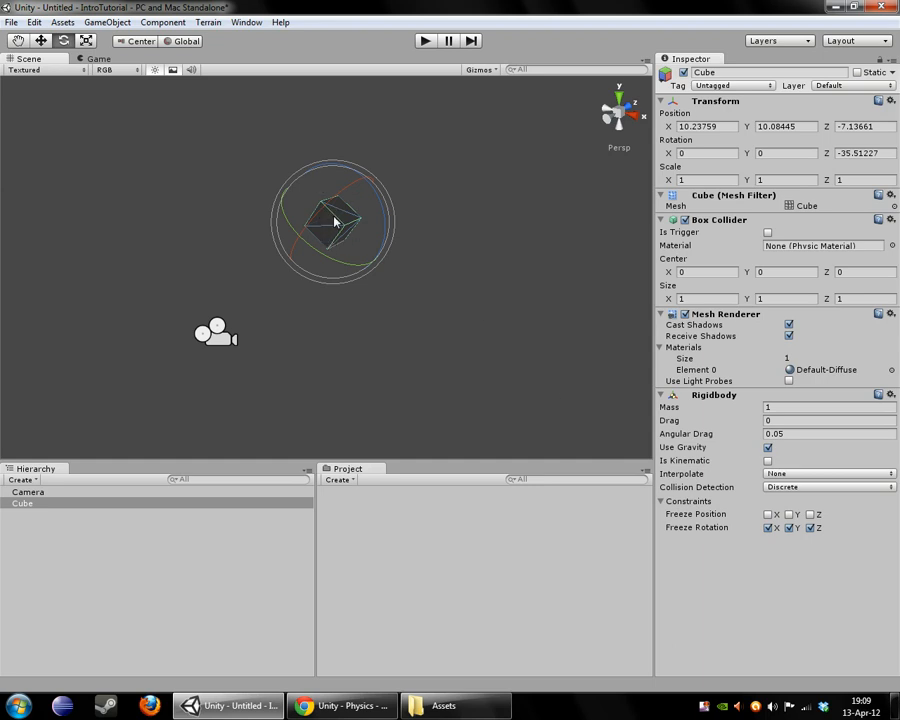
{"action": "mouse_move", "coordinate": [336, 222]}
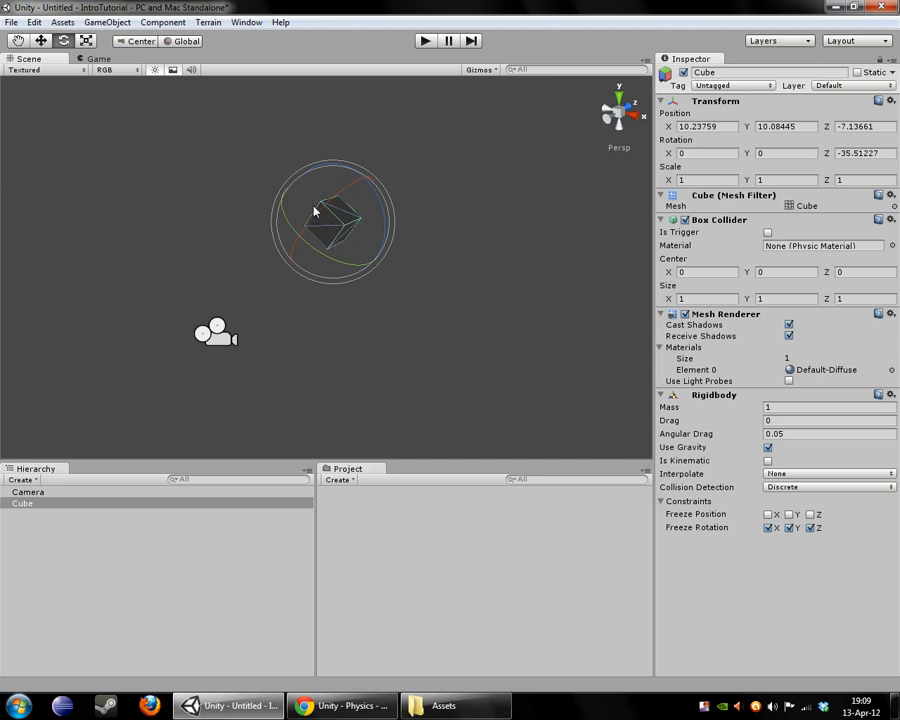
{"action": "mouse_move", "coordinate": [330, 250]}
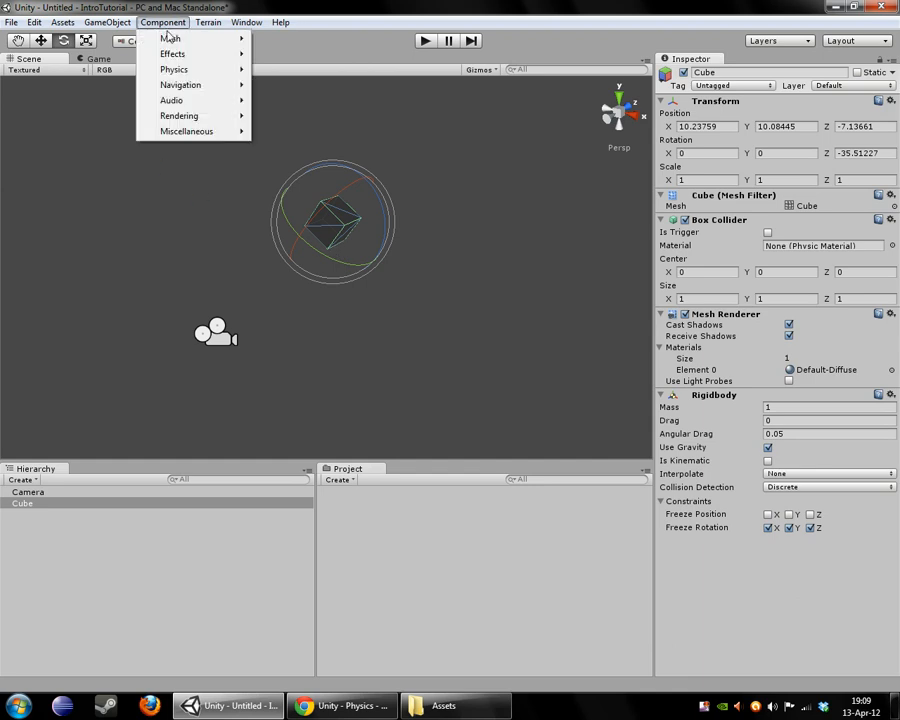
Create a ground plane beneath the cube, then reselect the cube with the Move tool.
{"action": "left_click", "coordinate": [106, 22]}
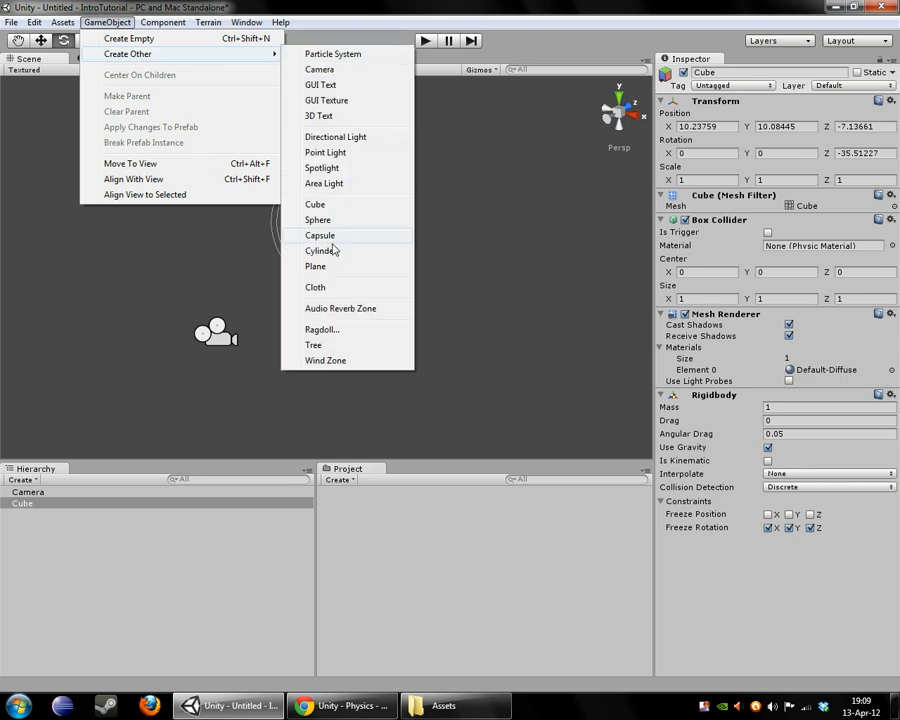
{"action": "left_click", "coordinate": [316, 264]}
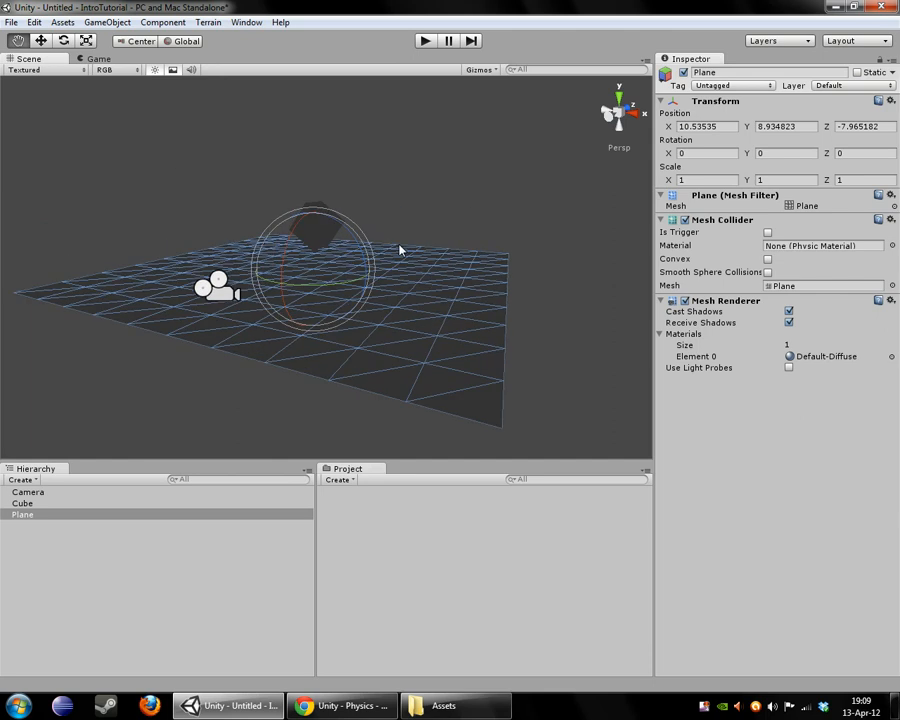
{"action": "left_click", "coordinate": [28, 492]}
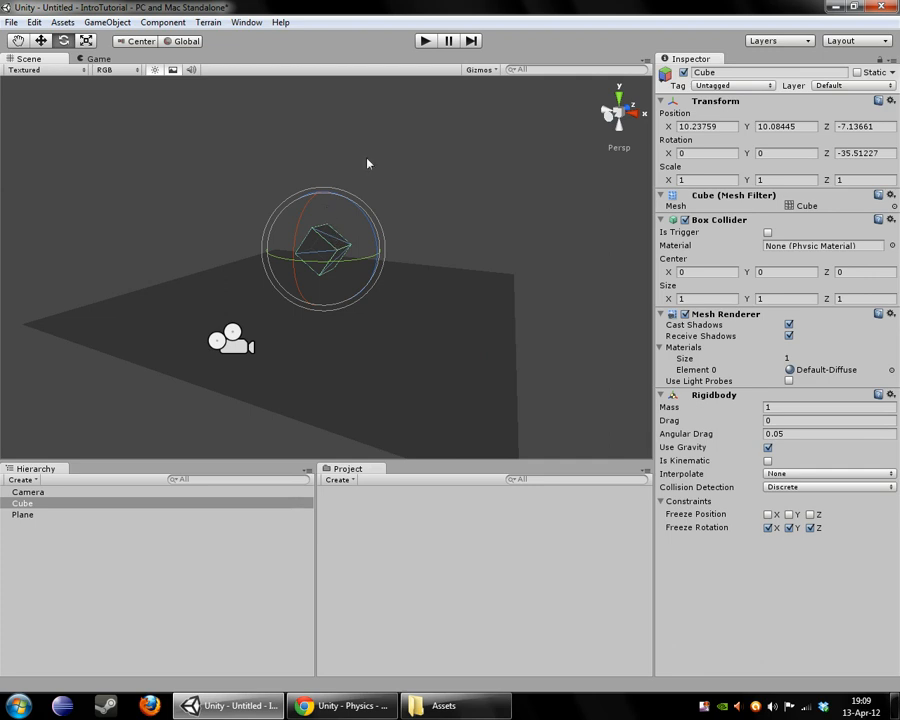
{"action": "left_click", "coordinate": [40, 40]}
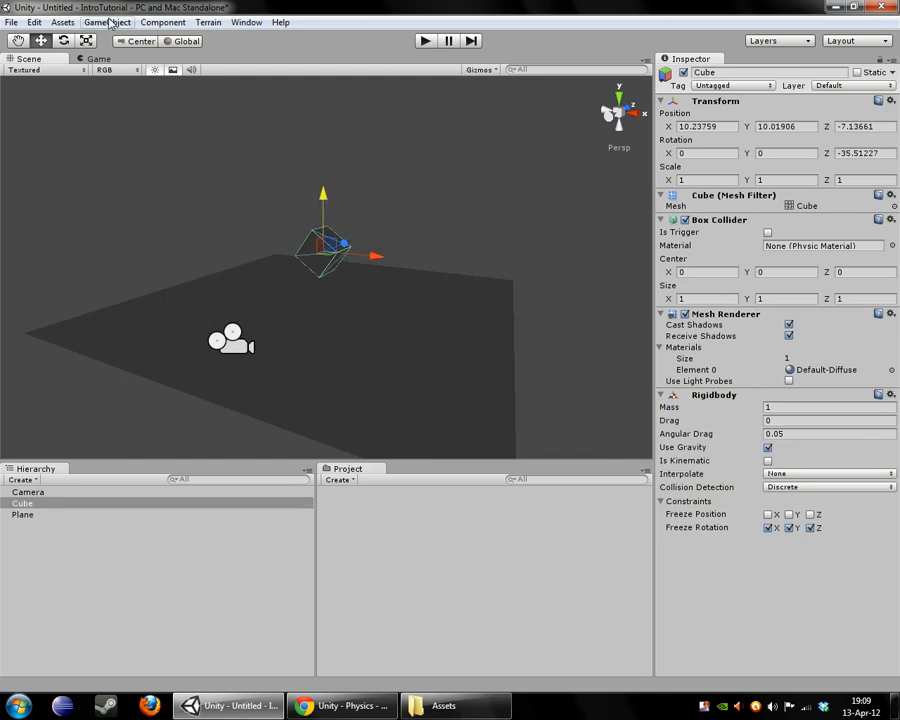
Create a point light and raise it along Y to hover above the plane near the cube.
{"action": "left_click", "coordinate": [108, 22]}
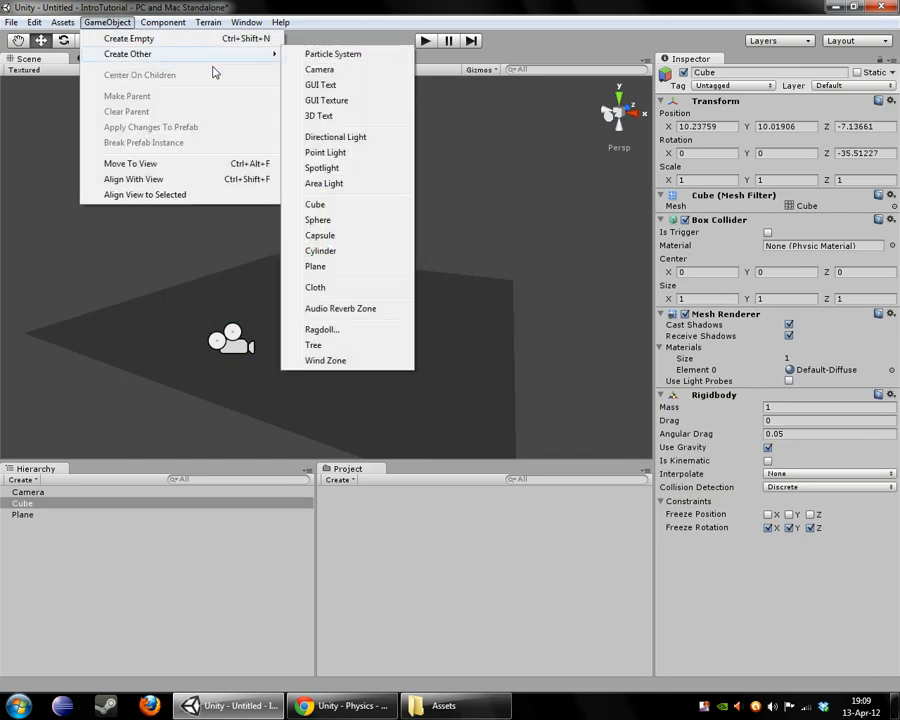
{"action": "left_click", "coordinate": [324, 152]}
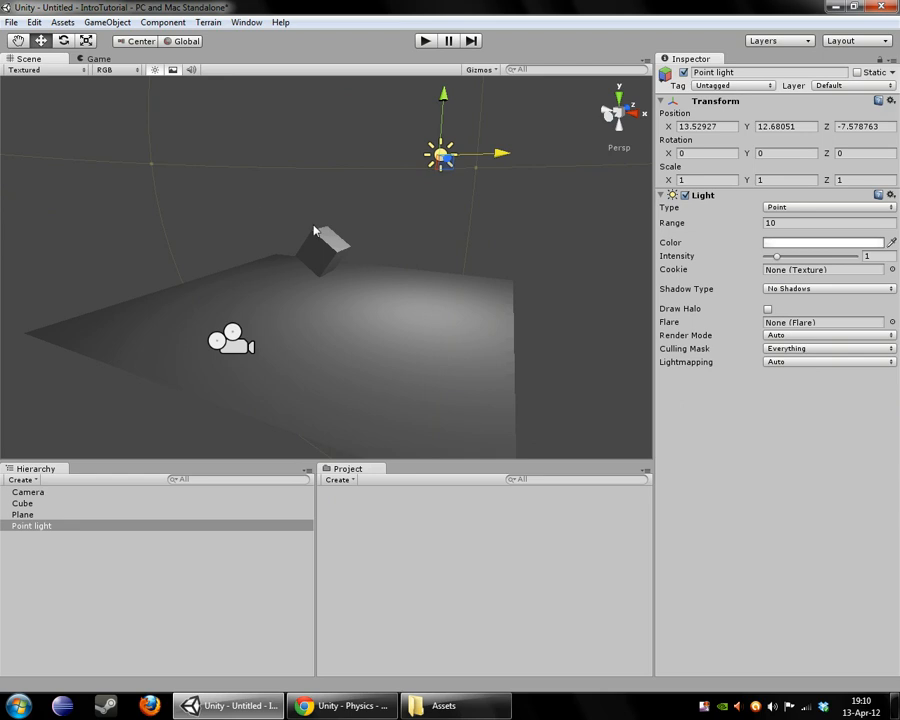
{"action": "mouse_move", "coordinate": [378, 338]}
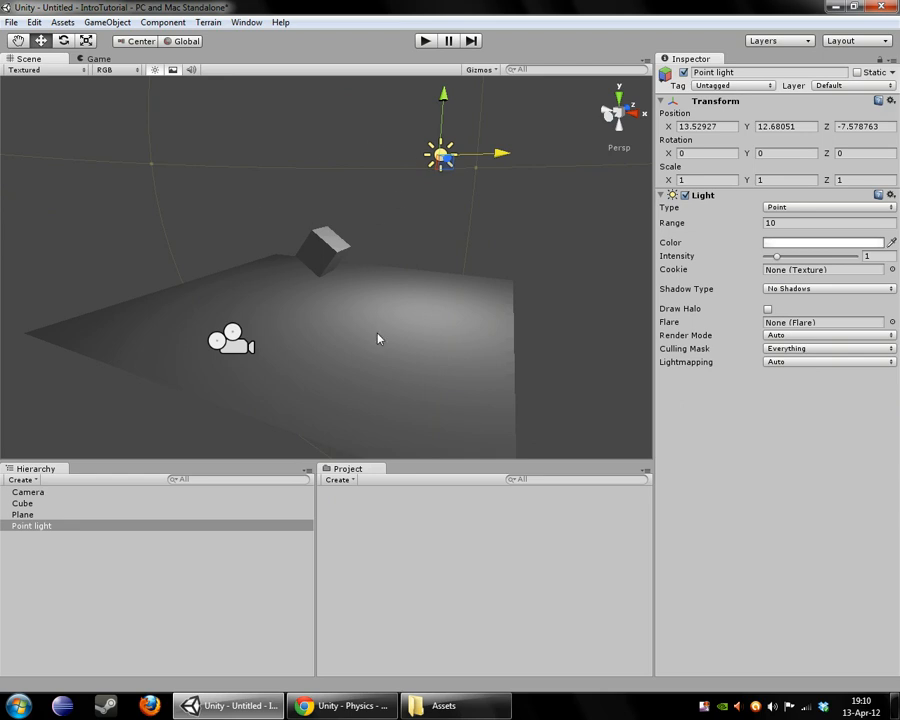
{"action": "mouse_move", "coordinate": [350, 200]}
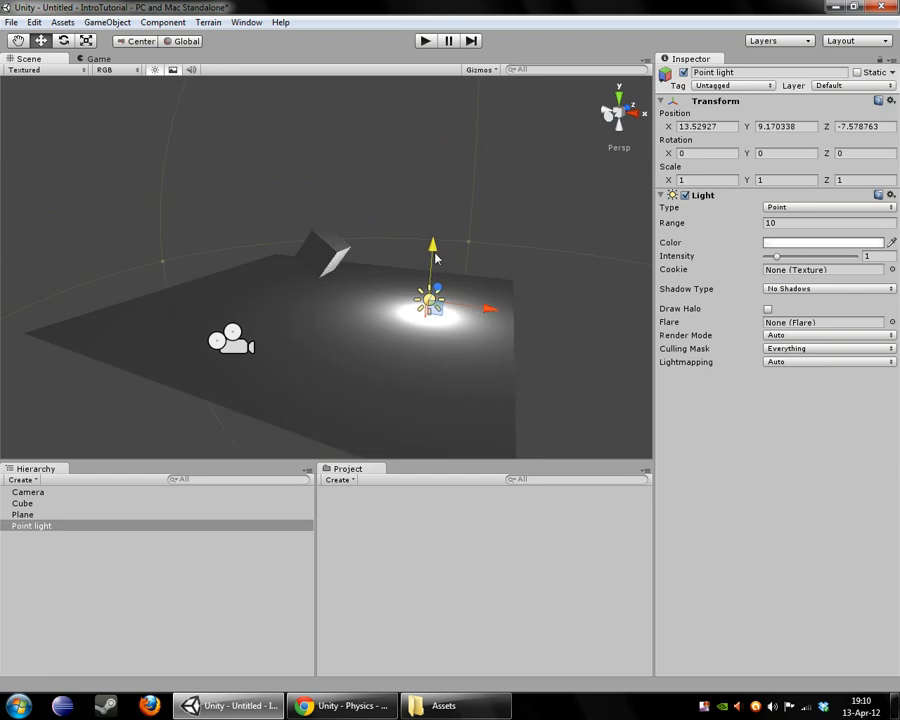
{"action": "left_click_drag", "start_coordinate": [432, 244], "coordinate": [442, 120]}
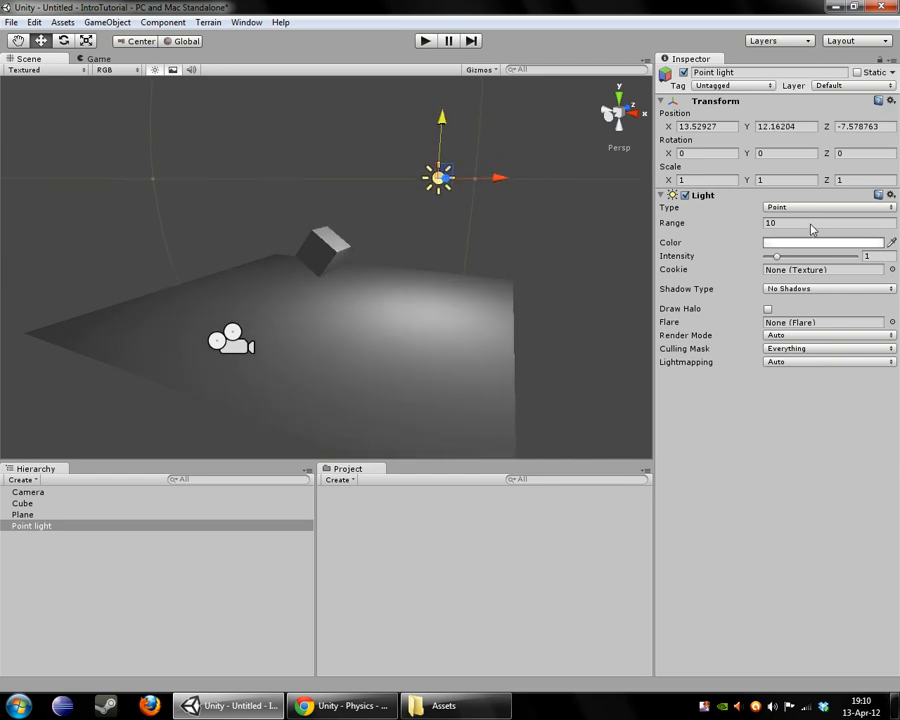
Switch the light to Spot type and rotate it in three drags to aim its beam at the plane.
{"action": "left_click", "coordinate": [828, 206]}
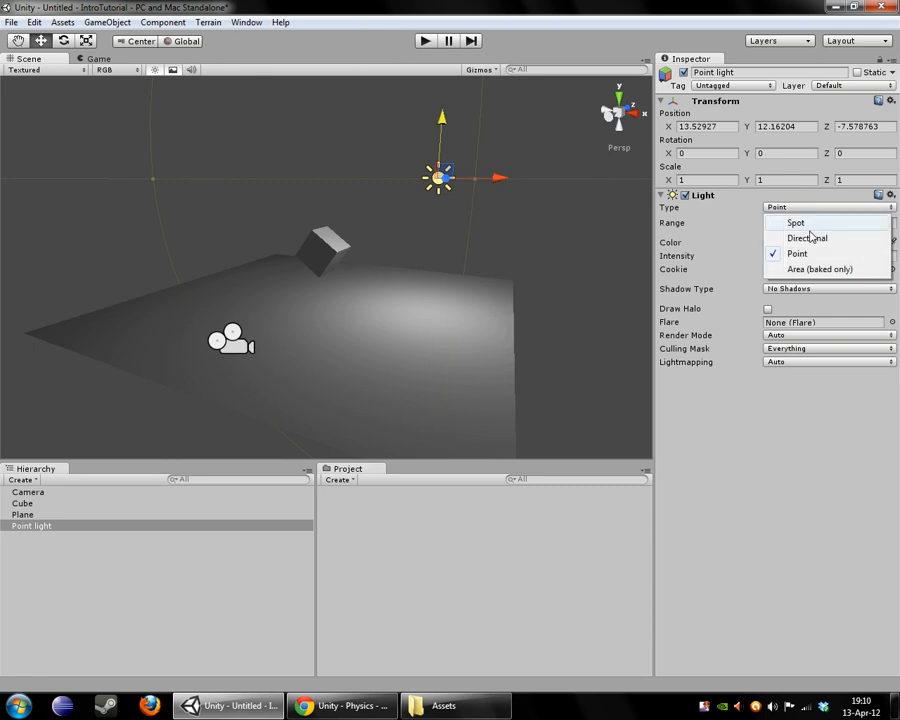
{"action": "left_click", "coordinate": [796, 222]}
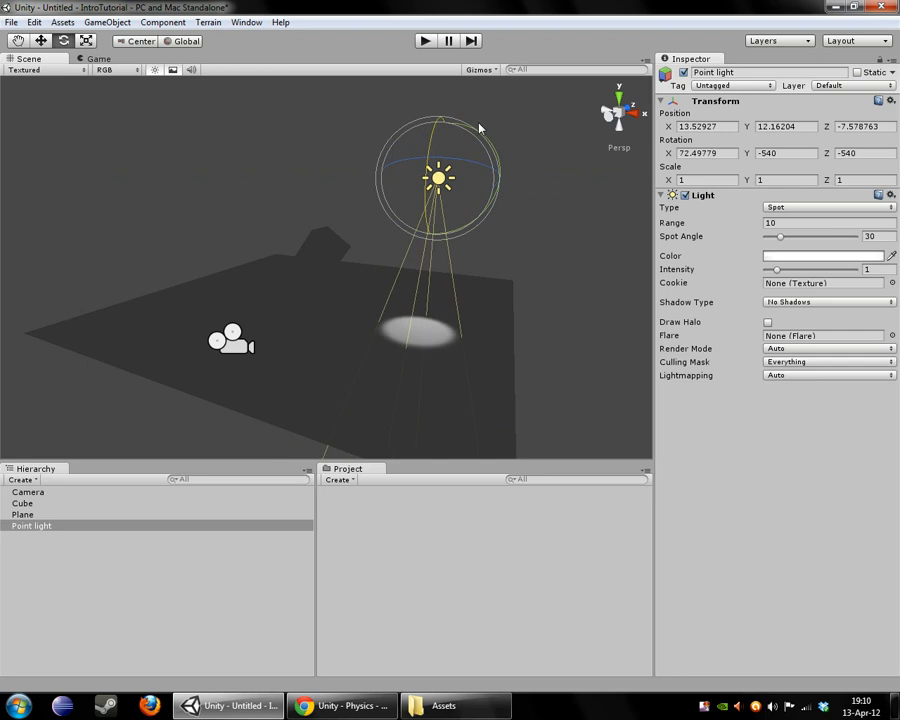
{"action": "left_click_drag", "start_coordinate": [480, 128], "coordinate": [532, 228]}
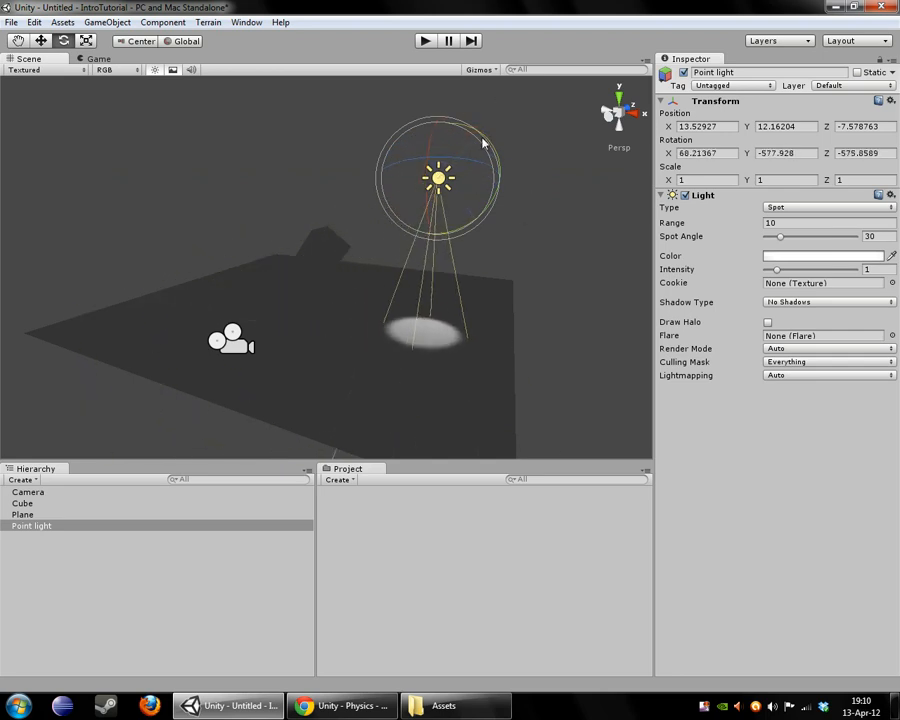
{"action": "left_click_drag", "start_coordinate": [482, 140], "coordinate": [436, 140]}
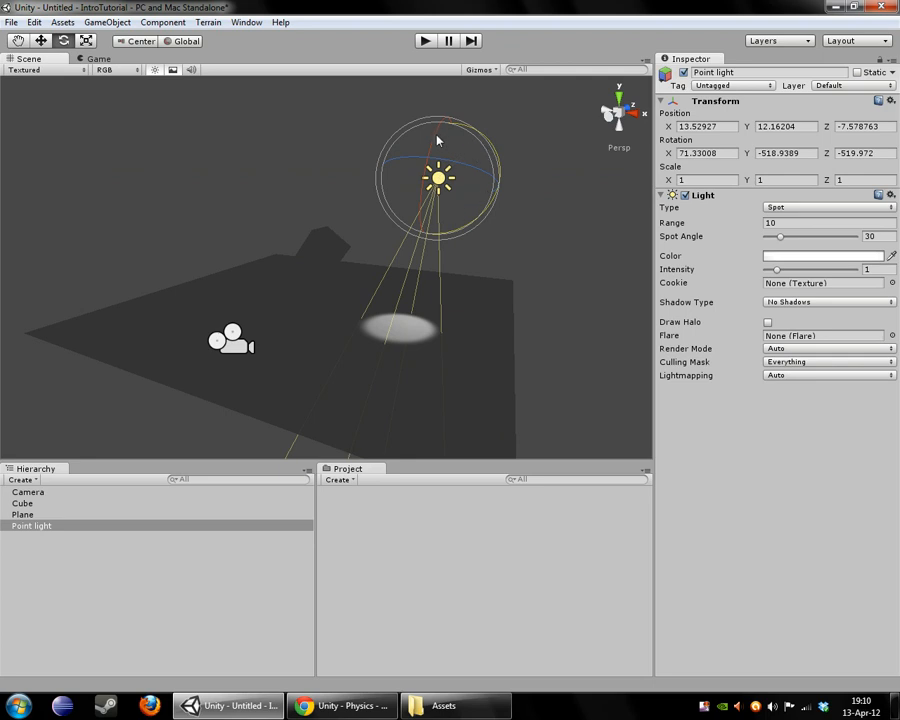
{"action": "left_click_drag", "start_coordinate": [436, 140], "coordinate": [450, 126]}
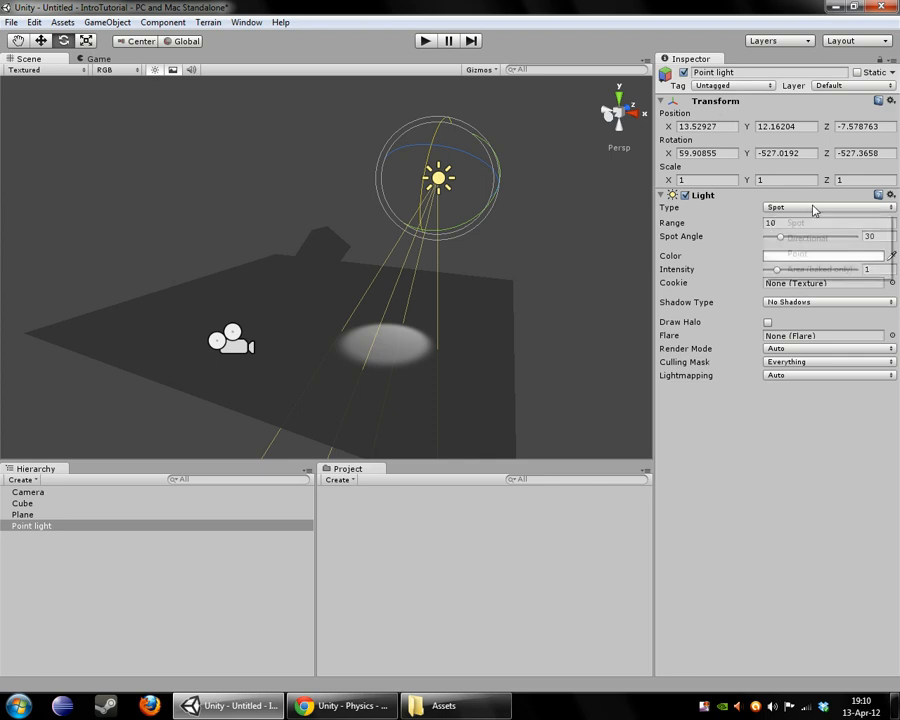
{"action": "left_click", "coordinate": [828, 206]}
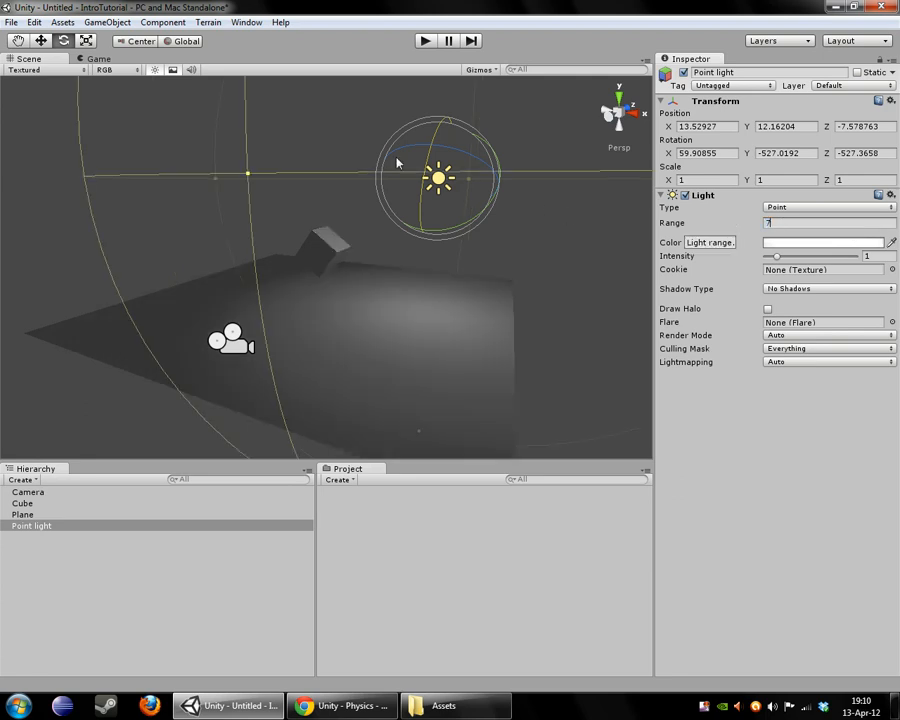
{"action": "mouse_move", "coordinate": [460, 192]}
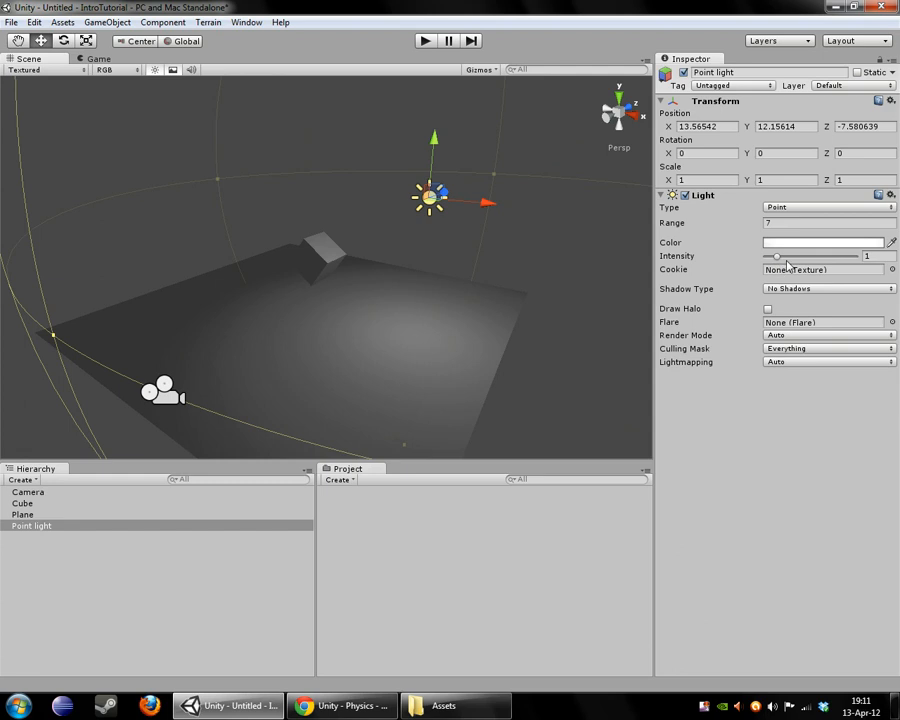
Bring up the light's colour picker to set it to red.
{"action": "left_click", "coordinate": [820, 242]}
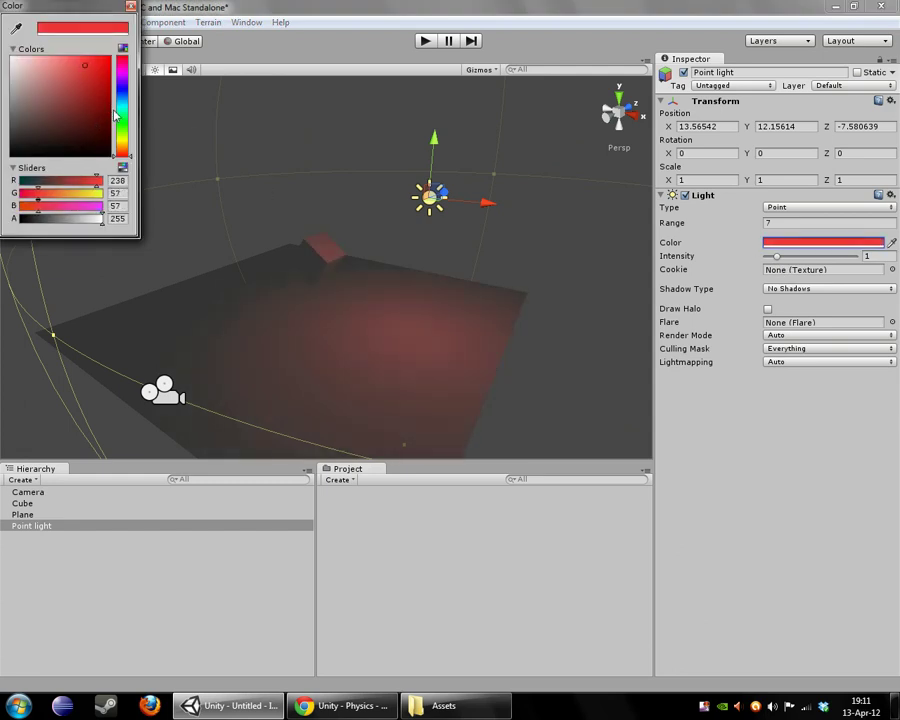
Shift the point light's colour from red to a warm orange.
{"action": "left_click", "coordinate": [84, 104]}
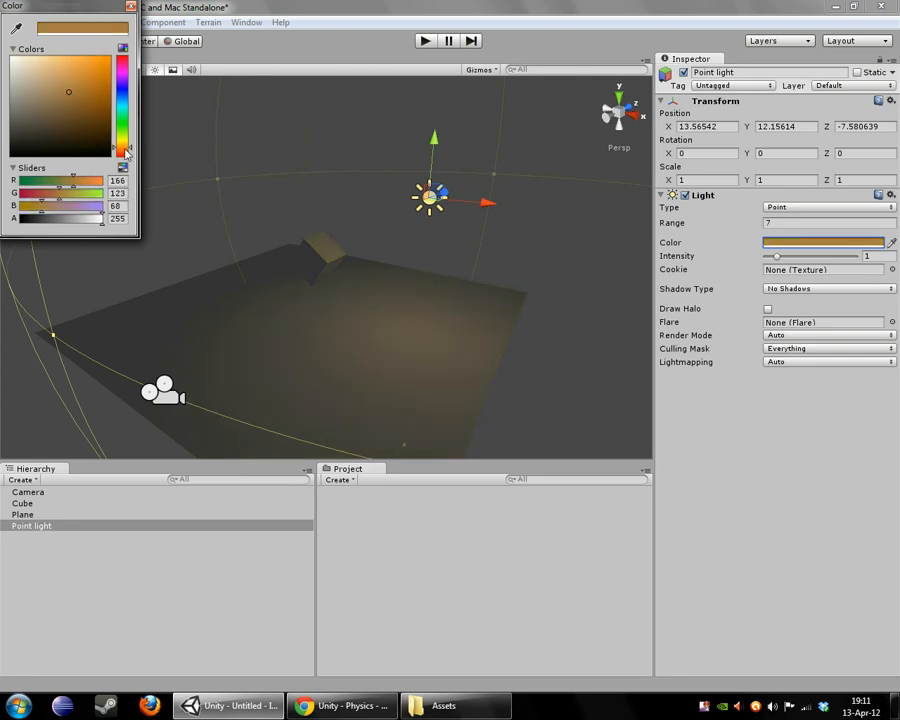
{"action": "left_click", "coordinate": [70, 66]}
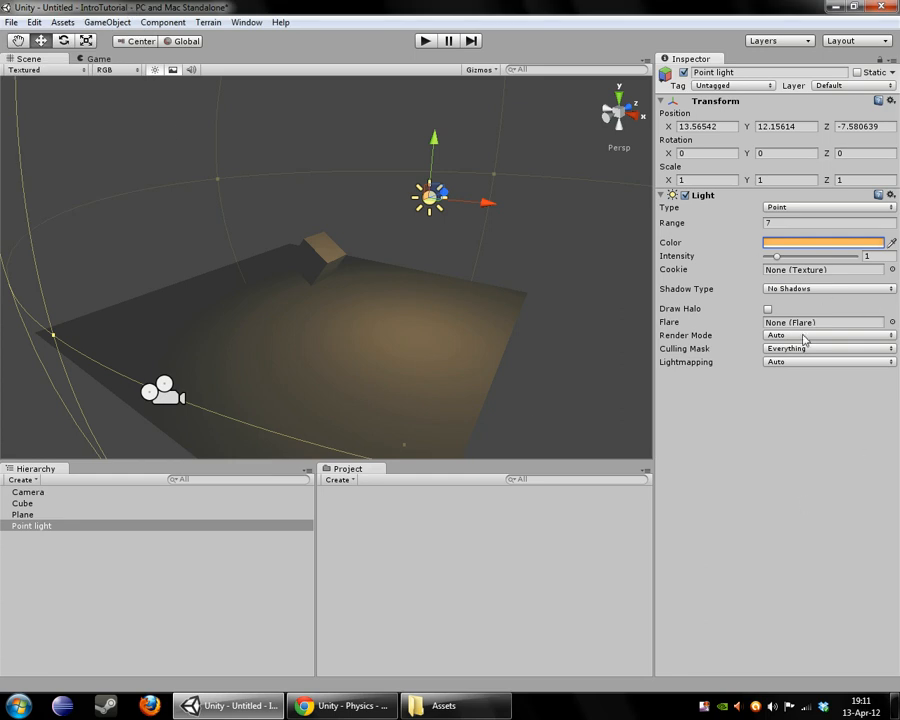
{"action": "mouse_move", "coordinate": [818, 272]}
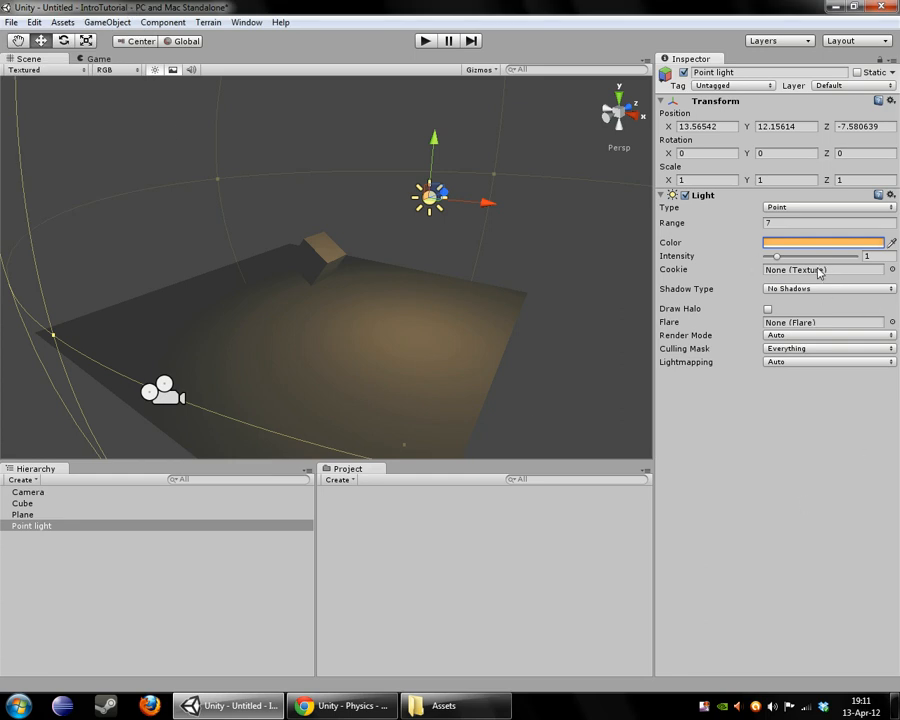
{"action": "mouse_move", "coordinate": [730, 268]}
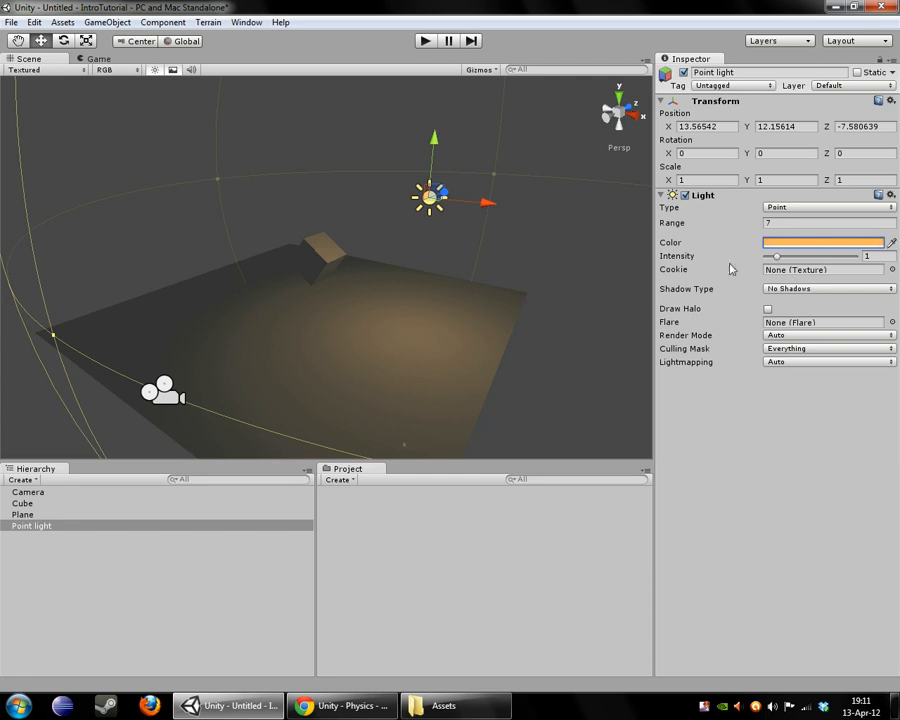
{"action": "mouse_move", "coordinate": [684, 304]}
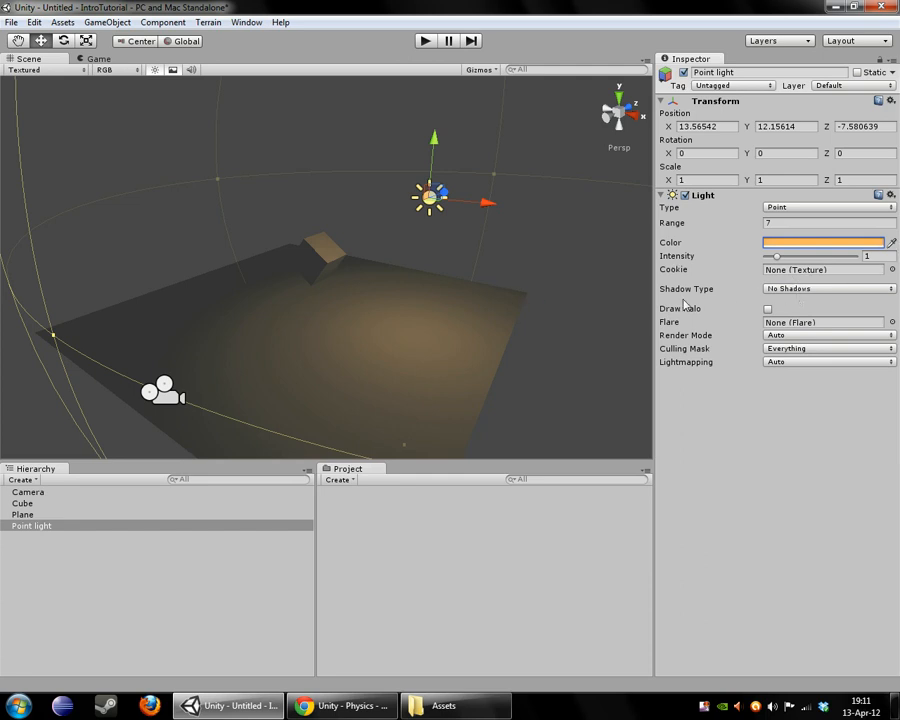
{"action": "mouse_move", "coordinate": [636, 348]}
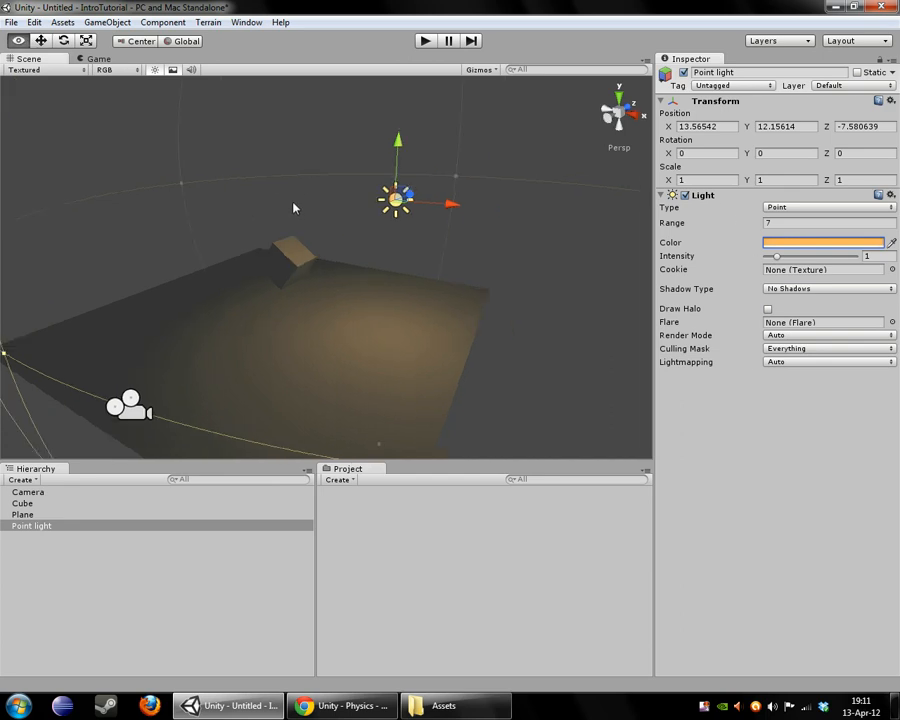
{"action": "left_click", "coordinate": [22, 504]}
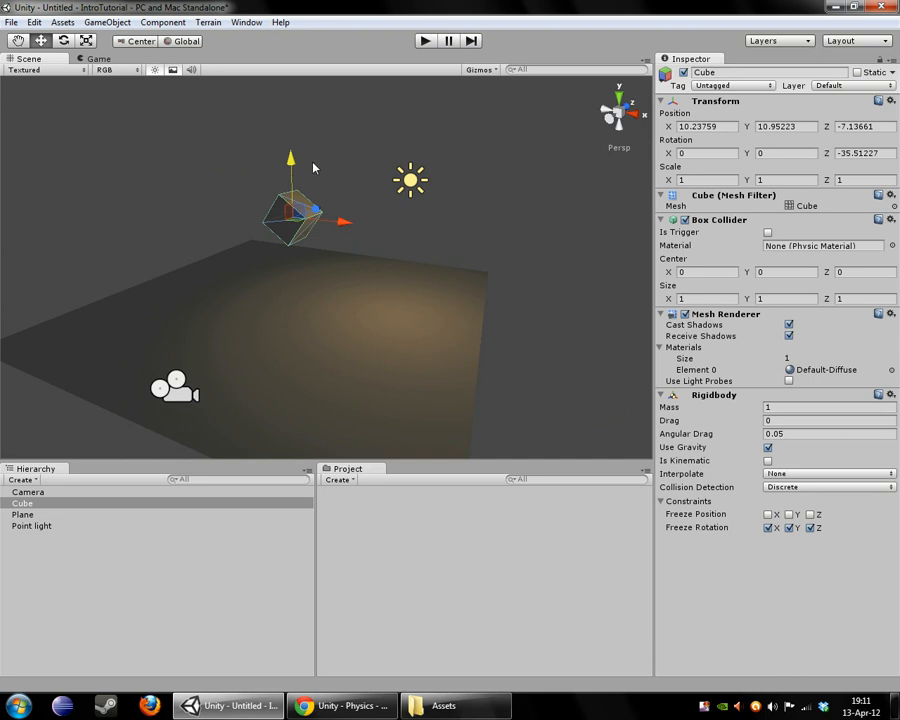
{"action": "mouse_move", "coordinate": [396, 278]}
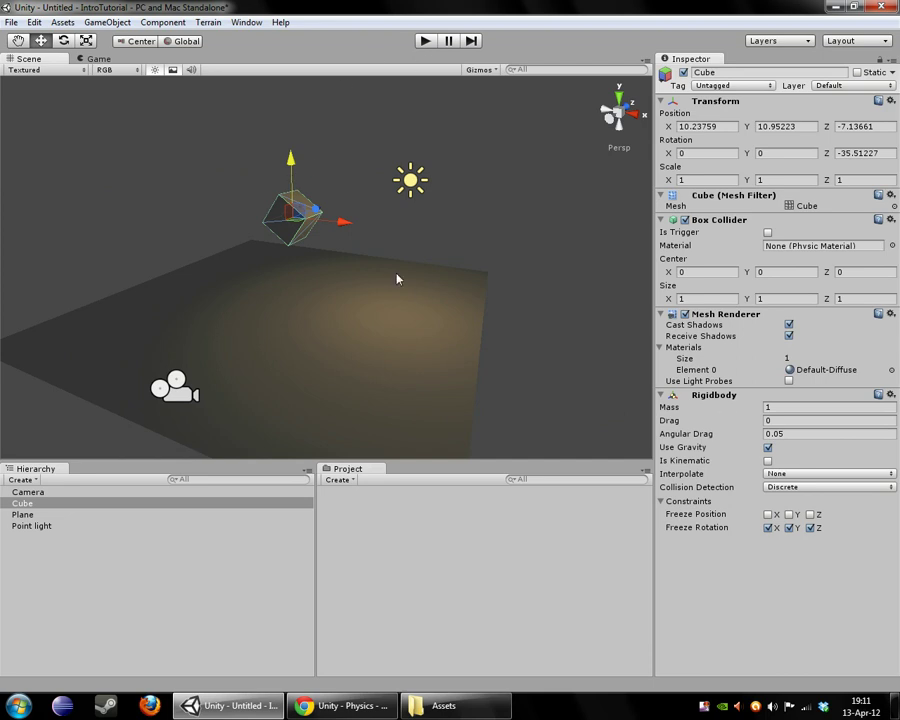
{"action": "mouse_move", "coordinate": [250, 212]}
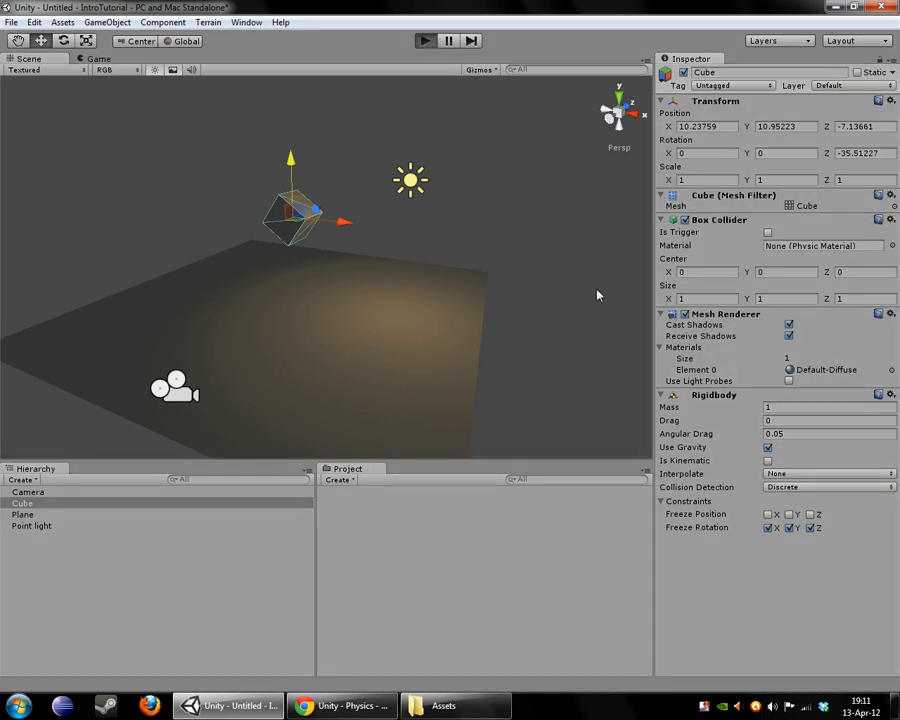
{"action": "left_click", "coordinate": [424, 40]}
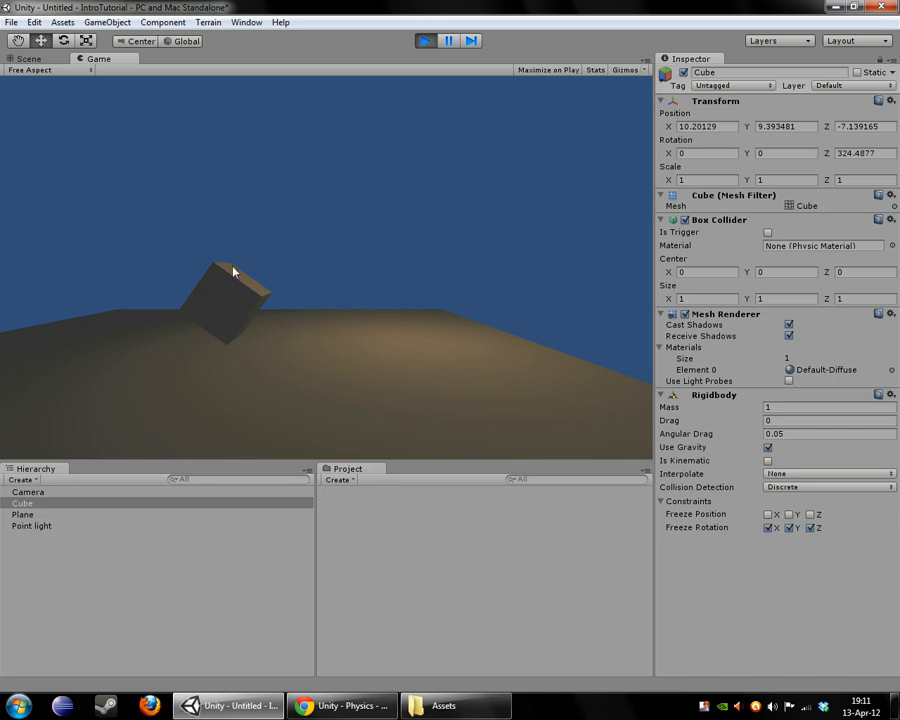
{"action": "mouse_move", "coordinate": [256, 272]}
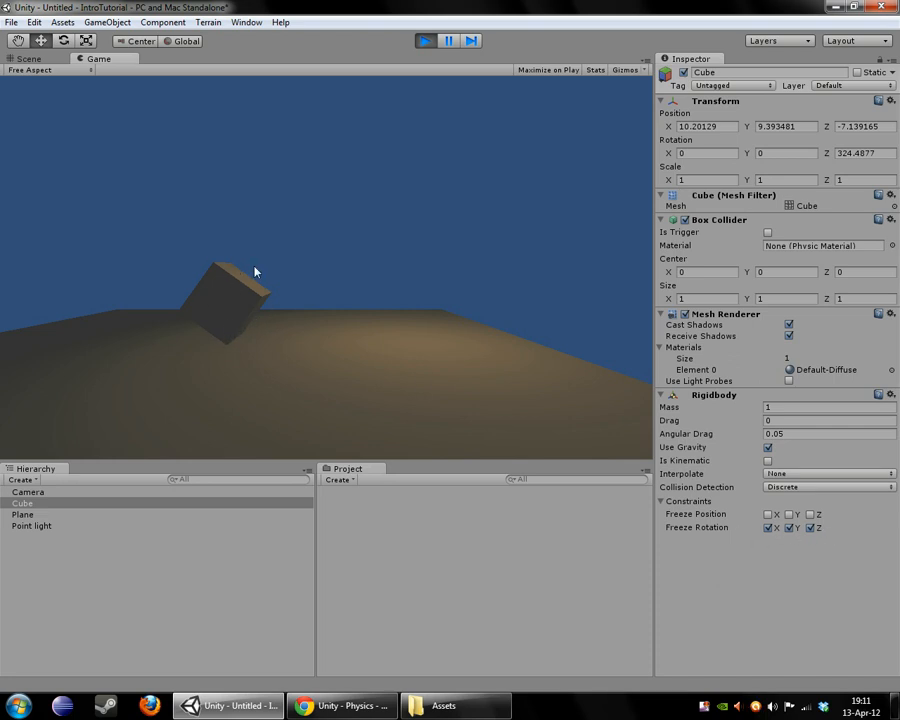
{"action": "mouse_move", "coordinate": [230, 350]}
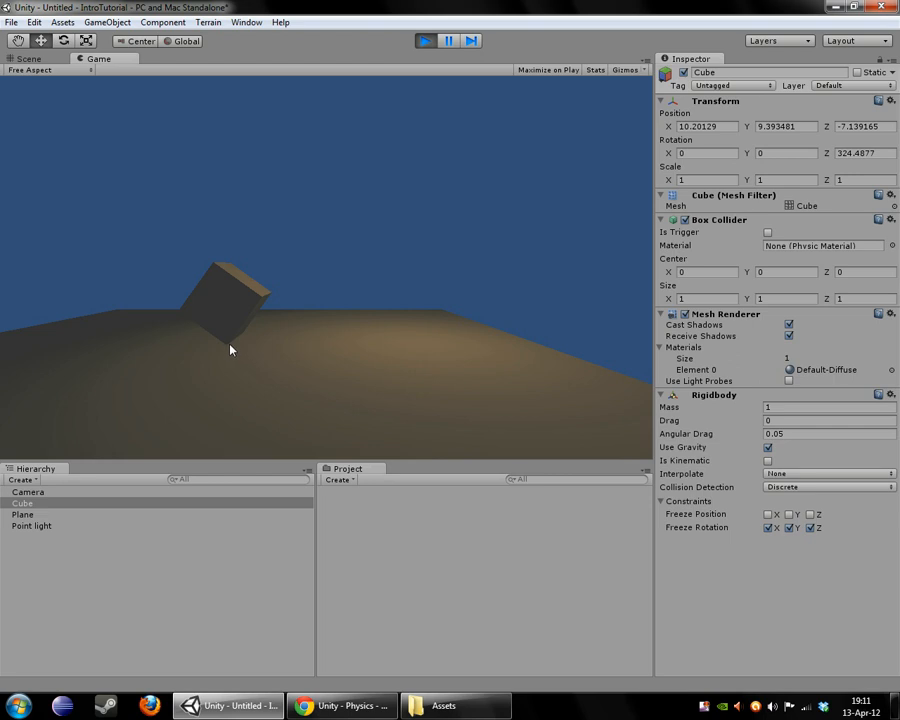
{"action": "mouse_move", "coordinate": [194, 364]}
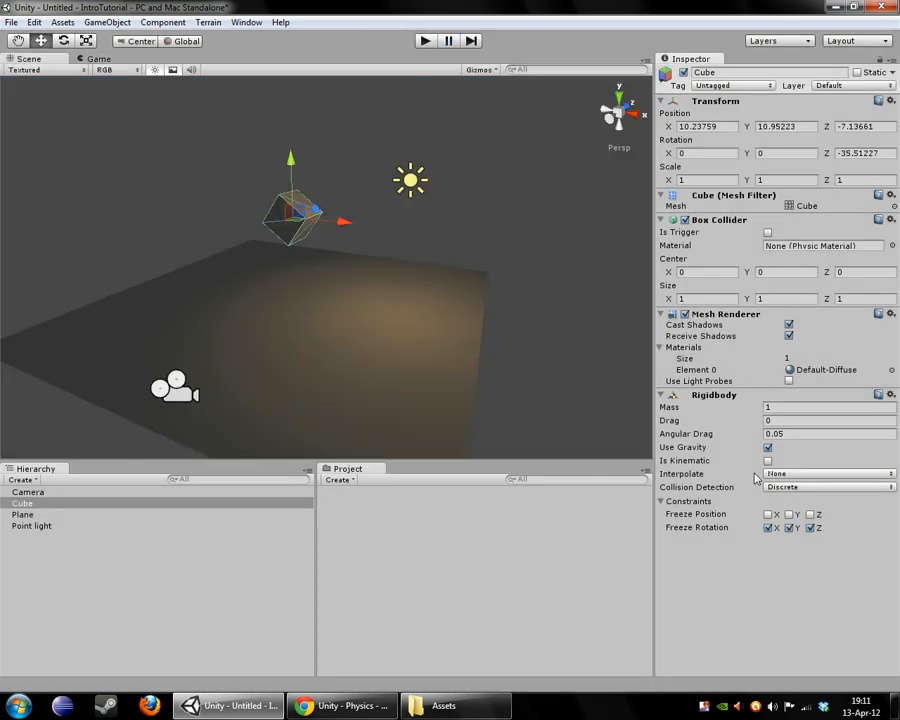
Untick Freeze Rotation X and Z on the cube's Rigidbody, then play and stop the scene to test the fall.
{"action": "left_click", "coordinate": [808, 528]}
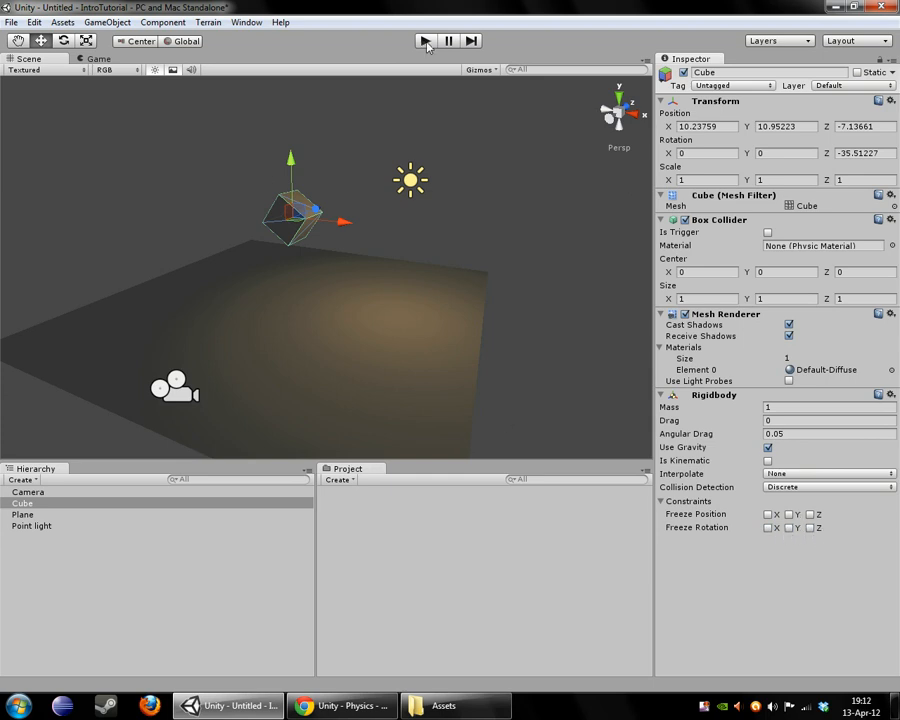
{"action": "left_click", "coordinate": [424, 40]}
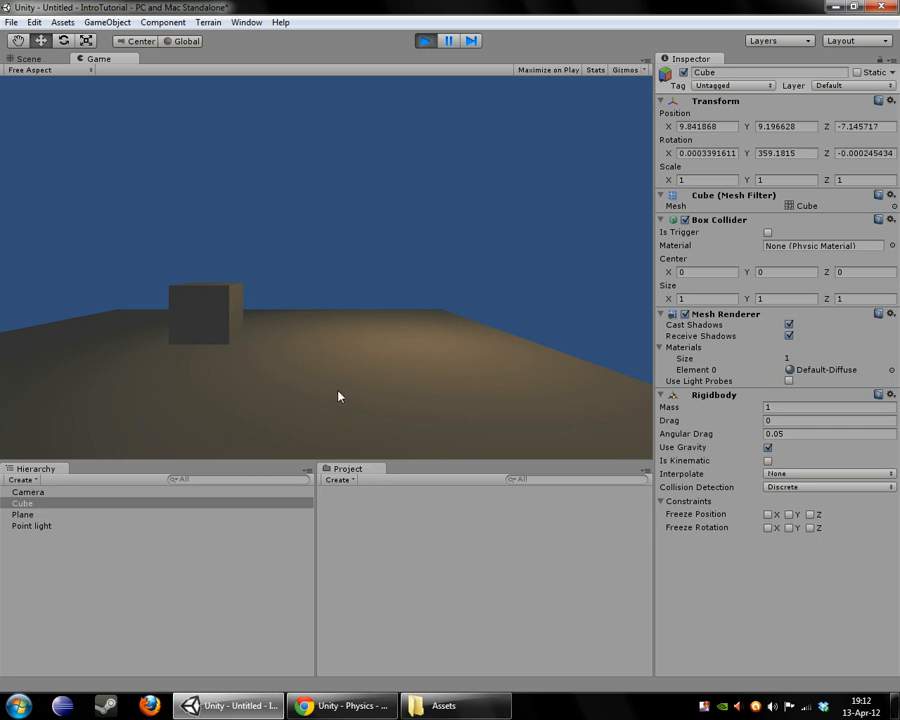
{"action": "left_click", "coordinate": [28, 58]}
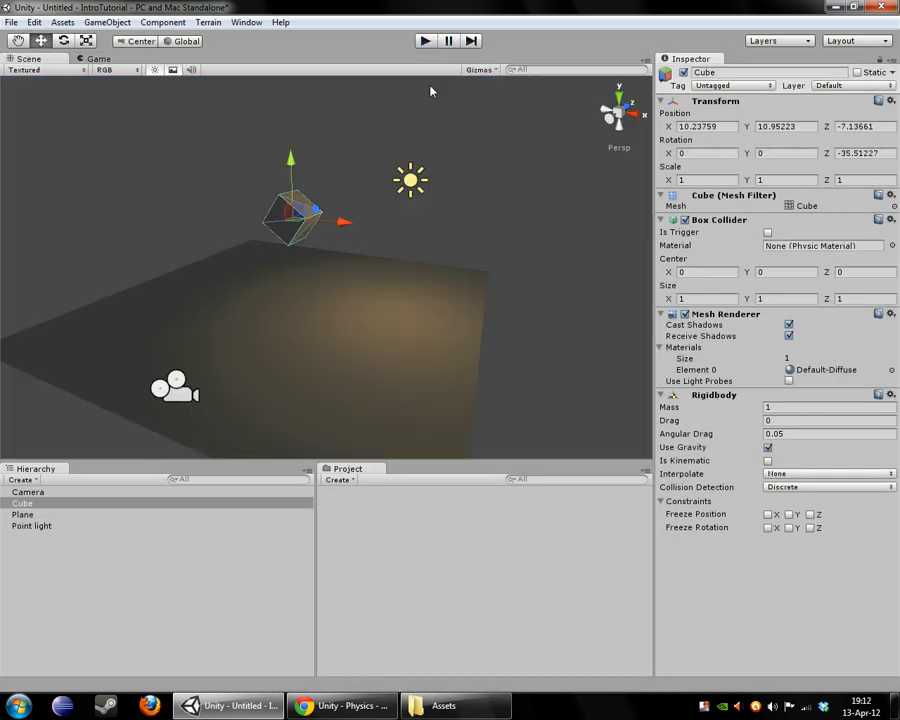